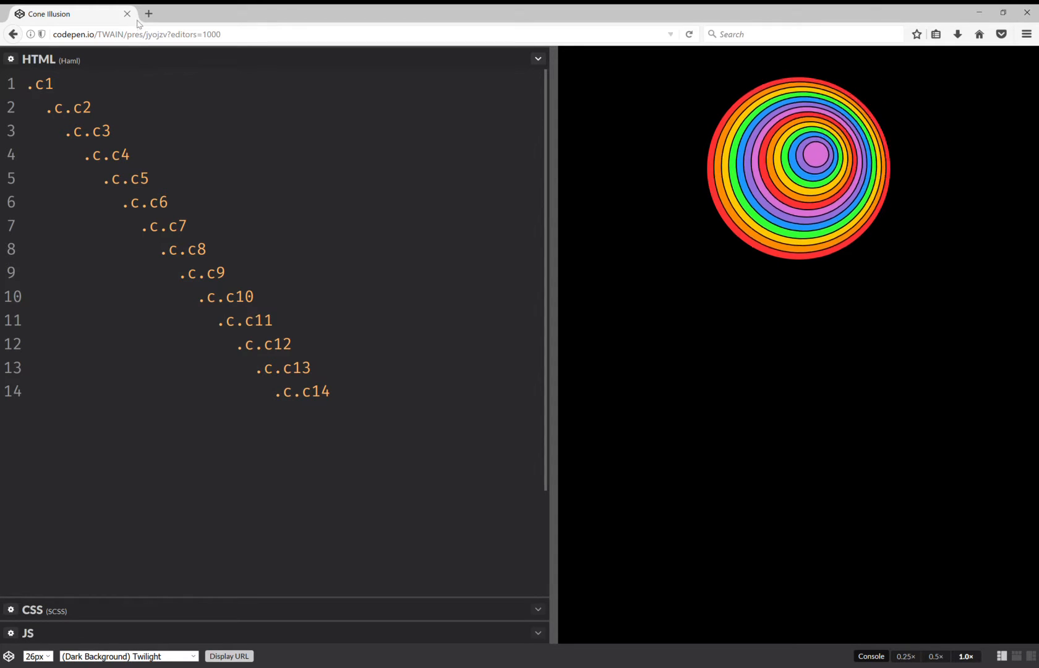
# - Fork the Cone Illusion pen from editor view and raise the editor font size to 26px
pyautogui.click(119, 34)
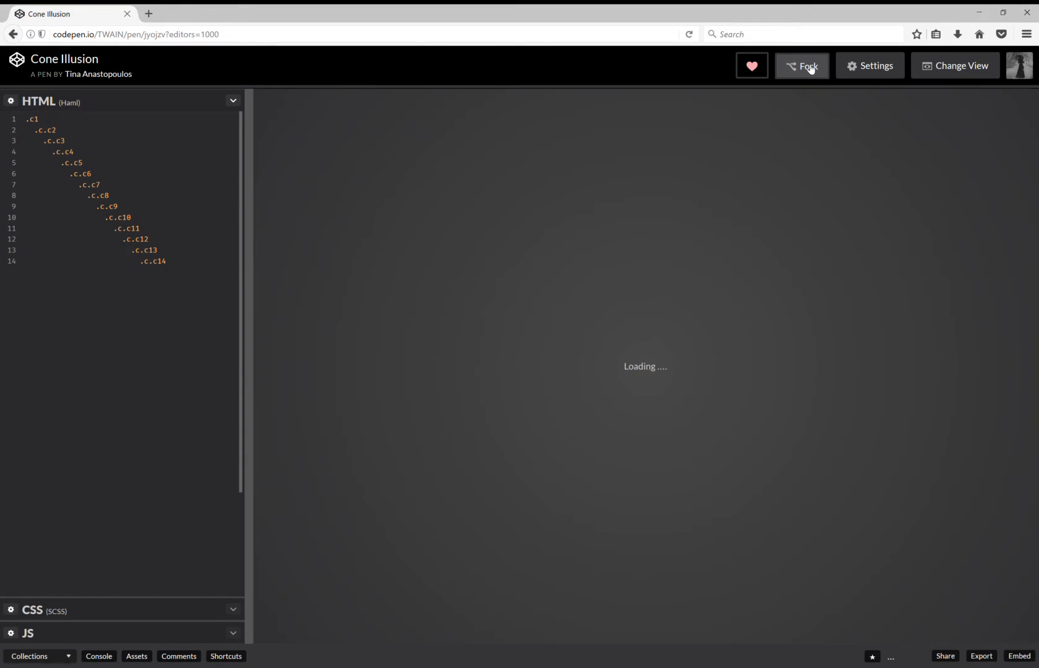
pyautogui.click(801, 66)
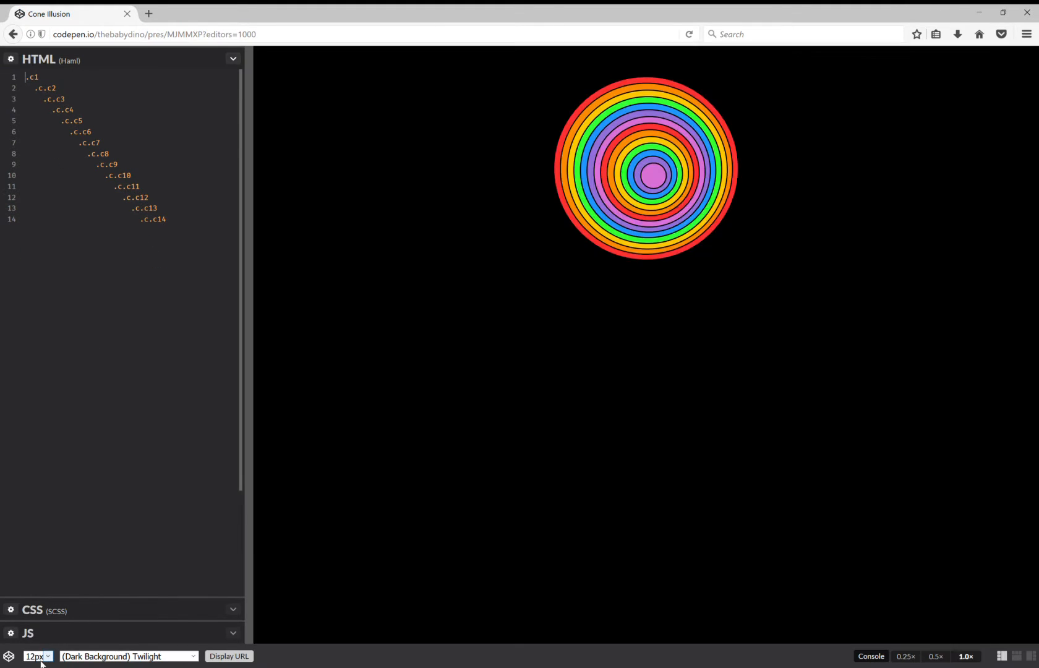
pyautogui.click(34, 657)
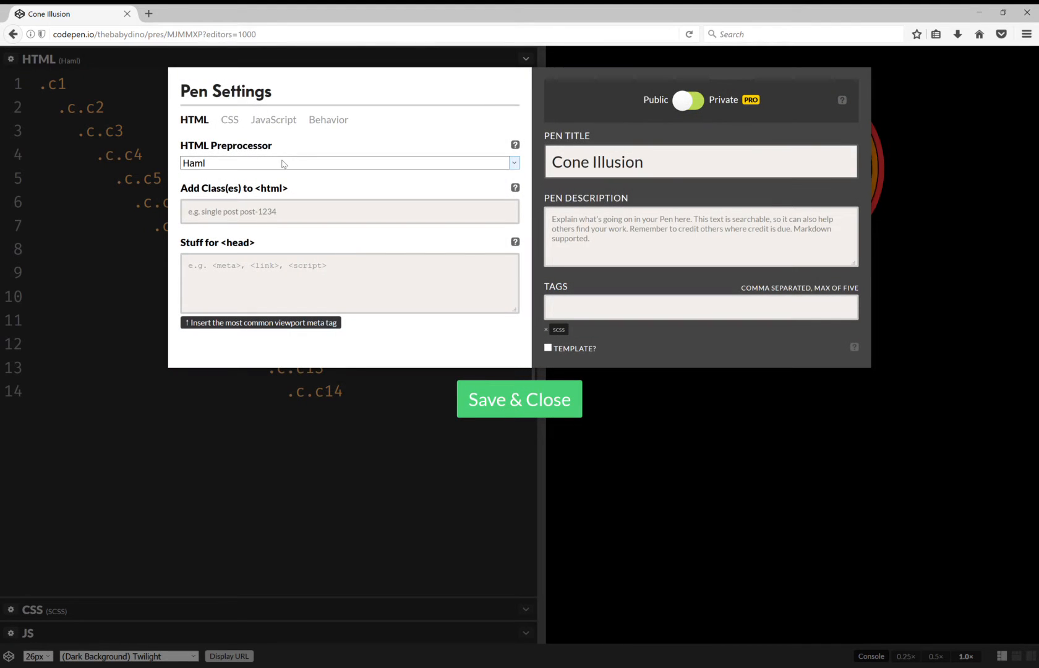
# - Change the pen's HTML preprocessor from Haml to Pug and save the settings
pyautogui.click(347, 163)
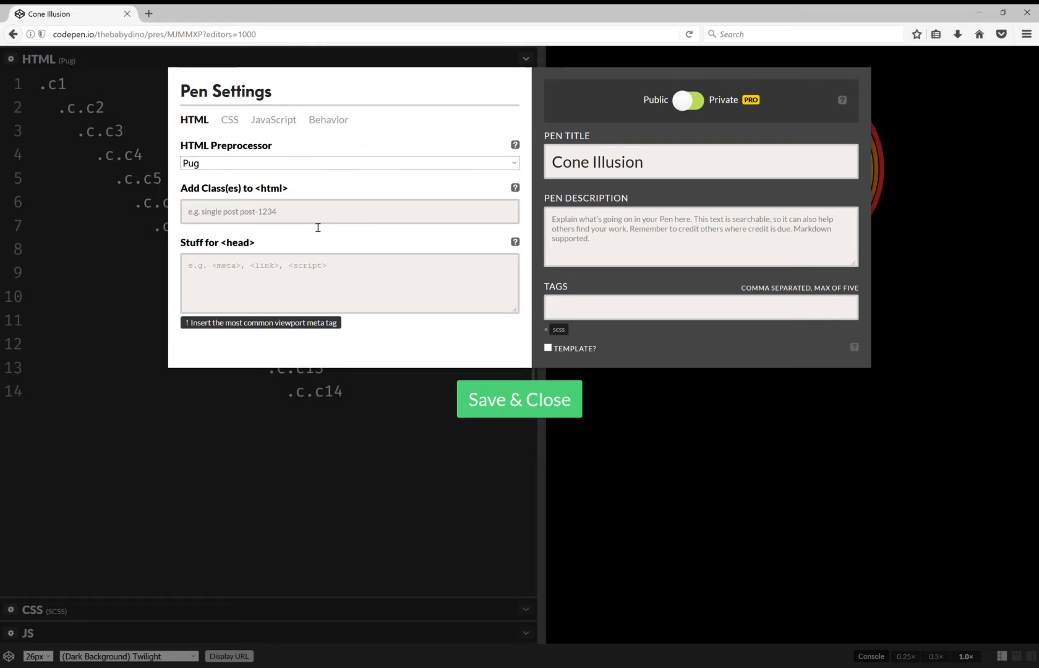
pyautogui.moveTo(519, 399)
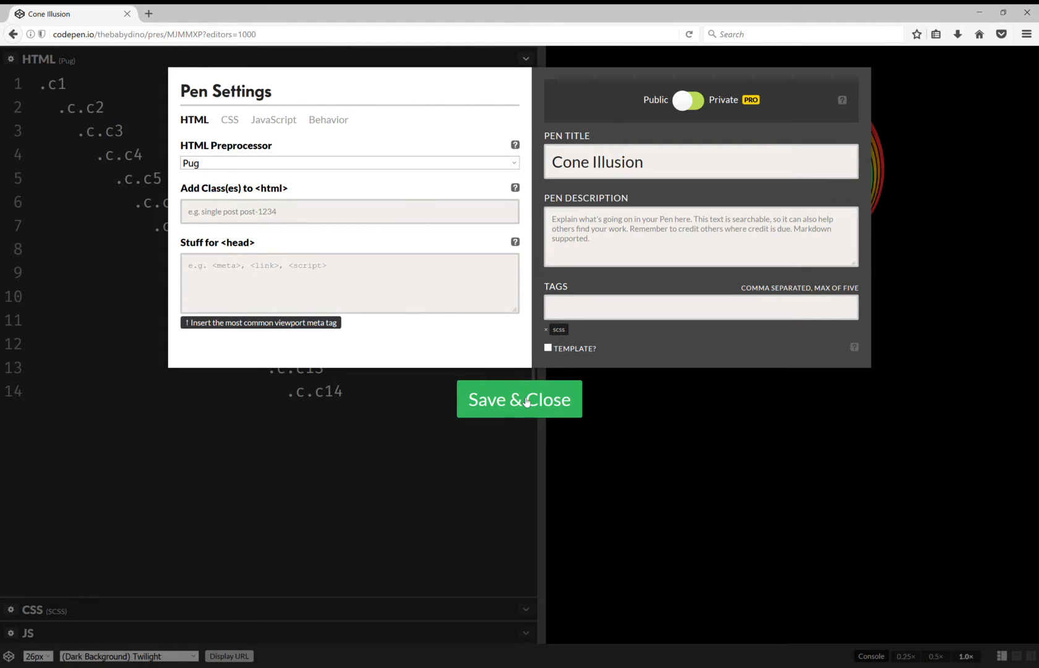
pyautogui.click(519, 399)
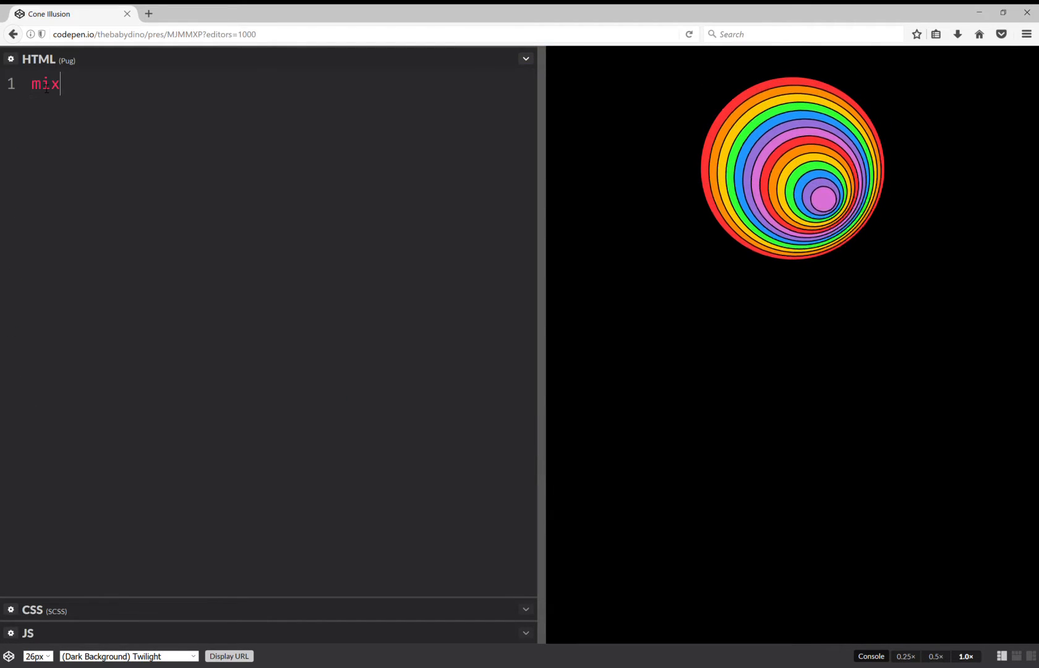
# - Declare the Pug mixin nest(base, i, n)
pyautogui.write('in nes')
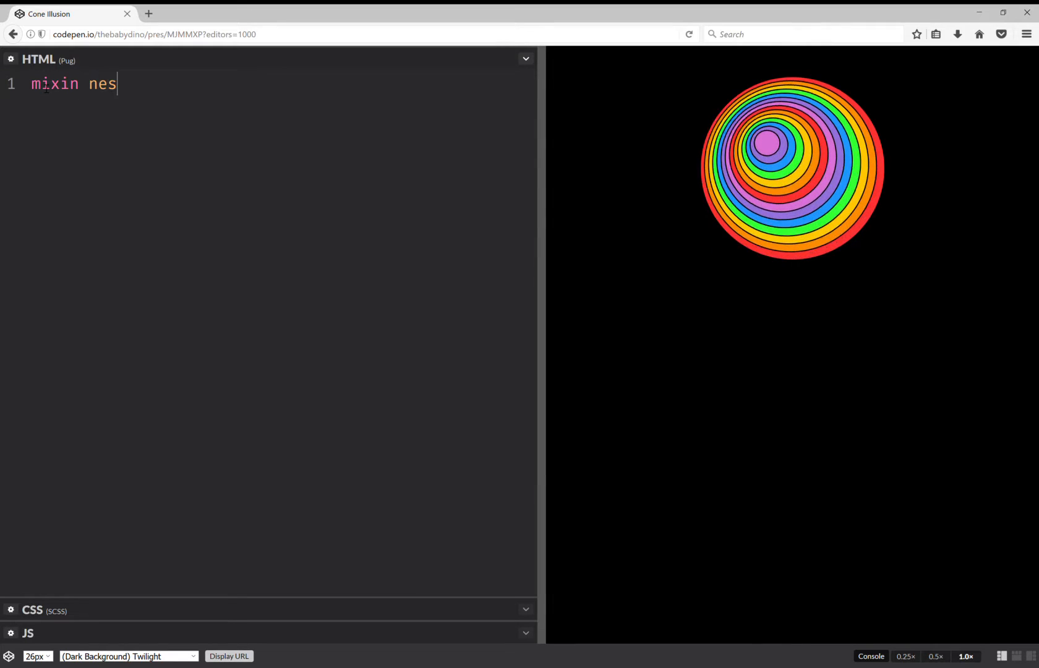
pyautogui.write('t()')
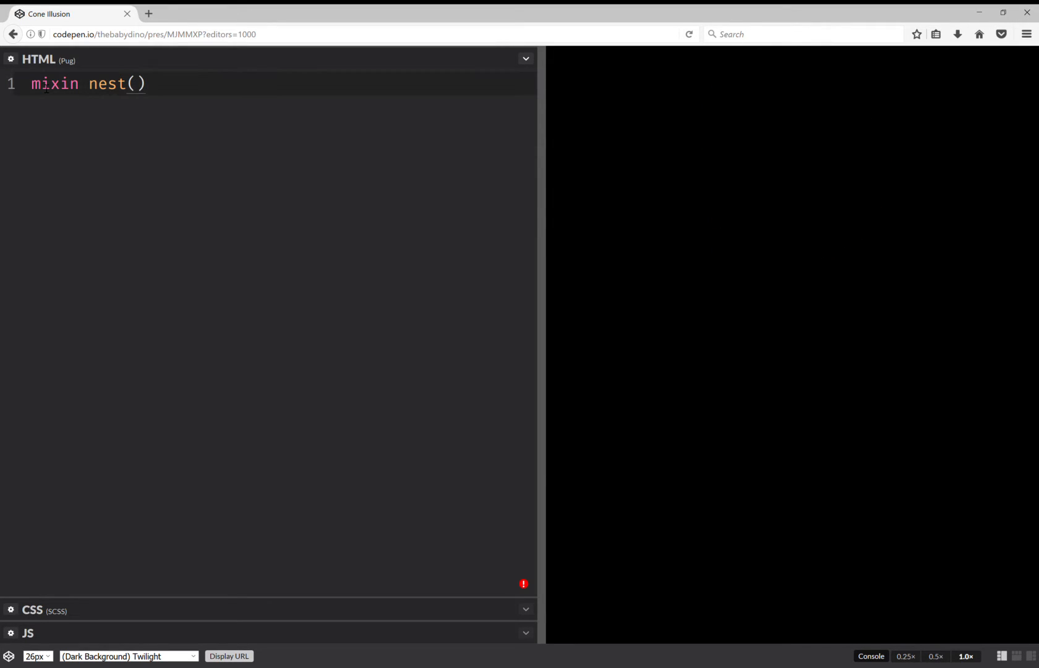
pyautogui.write('base,')
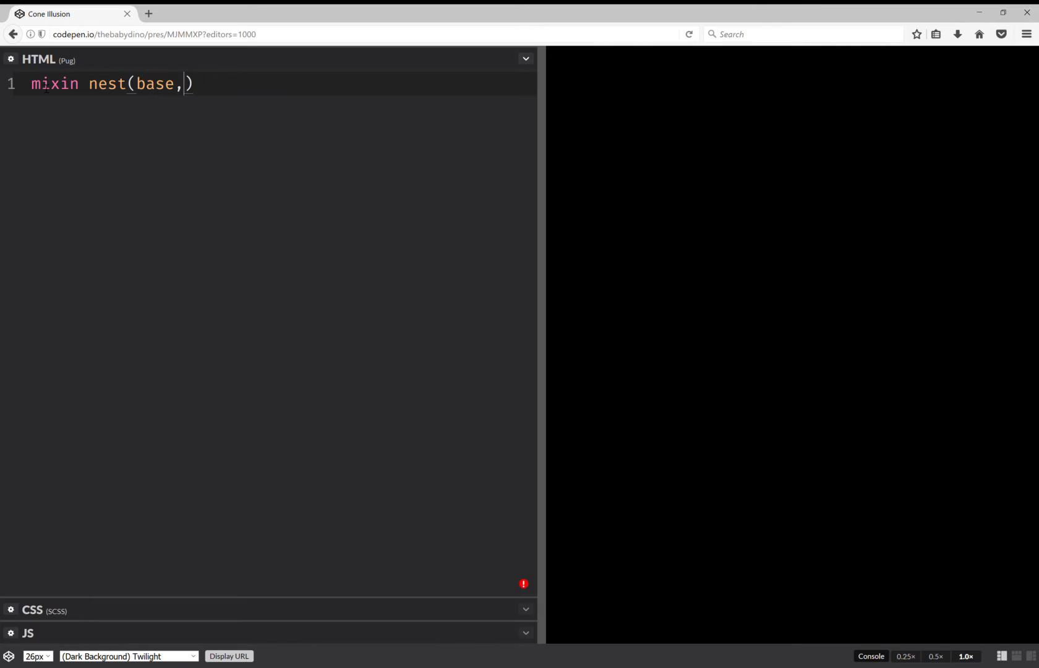
pyautogui.write('i,')
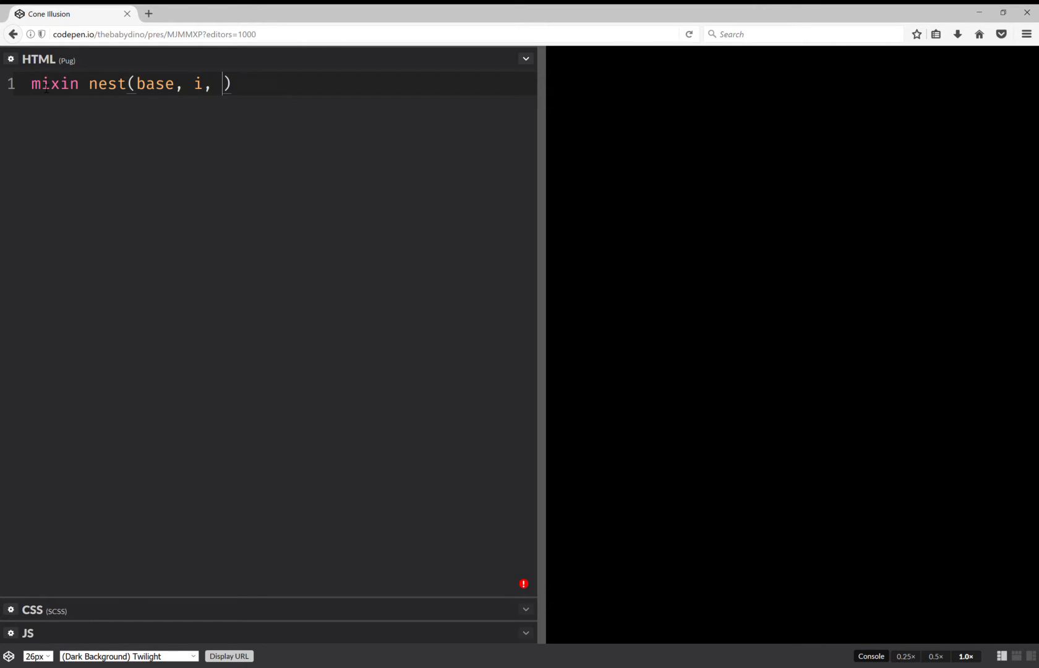
pyautogui.write('n')
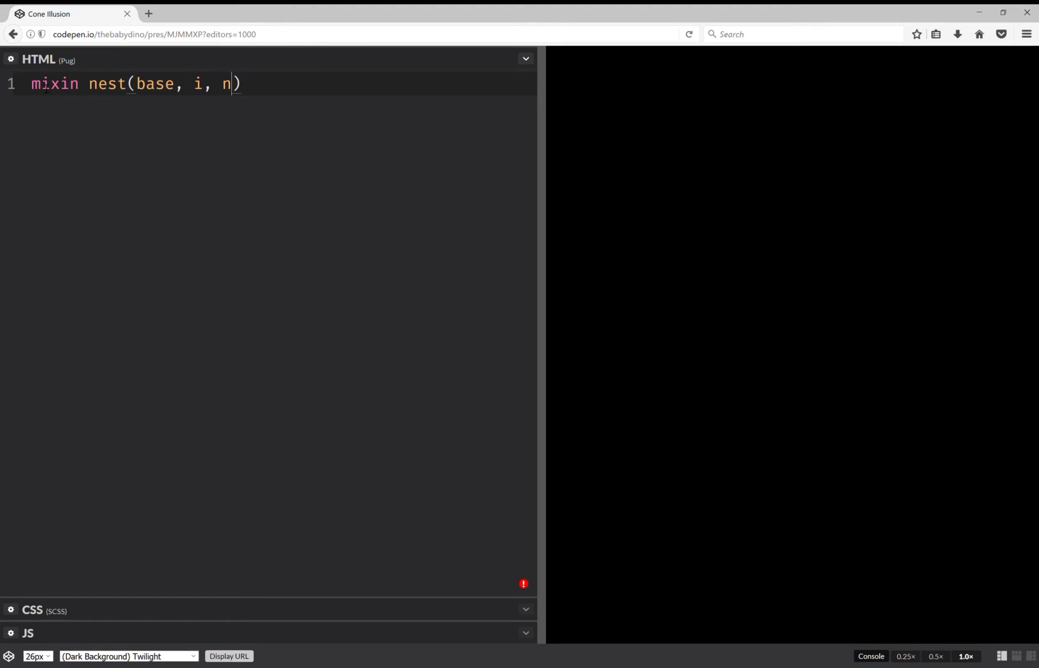
pyautogui.press('Return')
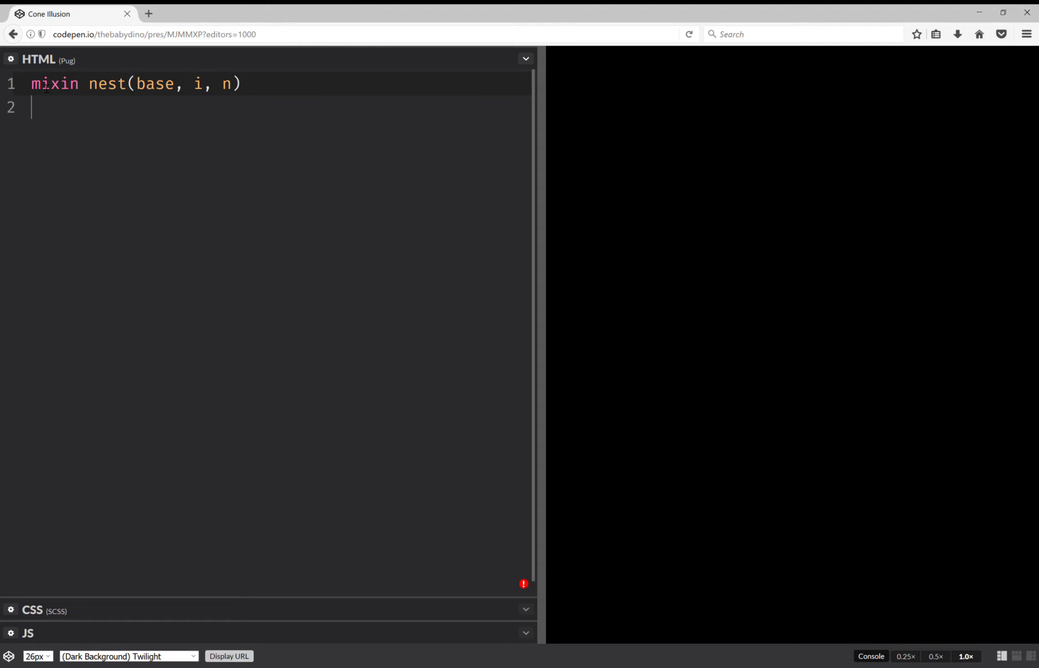
# - Give the mixin a div with class (i > 1 ? base : '') + base + i
pyautogui.write('di')
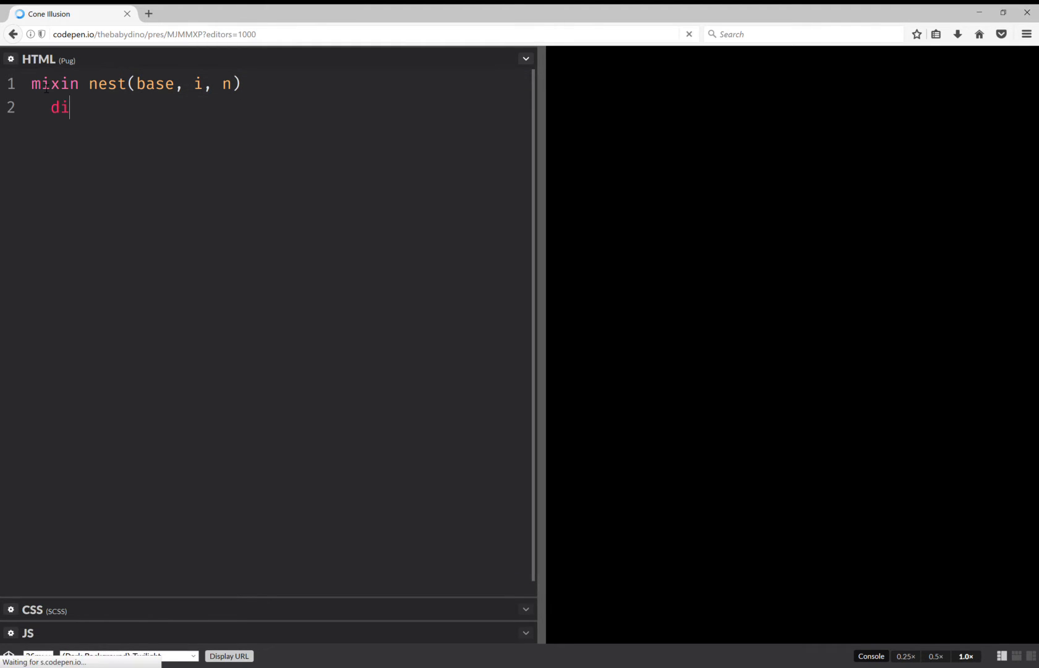
pyautogui.write('v()')
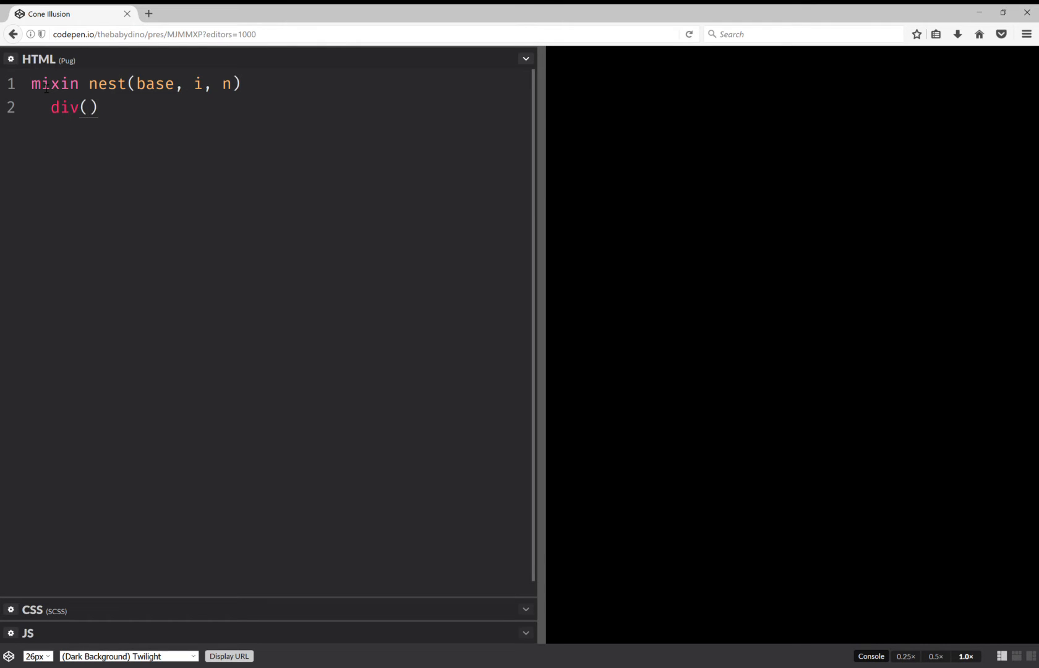
pyautogui.write('class')
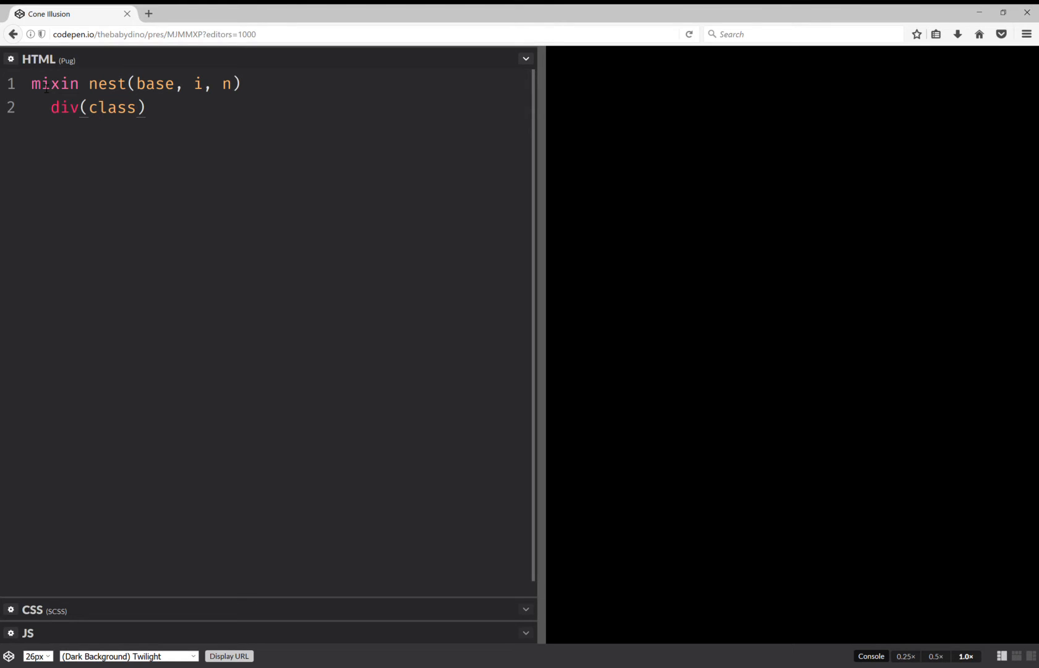
pyautogui.write('=')
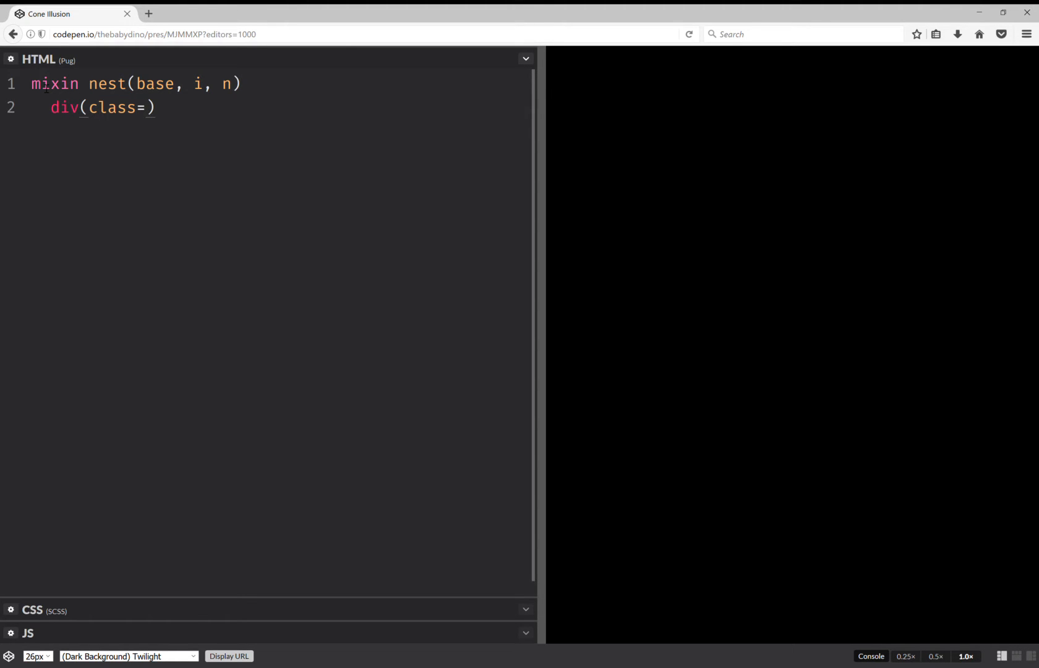
pyautogui.write('()')
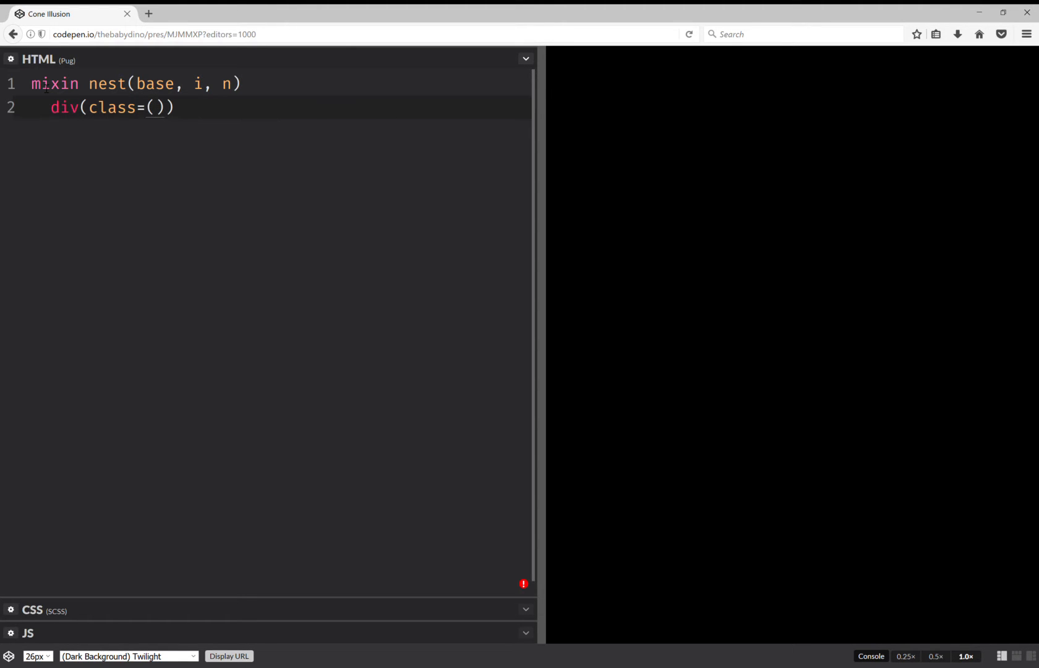
pyautogui.write('i >')
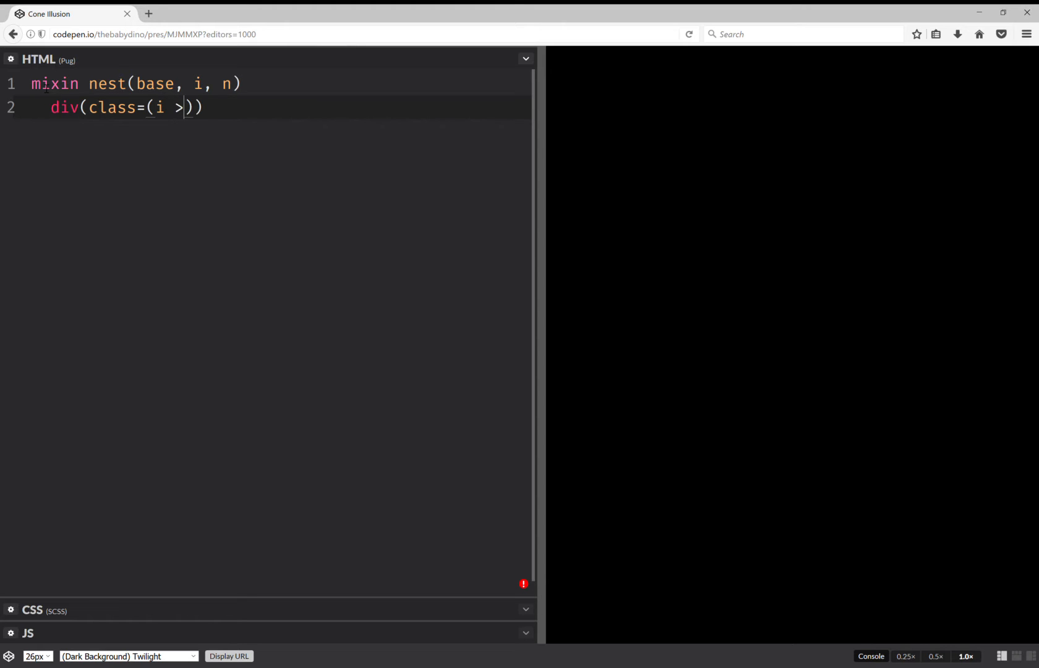
pyautogui.write('1')
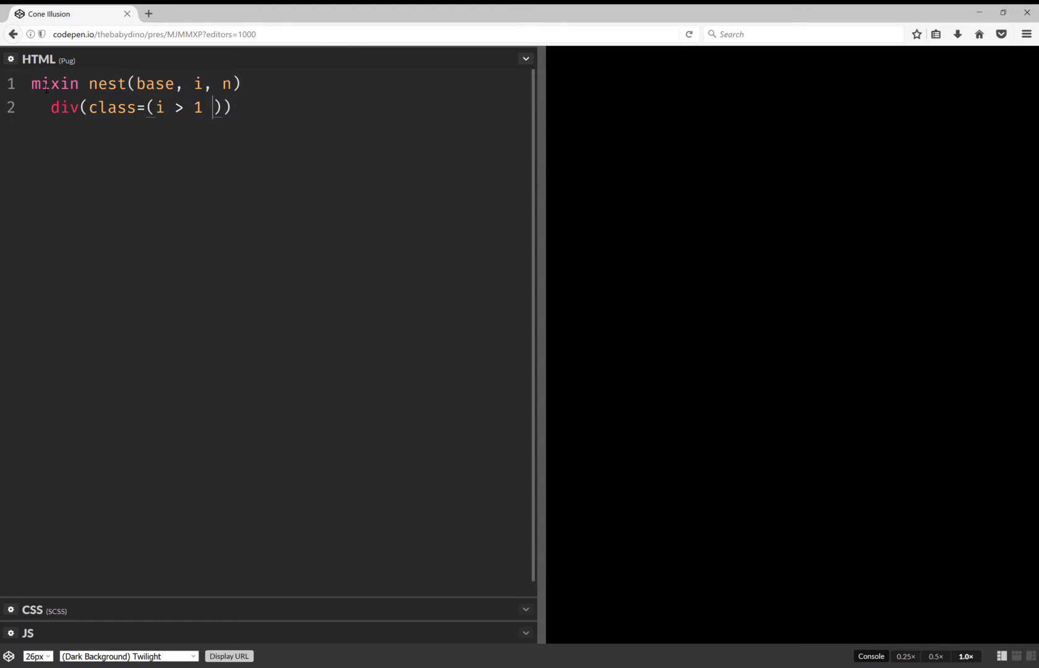
pyautogui.write("? base + ' ' :")
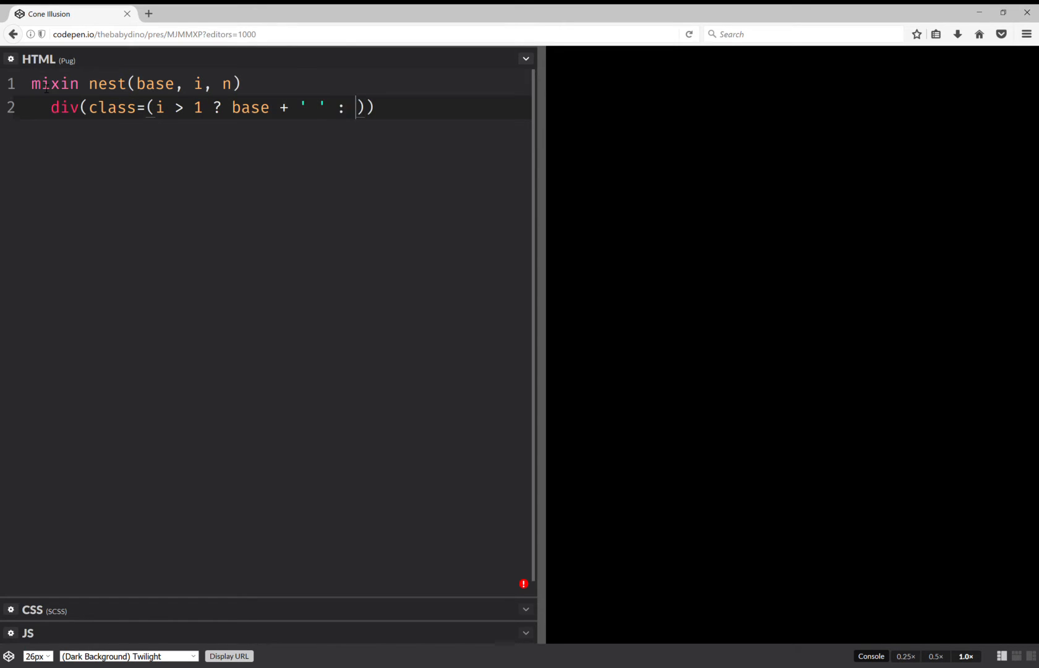
pyautogui.write("''")
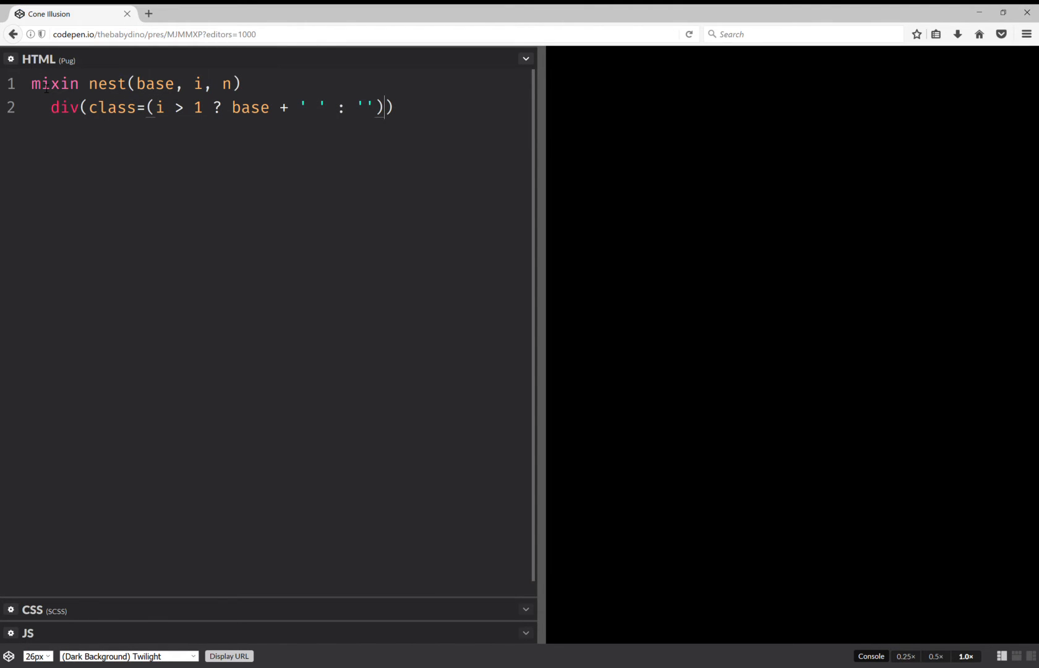
pyautogui.write('+')
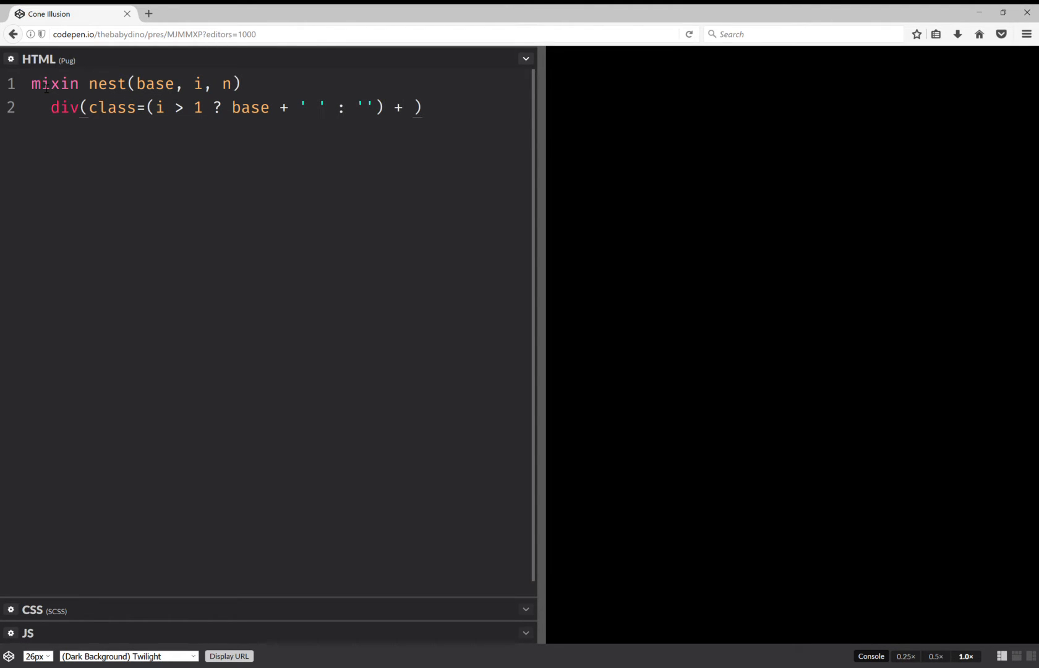
pyautogui.write('base')
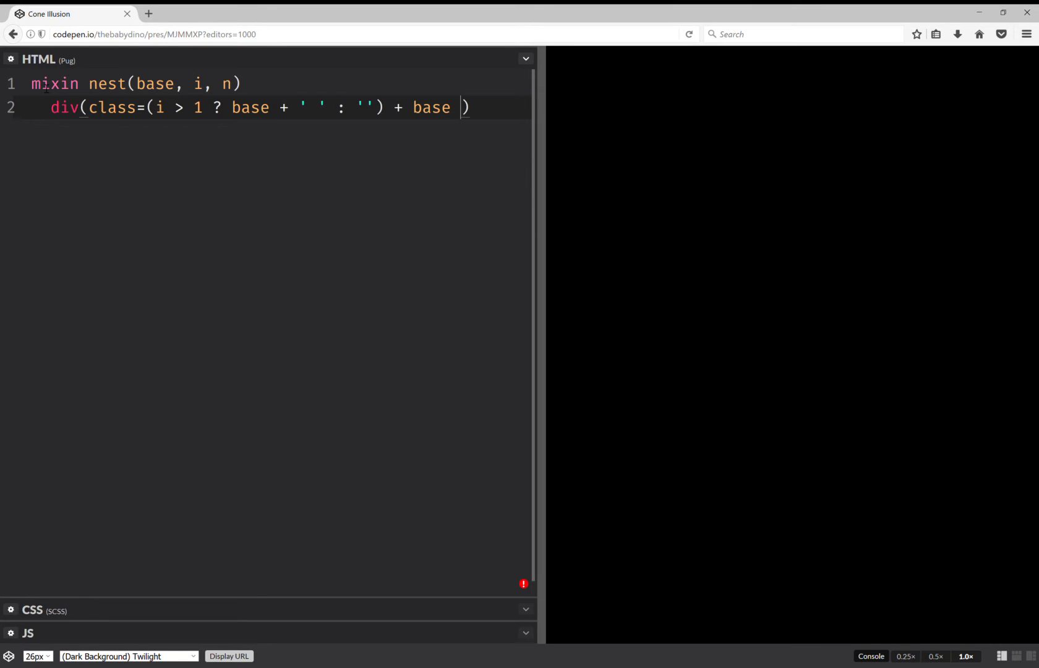
pyautogui.write('+ i')
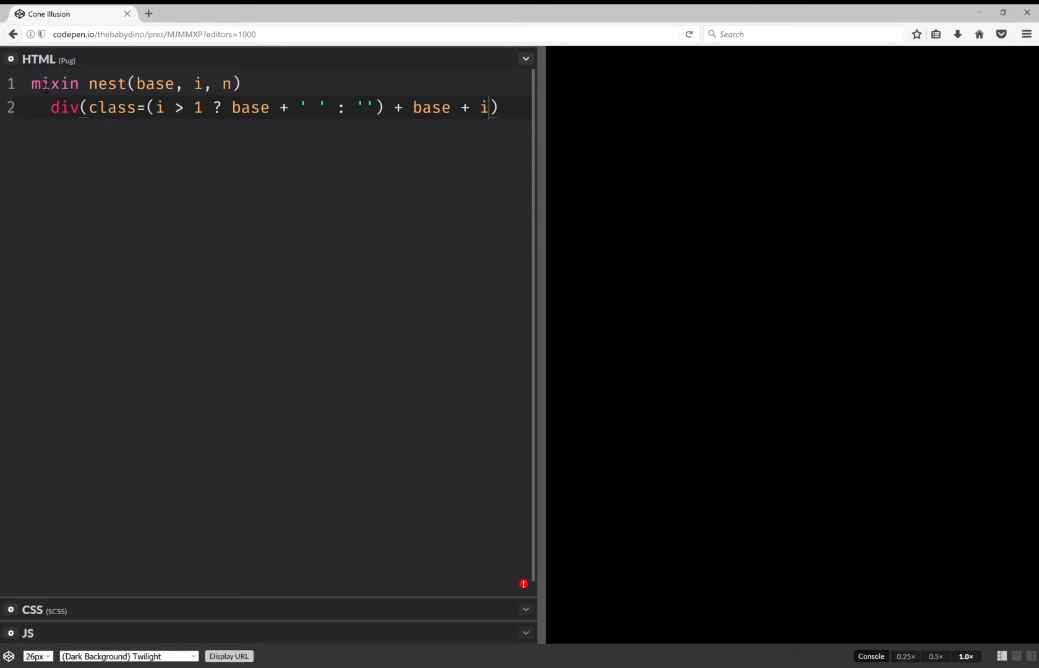
pyautogui.press('enter')
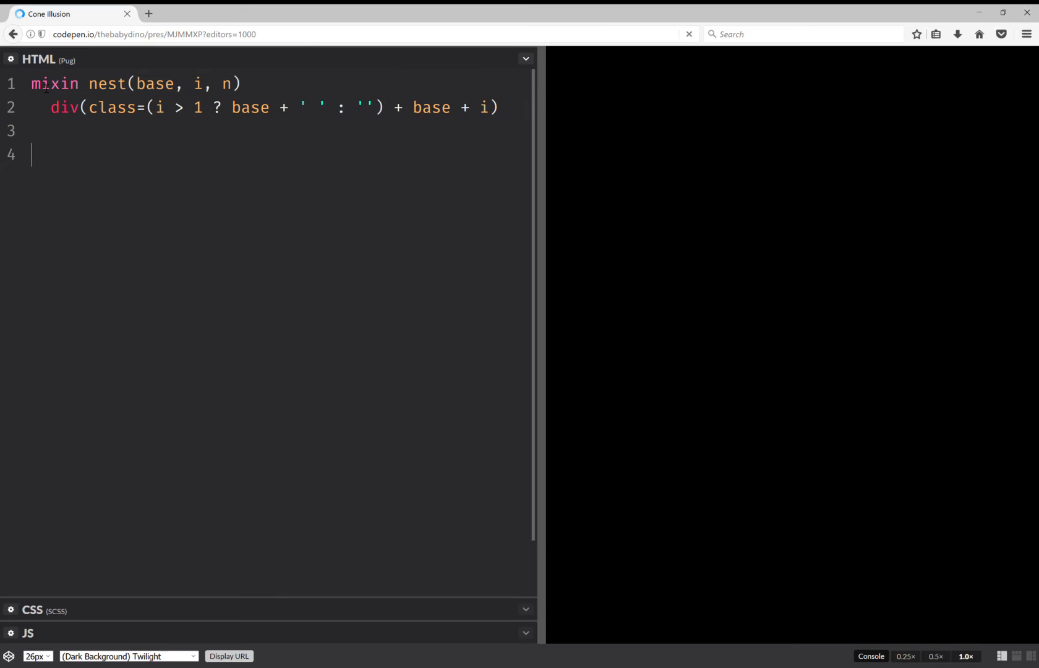
# - Call the mixin with +nest('c', 1, 14)
pyautogui.write('+nest')
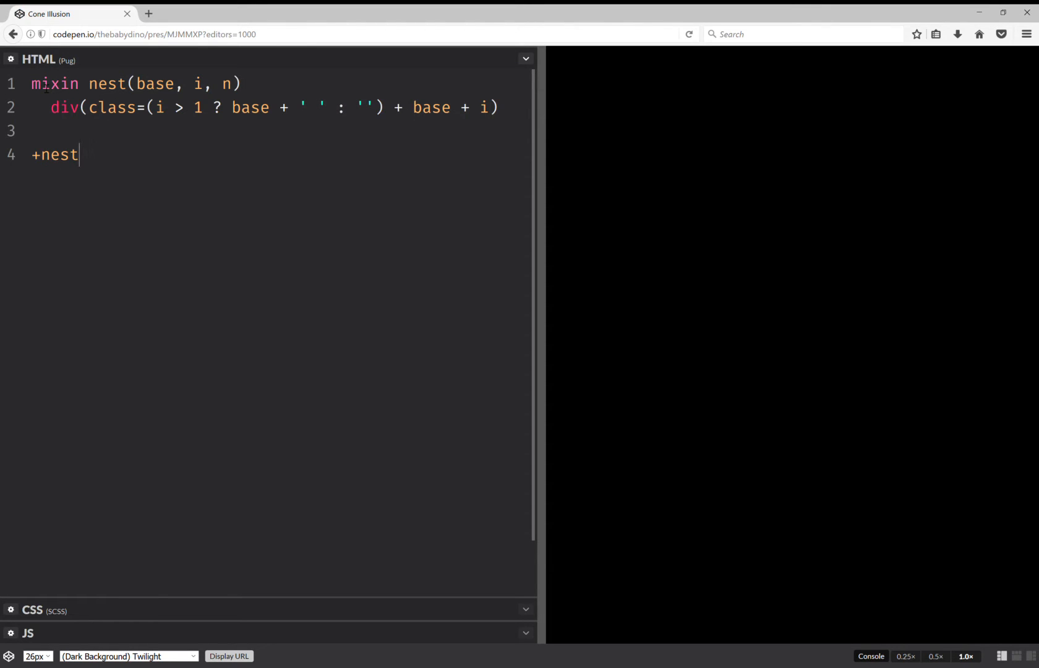
pyautogui.write("(';')")
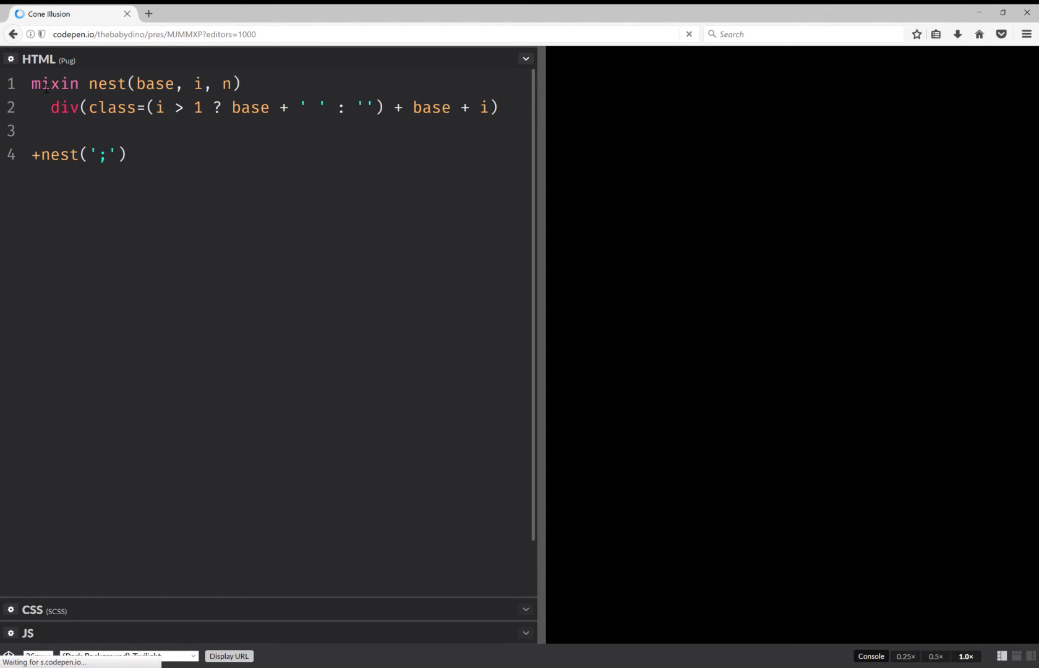
pyautogui.write('c')
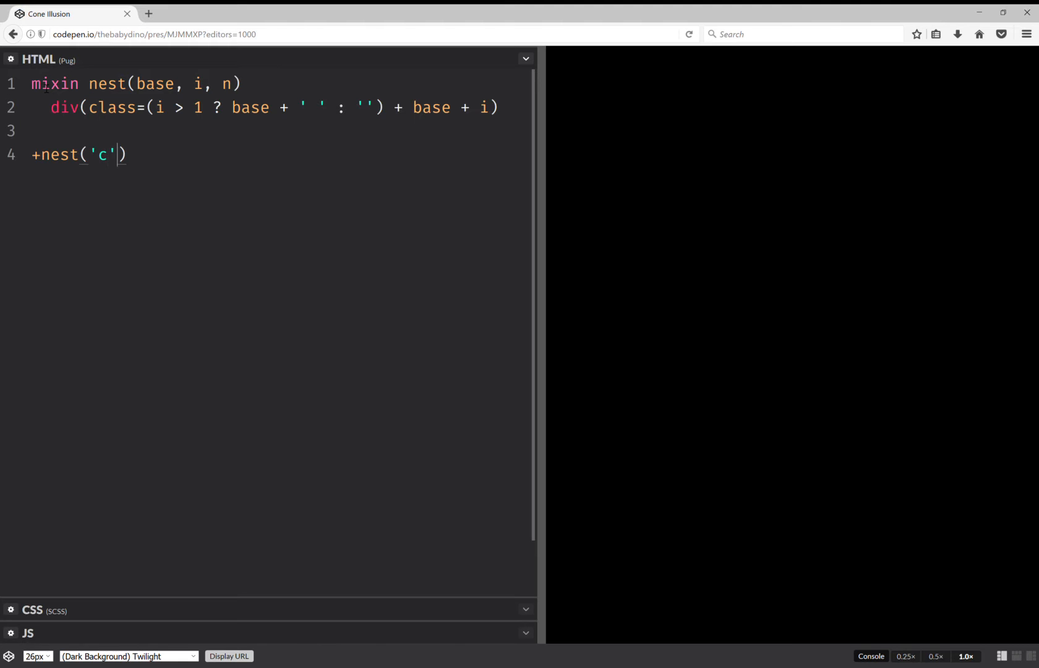
pyautogui.write(', 1, 1')
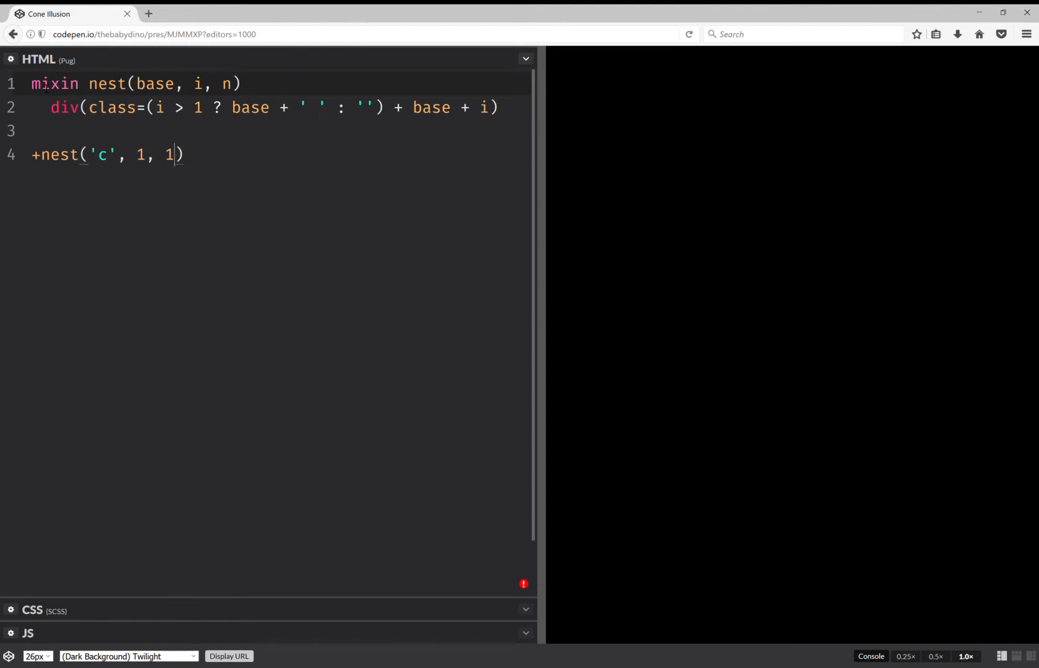
pyautogui.write('4')
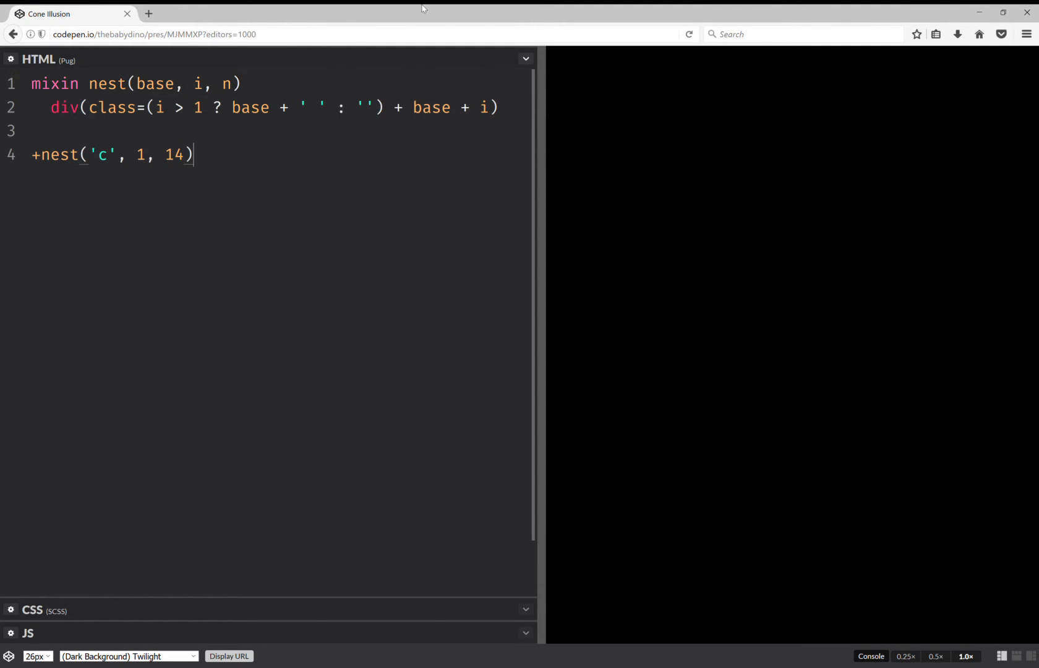
# - Check the compiled HTML shows a single c1 div, then return to the Pug source
pyautogui.click(525, 58)
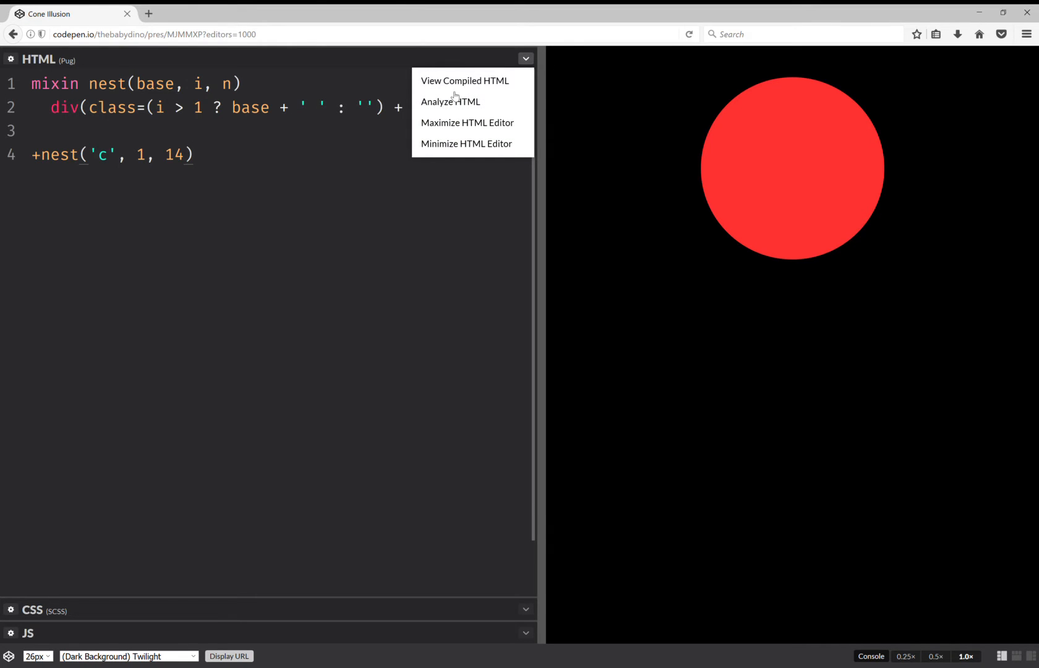
pyautogui.click(465, 80)
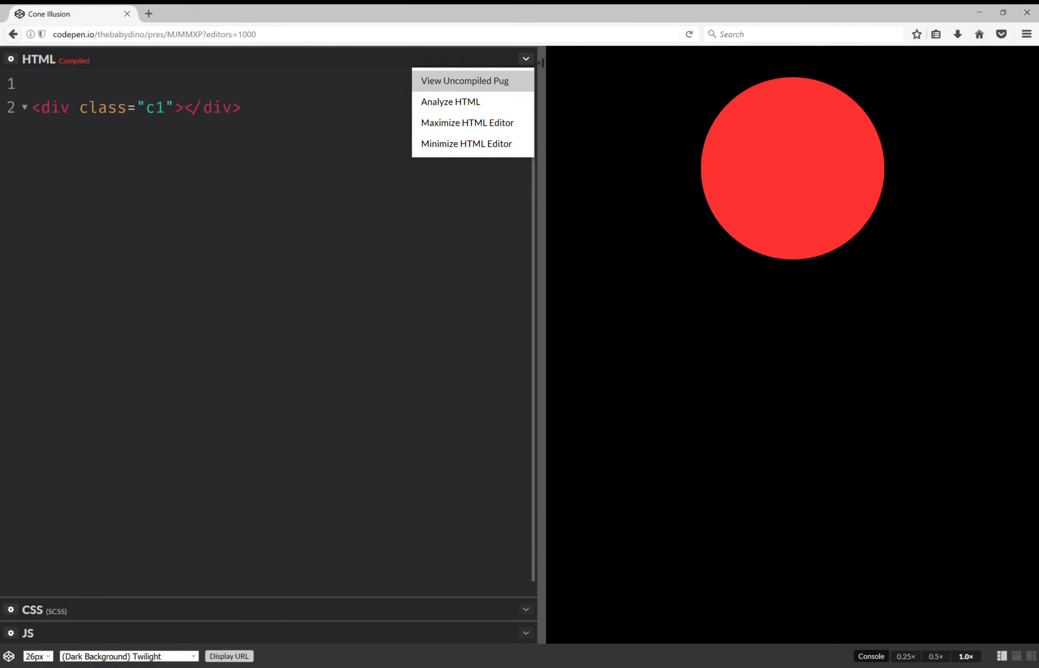
pyautogui.click(465, 81)
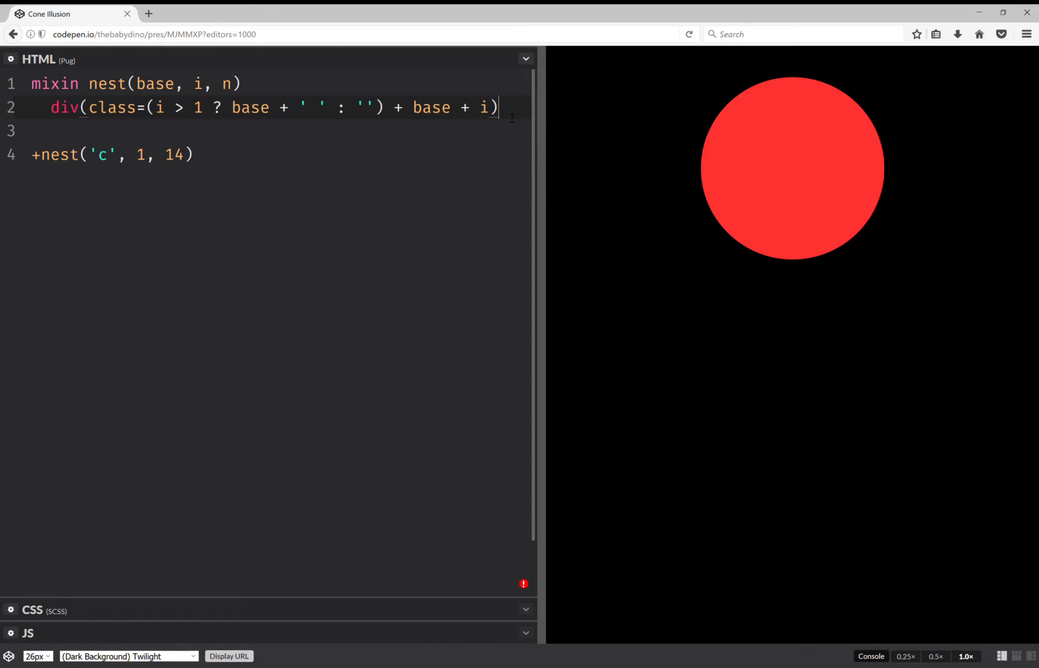
# - Make the mixin recurse with 'if i < n' followed by +nest(base, ++i, n)
pyautogui.write('i')
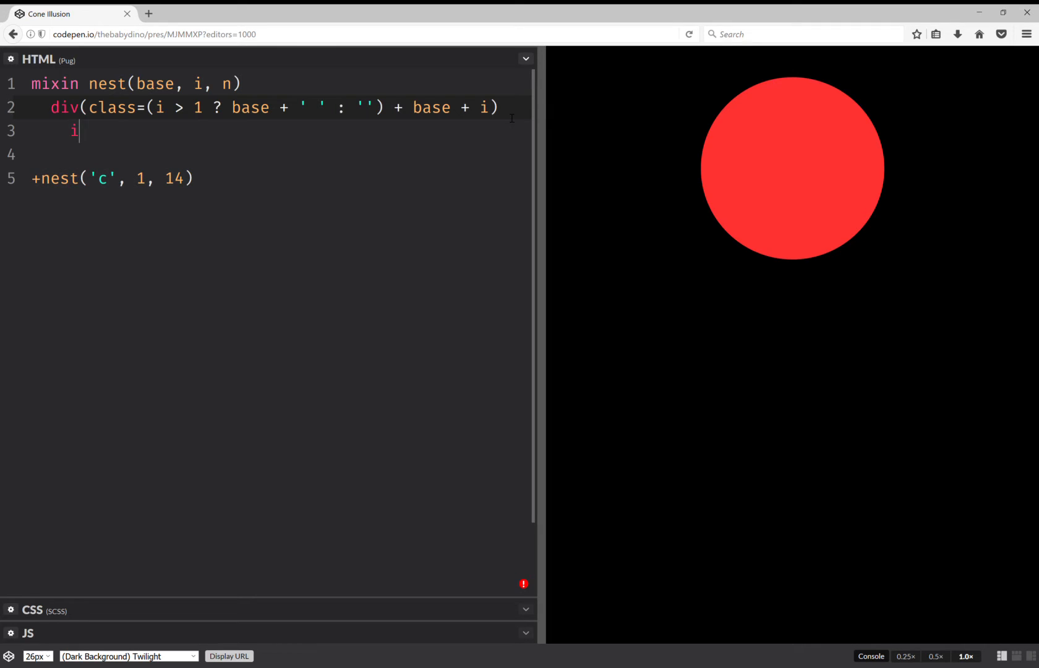
pyautogui.write('f i <')
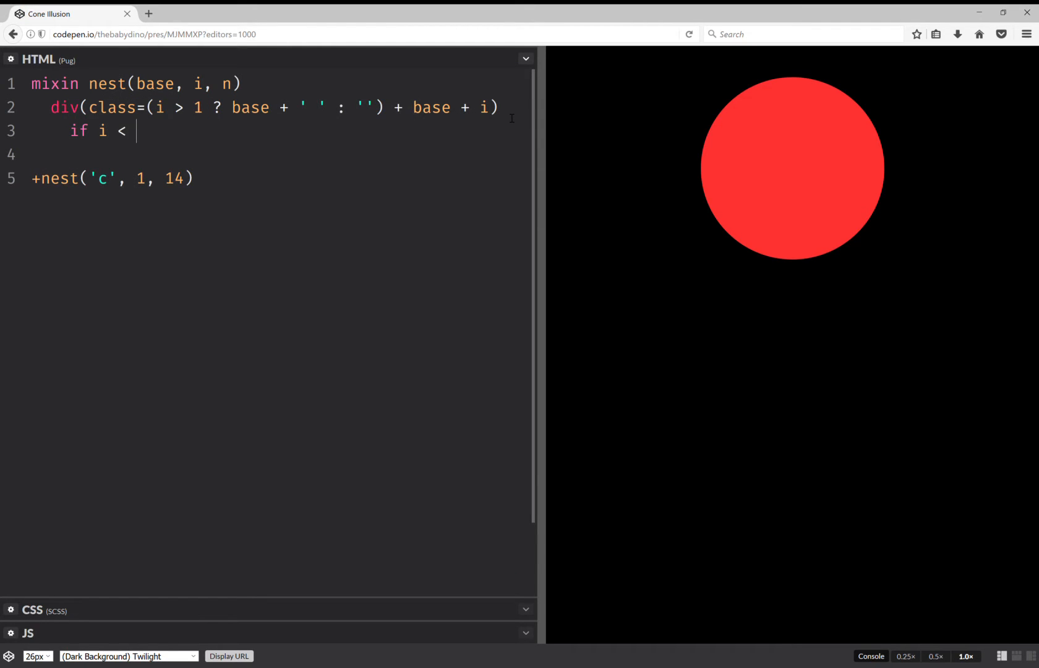
pyautogui.write('n')
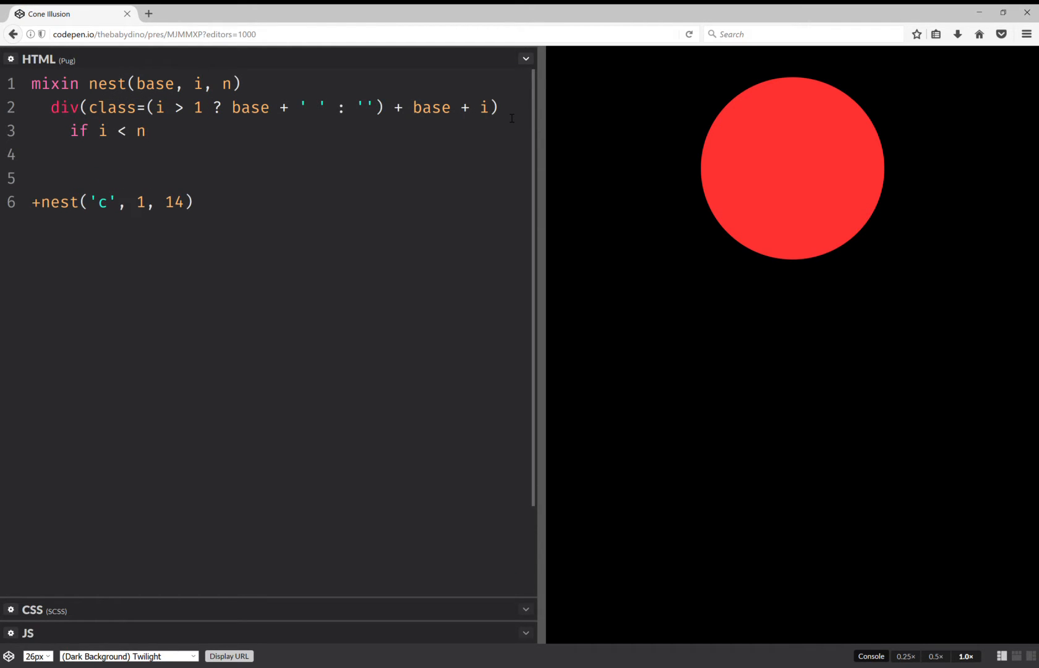
pyautogui.write('+')
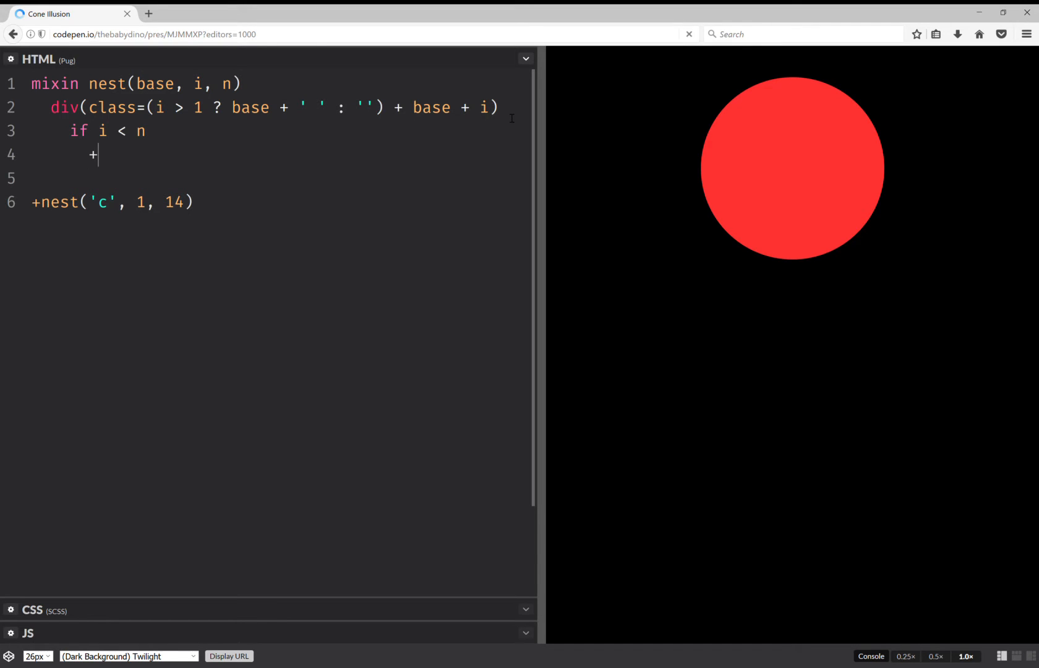
pyautogui.write('nest')
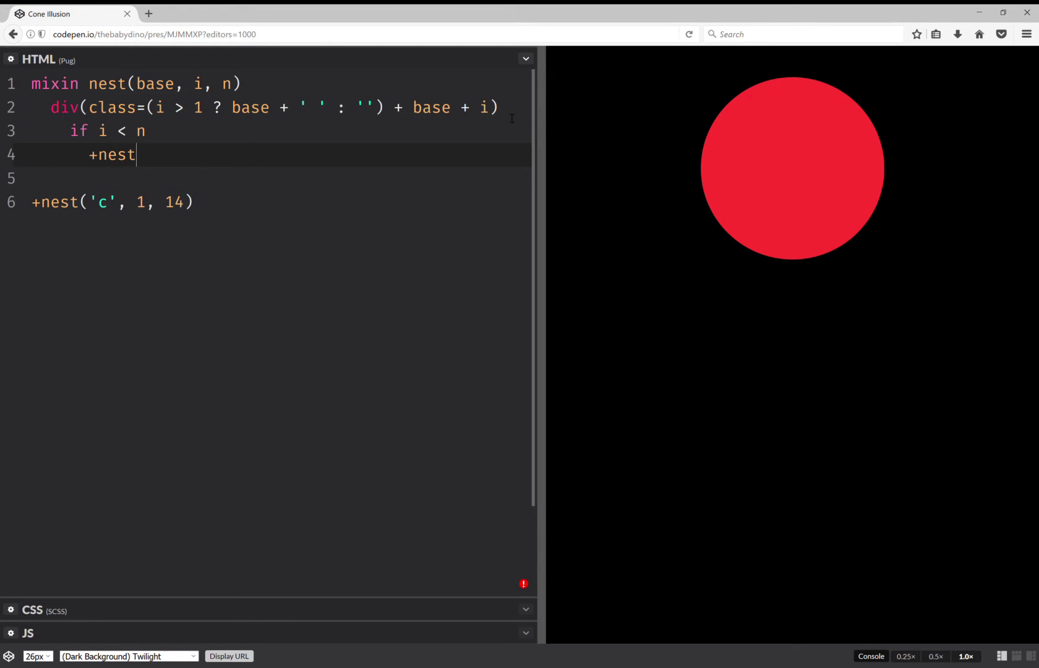
pyautogui.write('(base)')
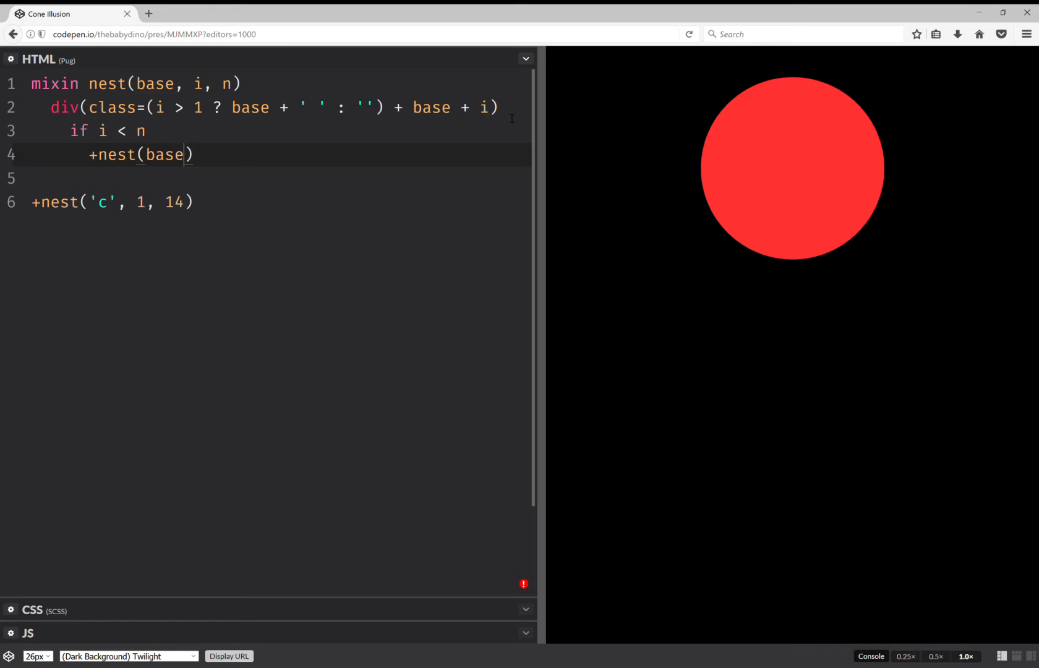
pyautogui.write(', ++i')
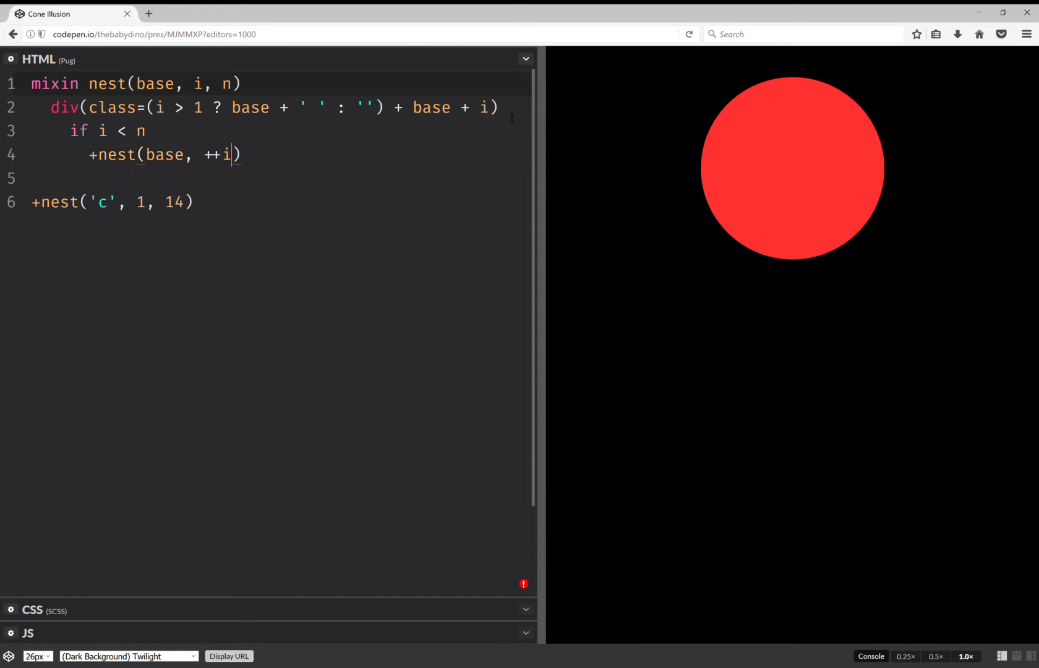
pyautogui.write(', n')
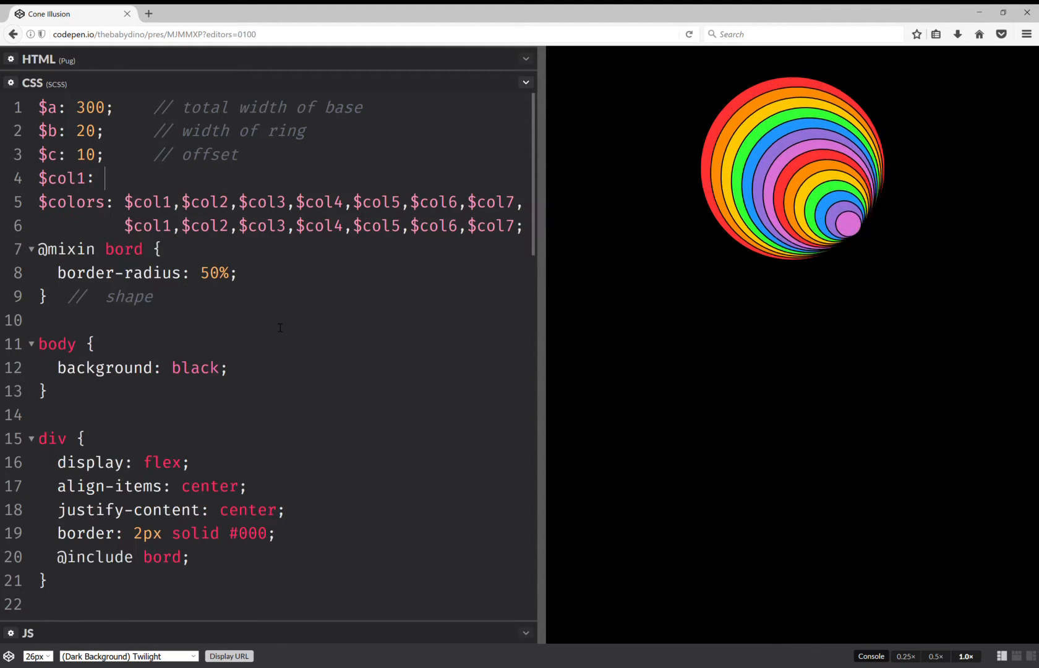
# - Replace the colour variables with a seven-rgb $colors list and use border-radius: 50% on div
pyautogui.click(100, 177)
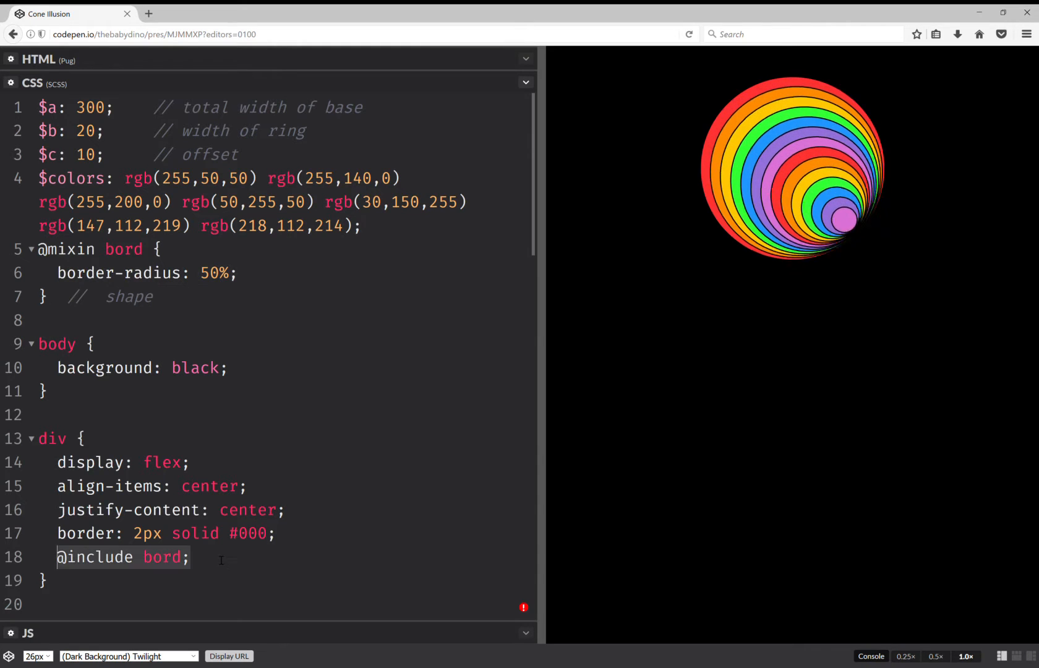
pyautogui.write('border-radius: 50%;')
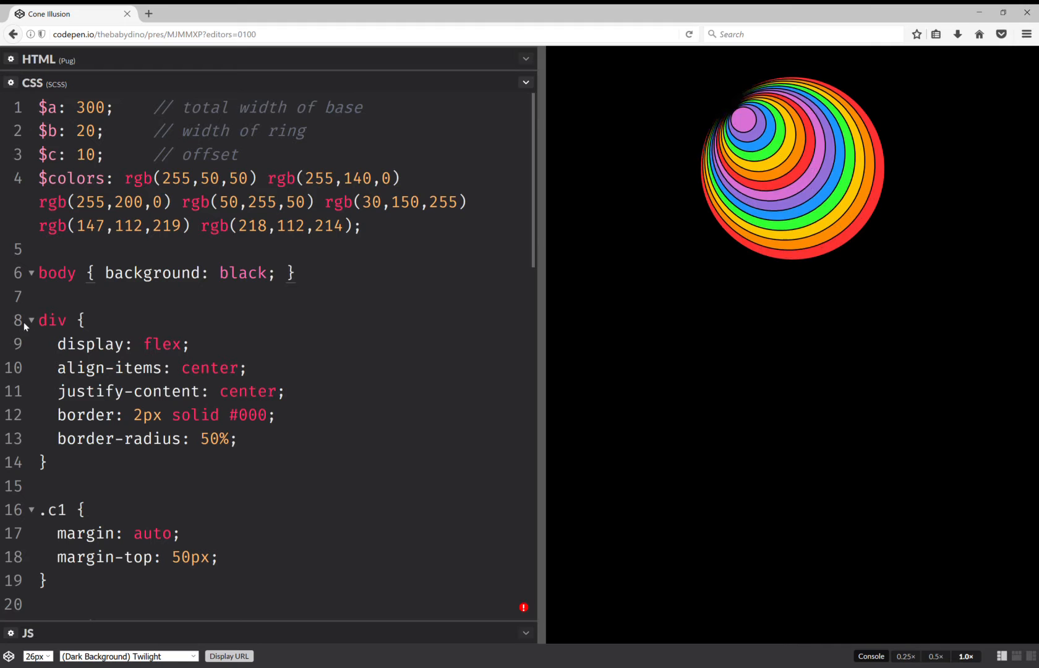
# - Fold the div rule, shorten .c1 to margin: 50px auto, and add px to the variables
pyautogui.click(30, 320)
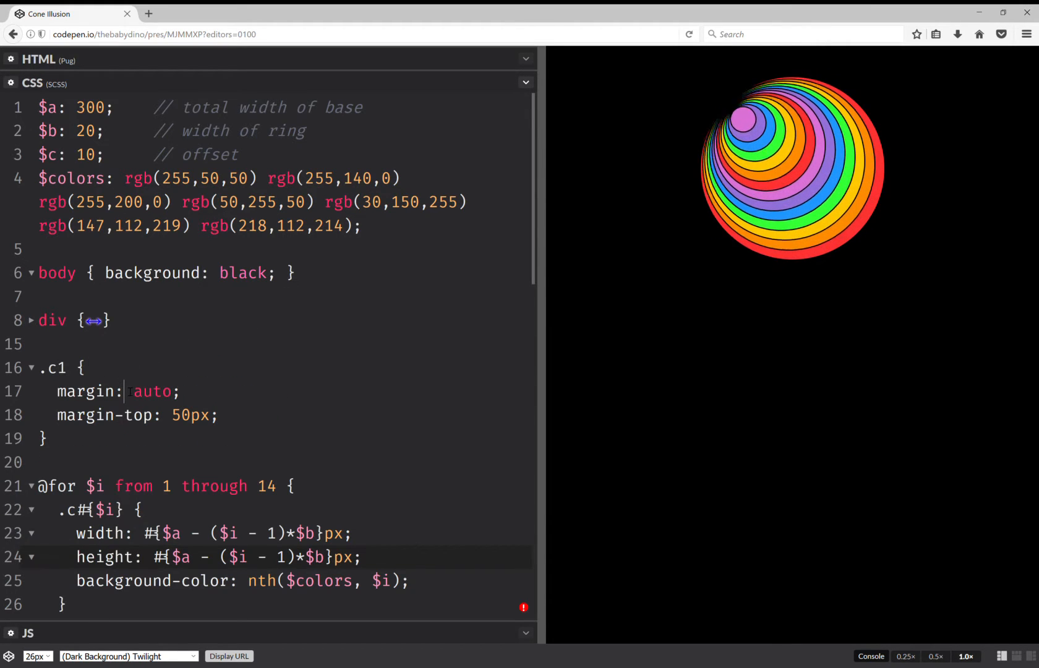
pyautogui.write('50px')
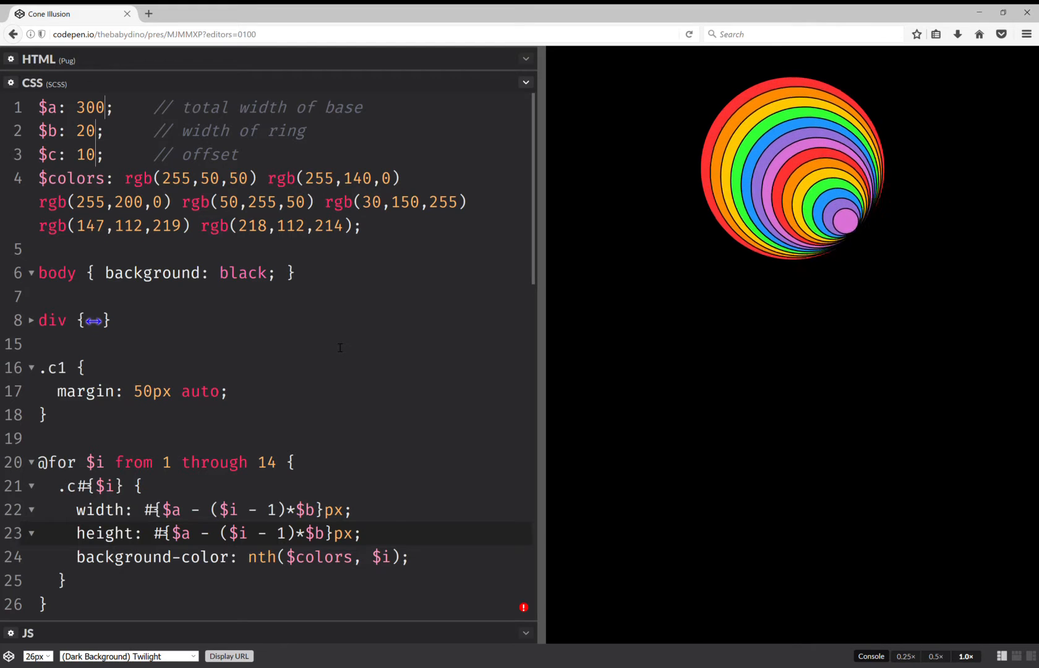
pyautogui.write('px')
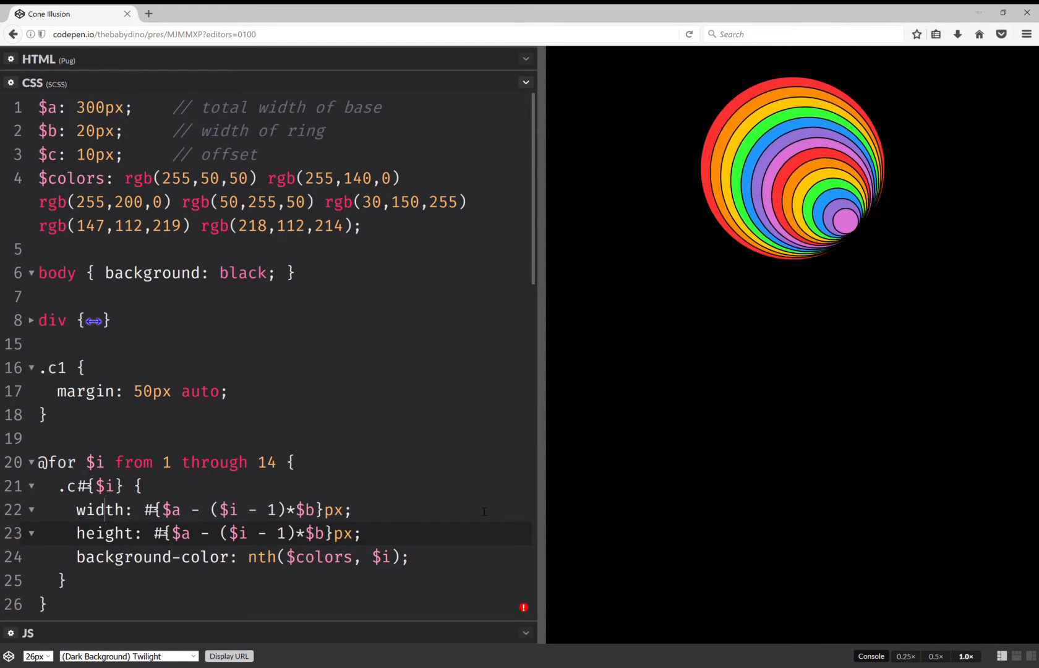
pyautogui.scroll(-3)
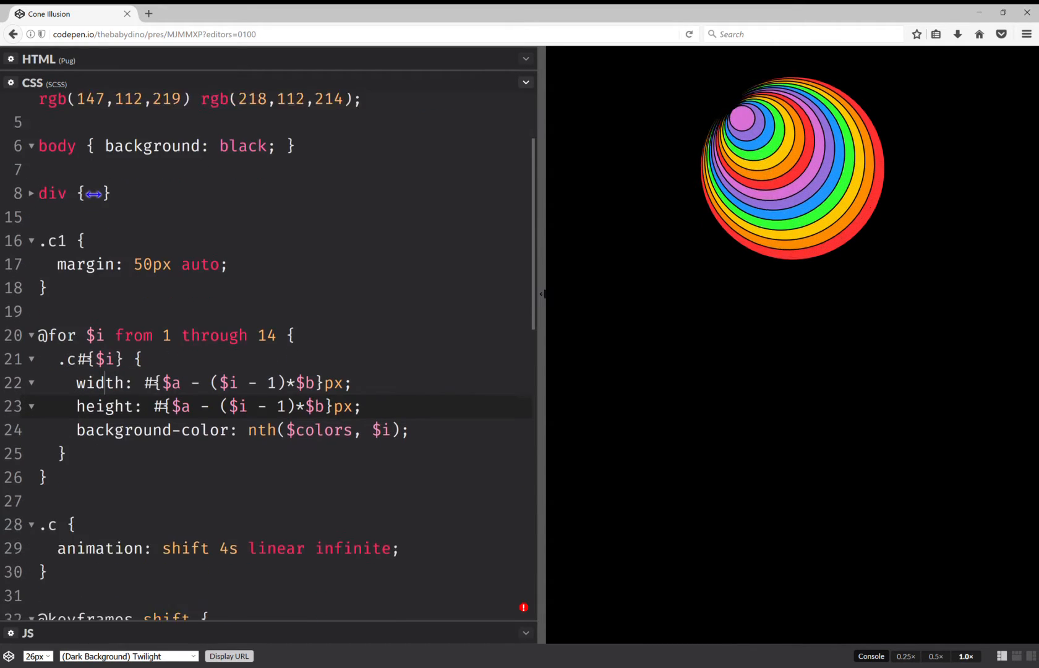
pyautogui.scroll(-3)
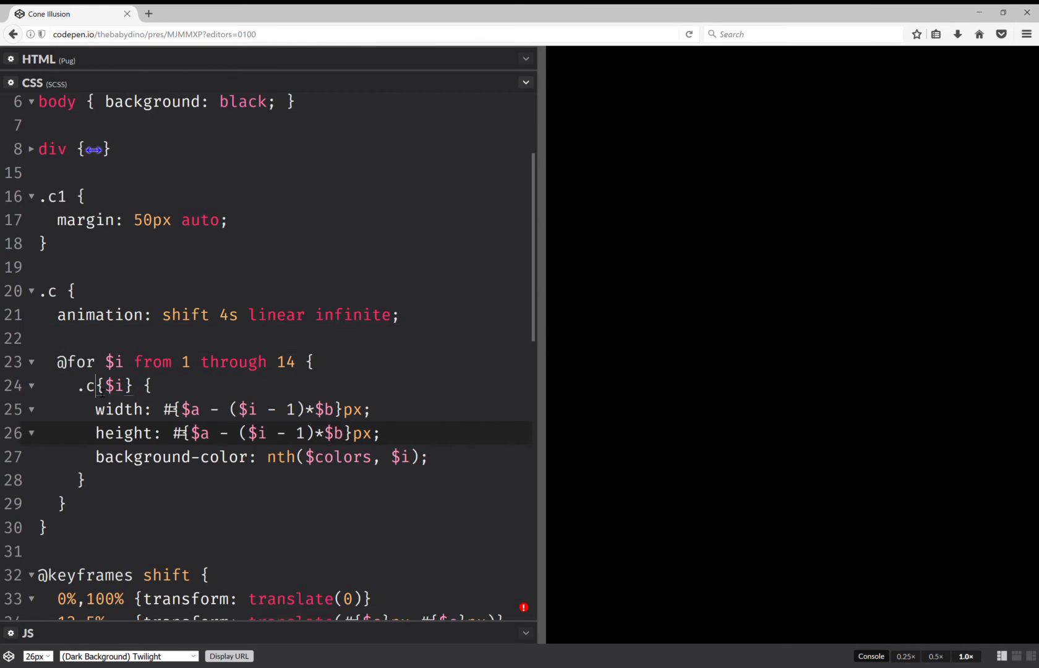
pyautogui.write('&#')
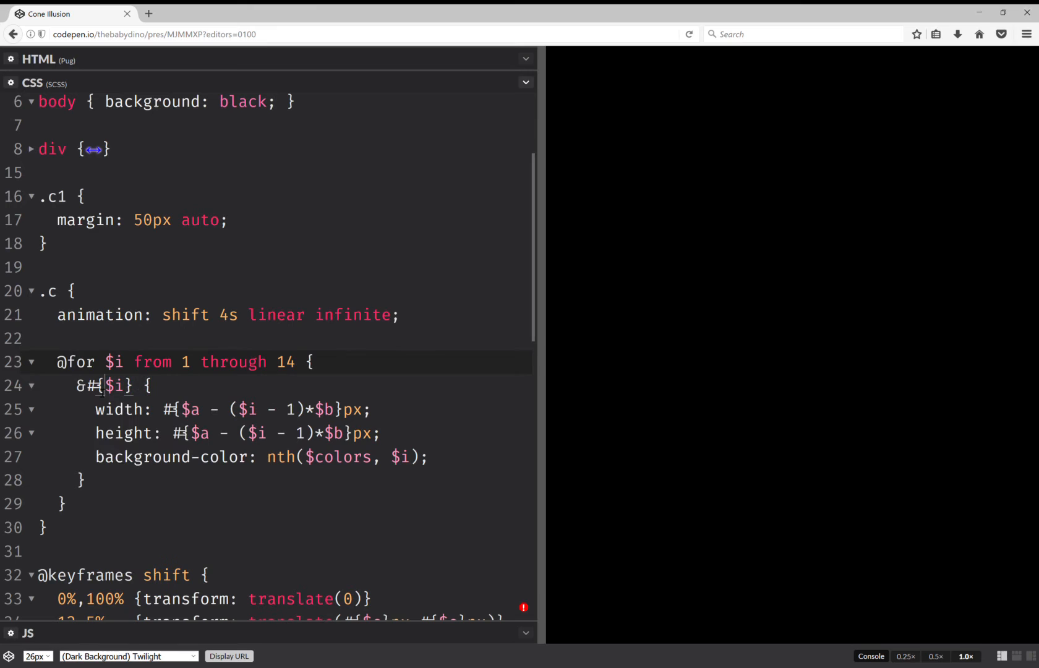
pyautogui.write('+ 1')
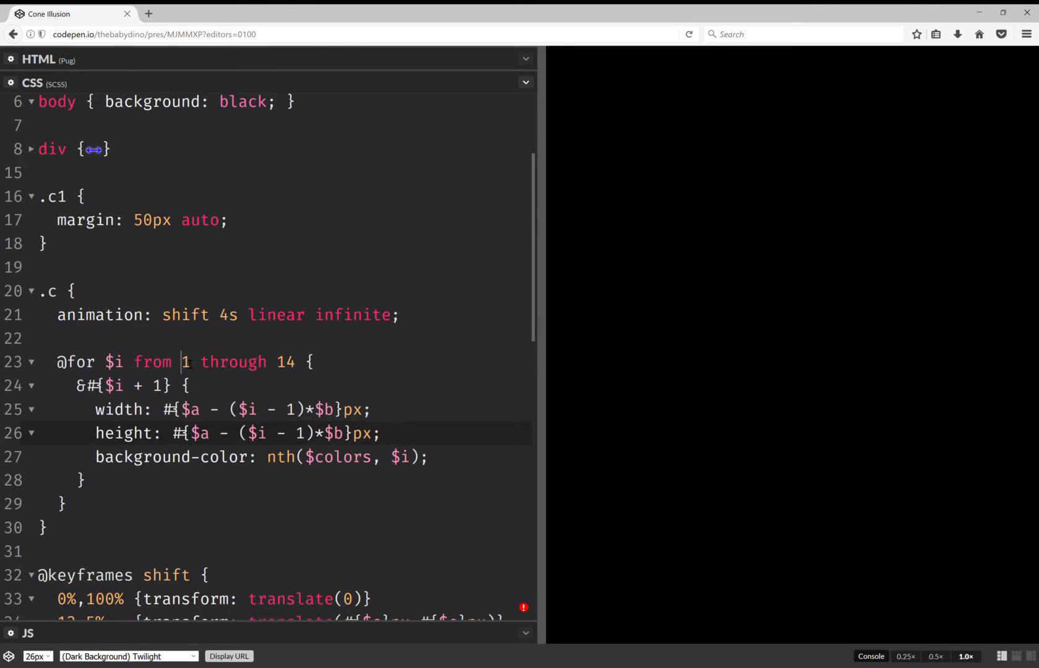
pyautogui.write('0')
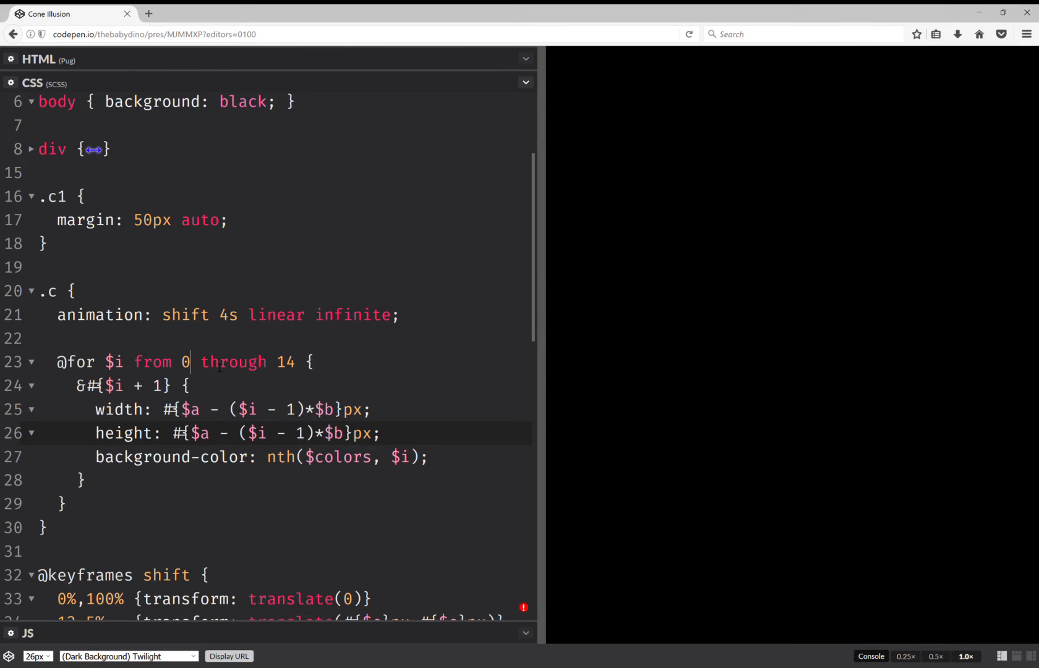
pyautogui.write('to')
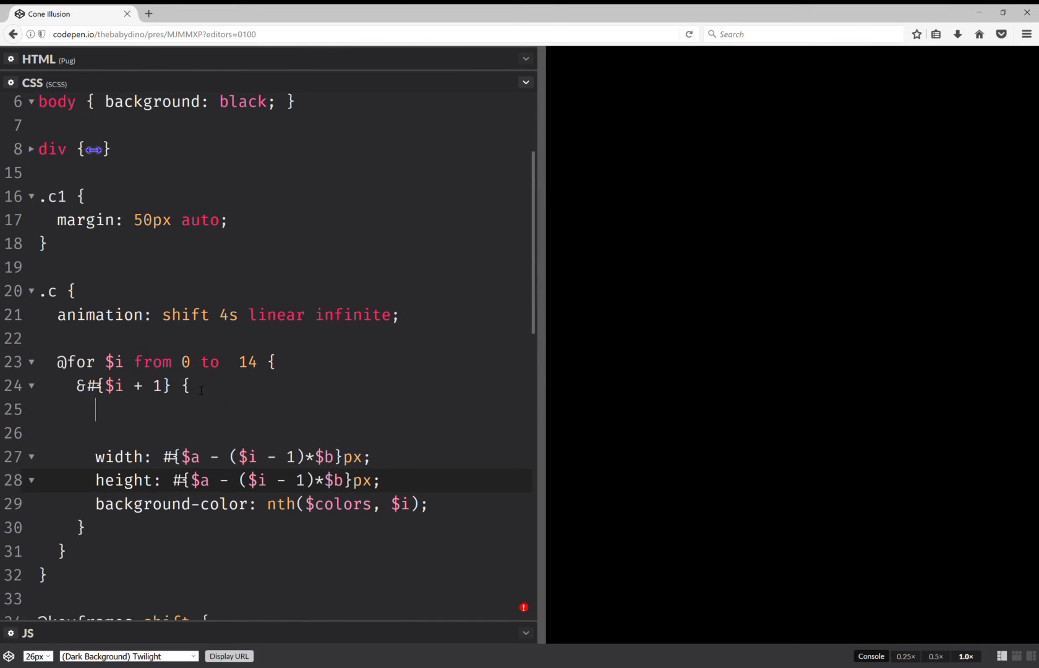
pyautogui.write('@if')
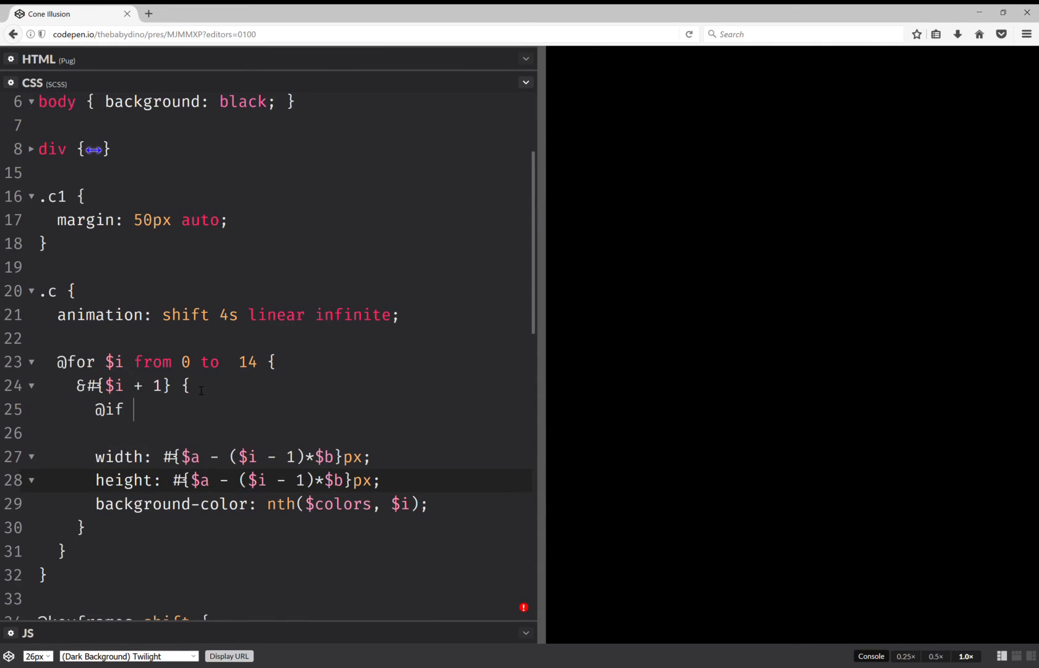
pyautogui.write('$i')
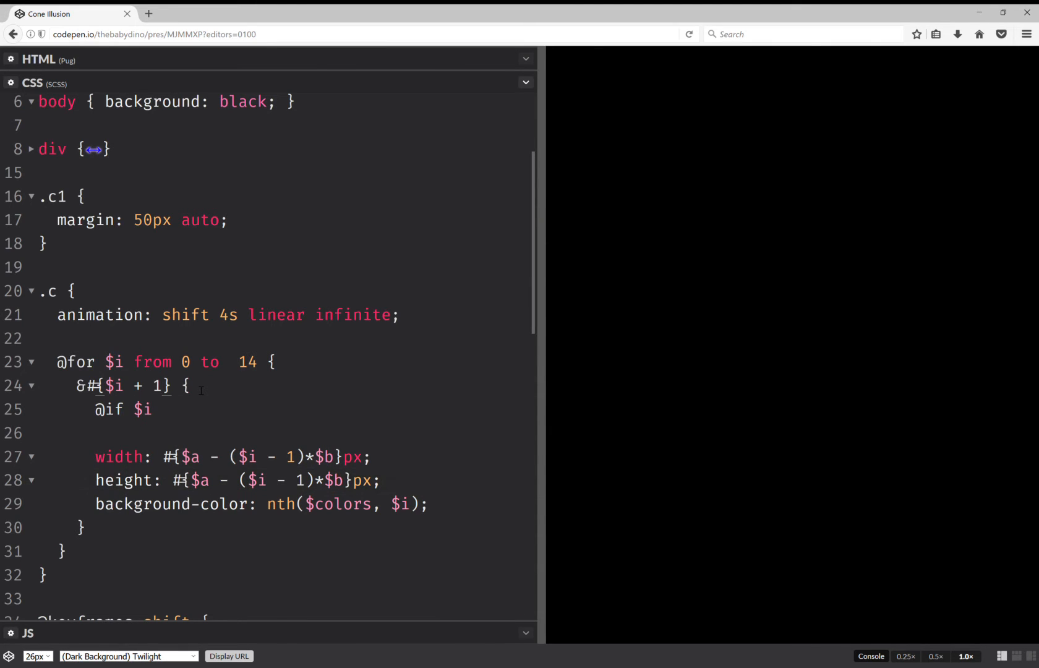
pyautogui.write('< 1 {')
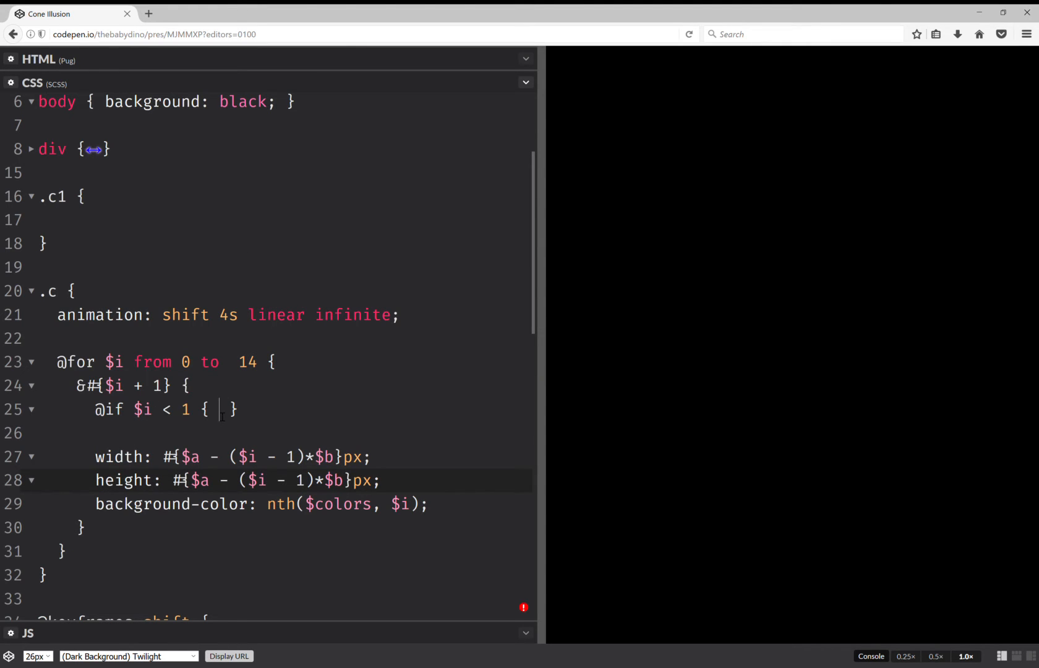
pyautogui.write('margin: 50px auto;')
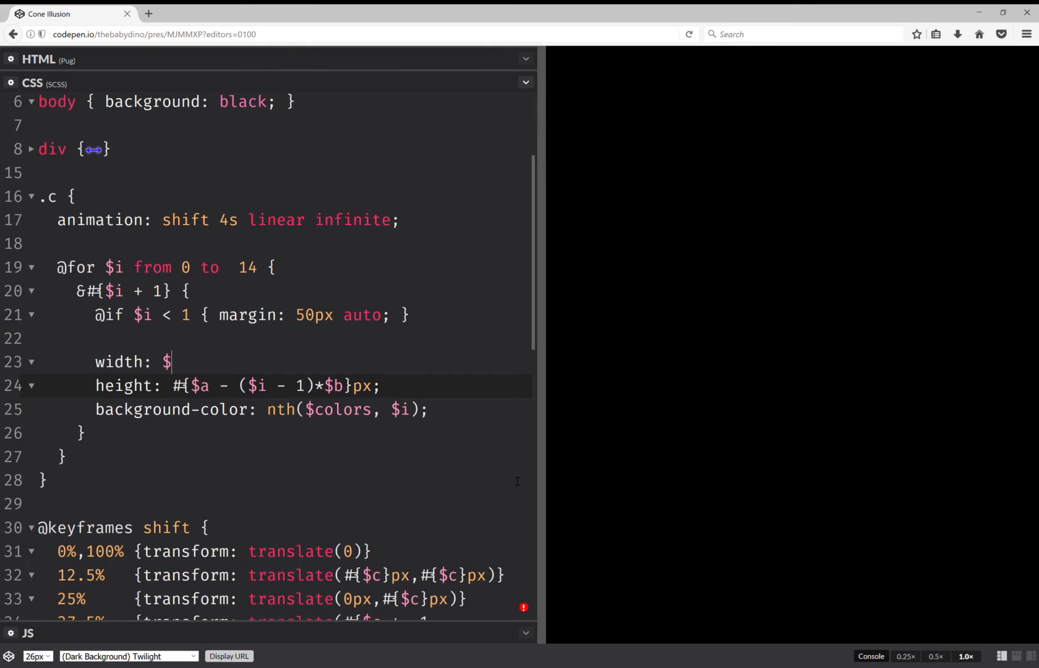
pyautogui.write('s - $i*')
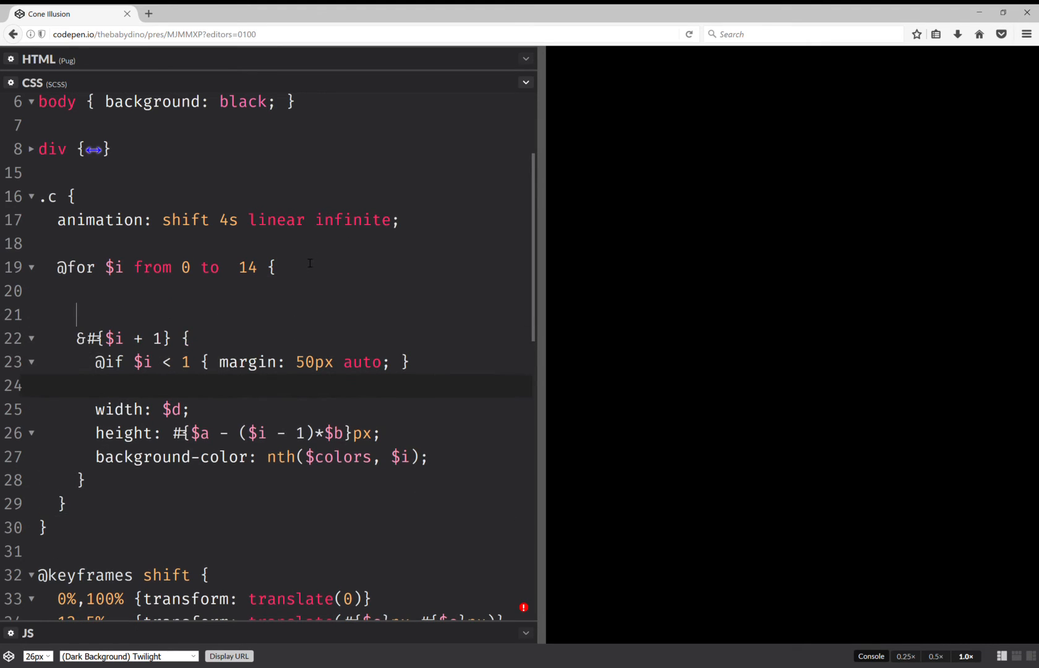
# - Define $d: $a - $i*$b at the top of the loop
pyautogui.write('$d:')
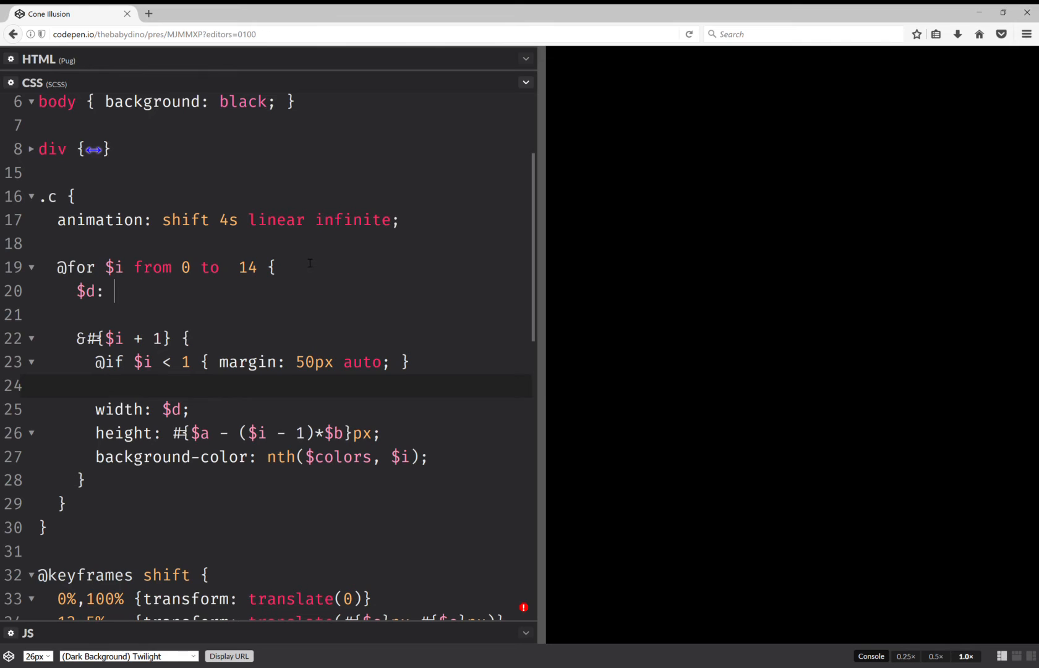
pyautogui.write('$s - $i*$b;')
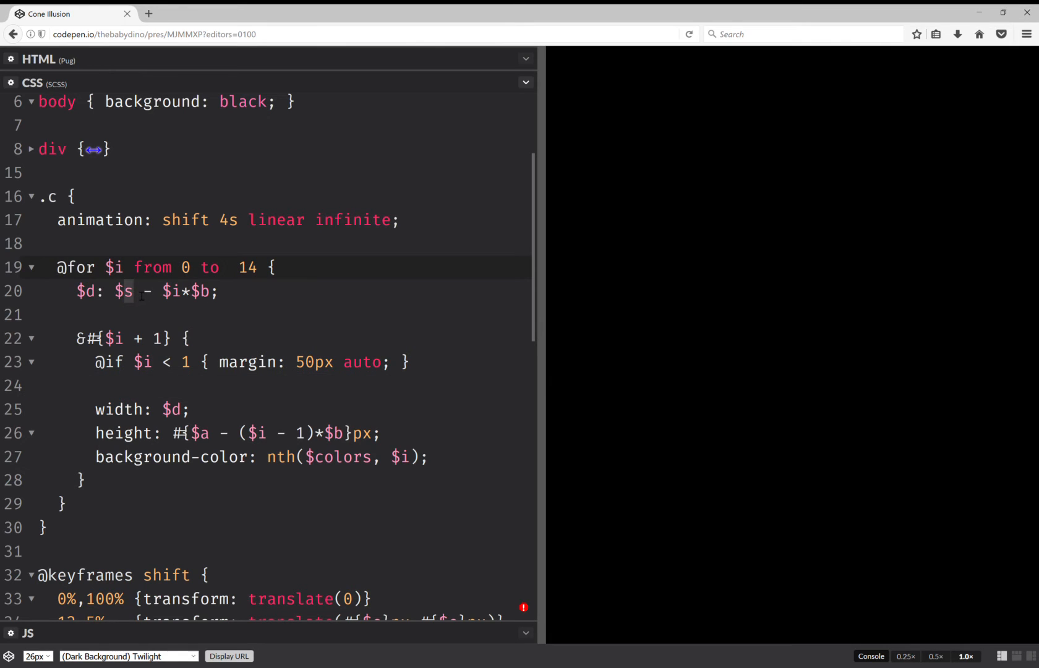
pyautogui.write('$a')
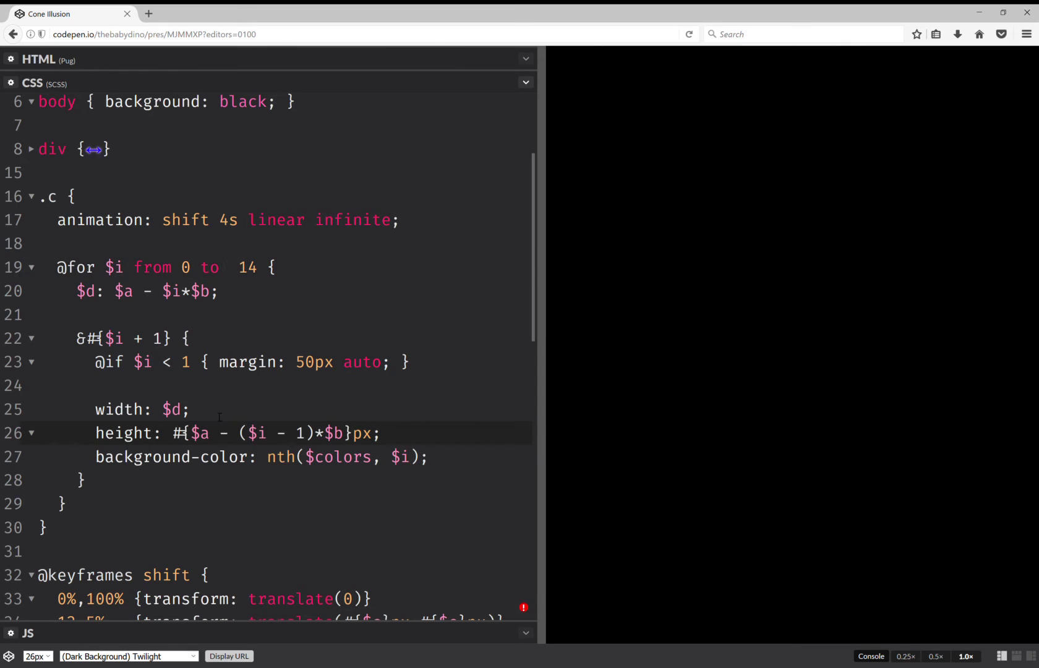
# - Set width and height to $d and cycle background with nth($colors, $i%length($colors) + 1)
pyautogui.doubleClick(142, 408)
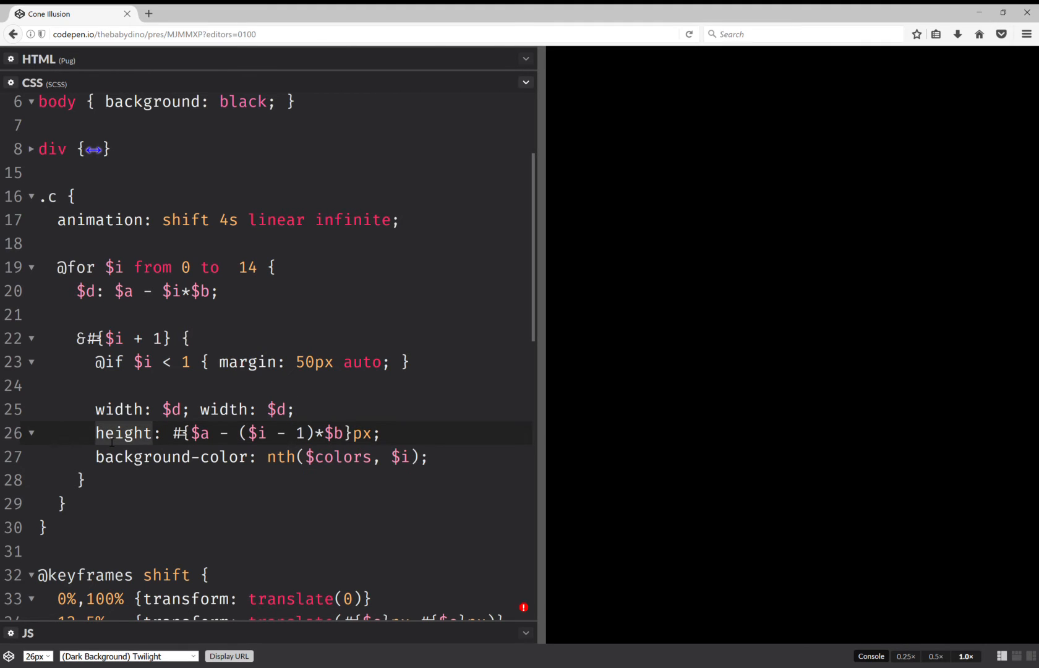
pyautogui.doubleClick(223, 408)
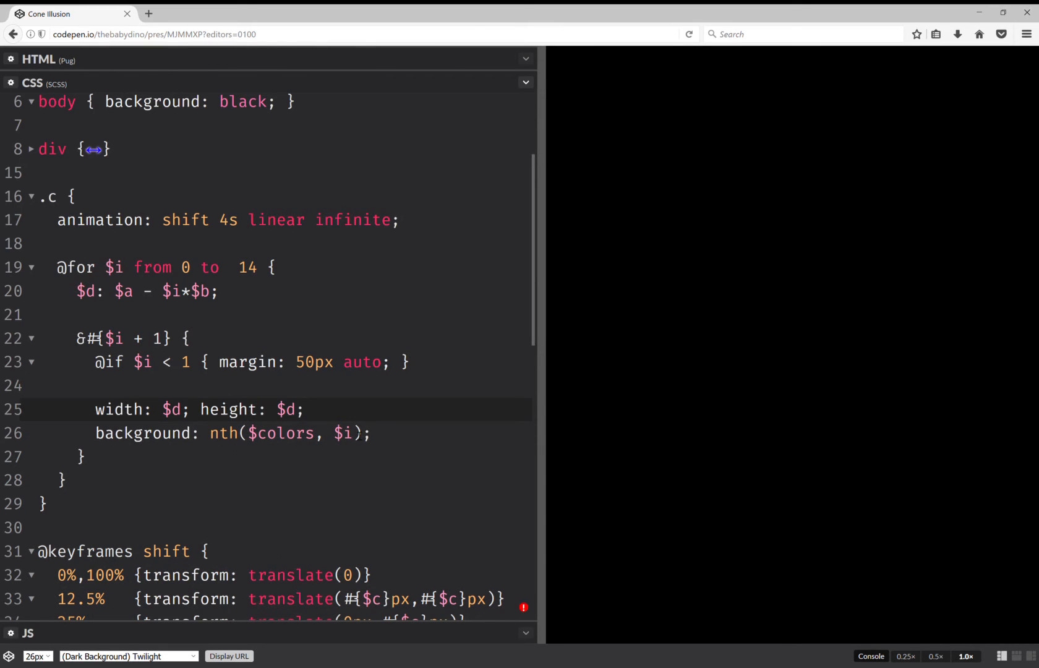
pyautogui.write('%length(')
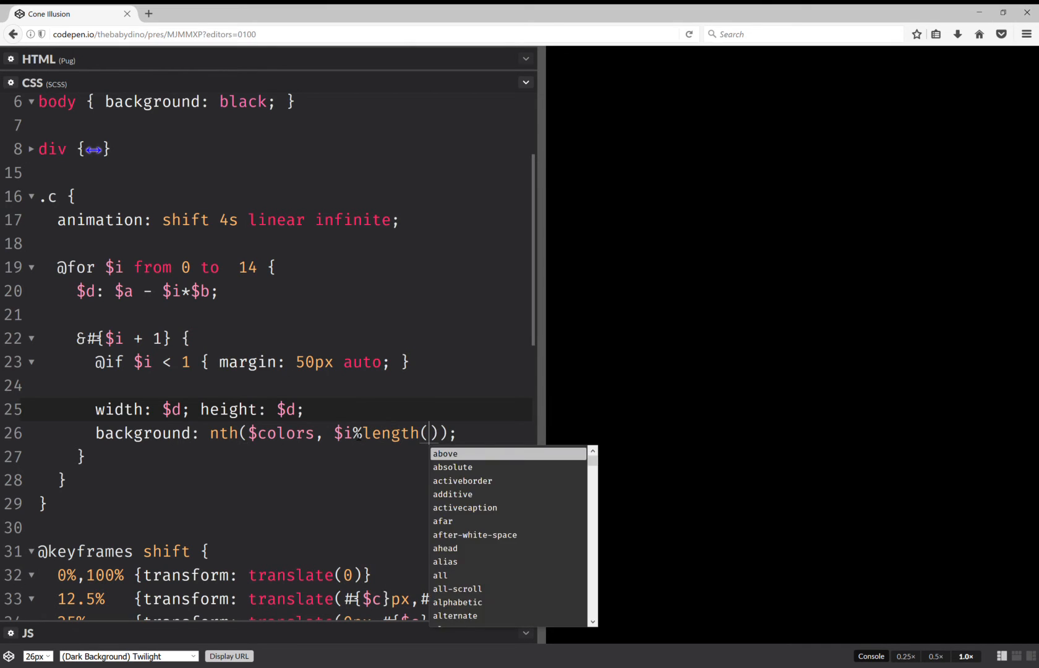
pyautogui.write('$colors')
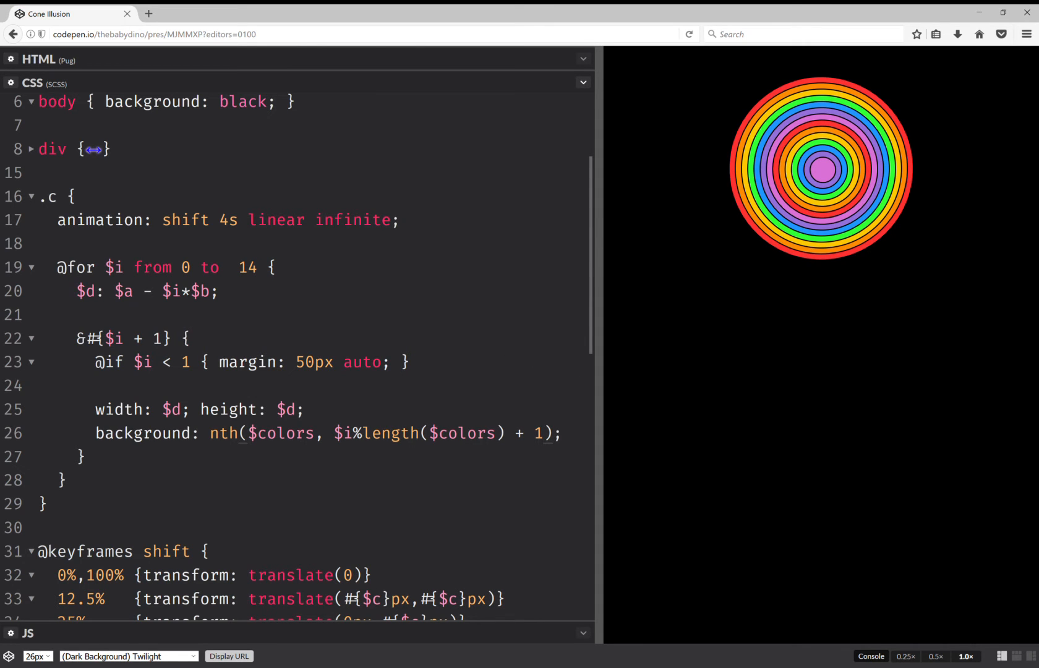
pyautogui.scroll(-3)
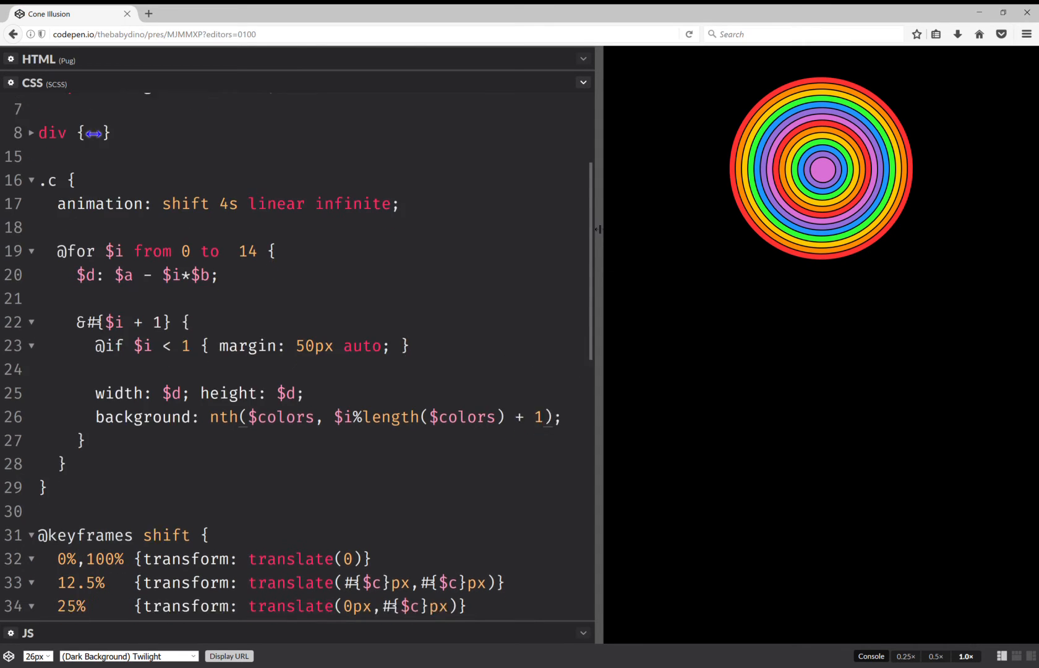
# - Delete the leftover blank keyframe line, leaving the 12.5%, 37.5%, 50%, 62.5% and 87.5% steps
pyautogui.scroll(-3)
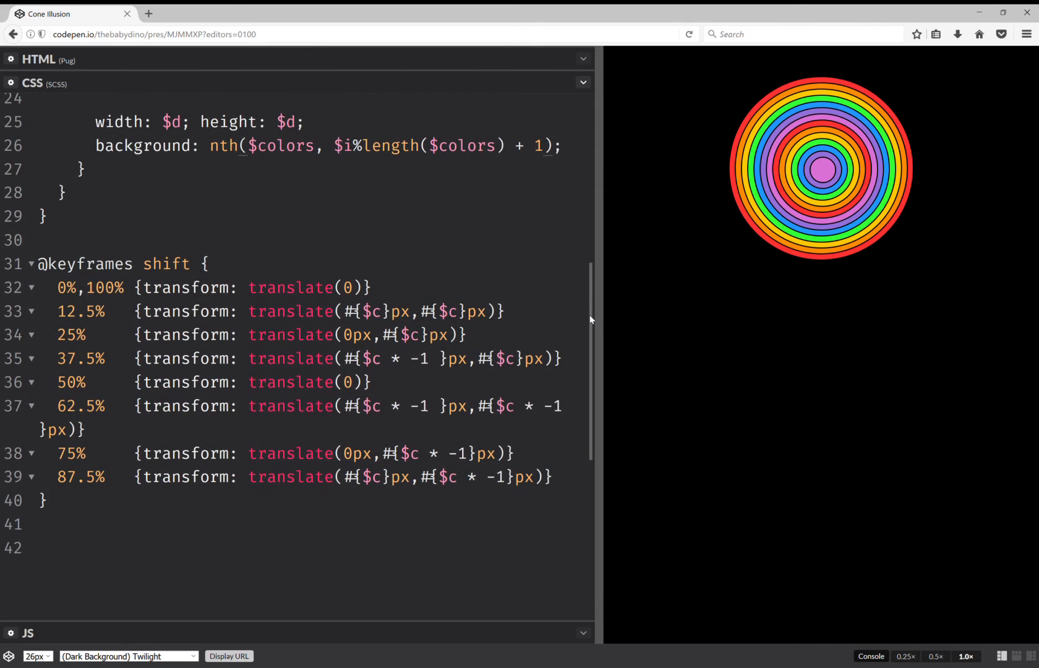
pyautogui.moveTo(429, 272)
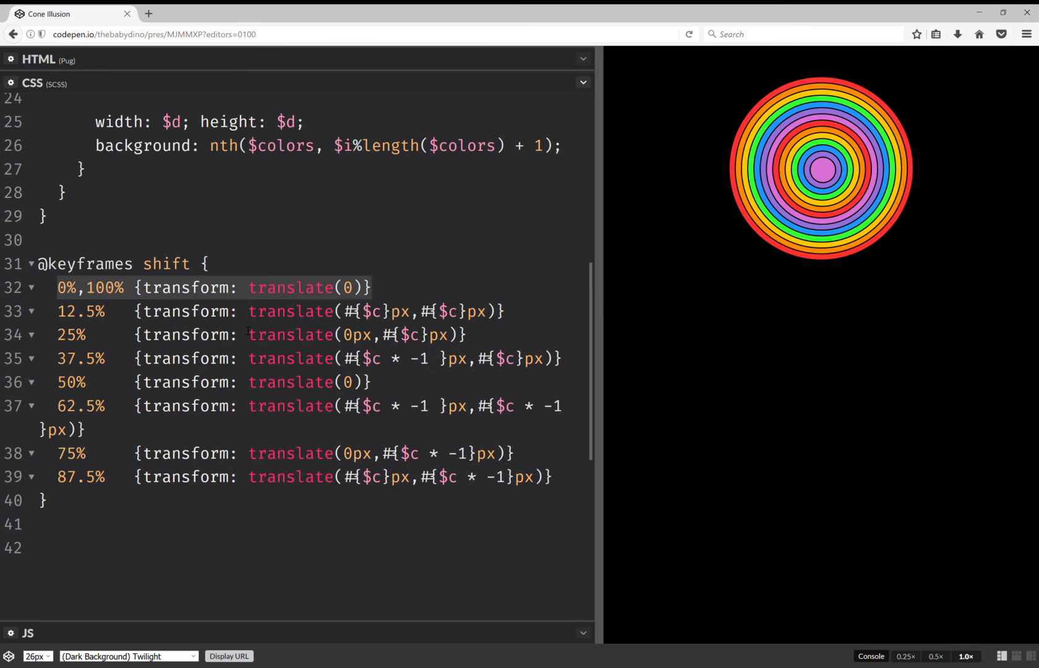
pyautogui.moveTo(593, 278)
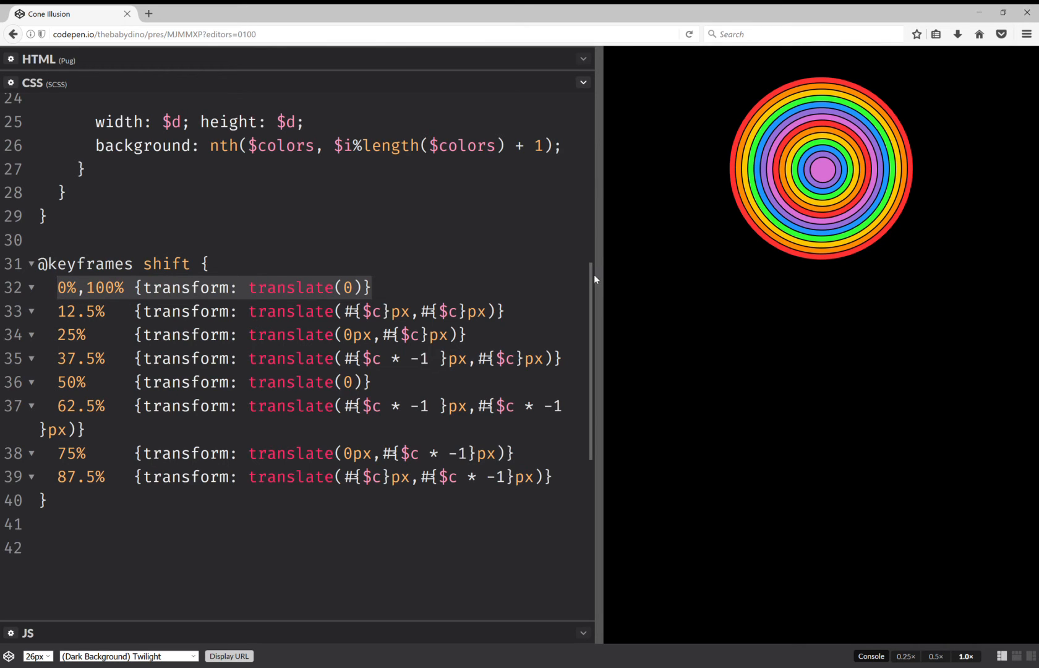
pyautogui.scroll(3)
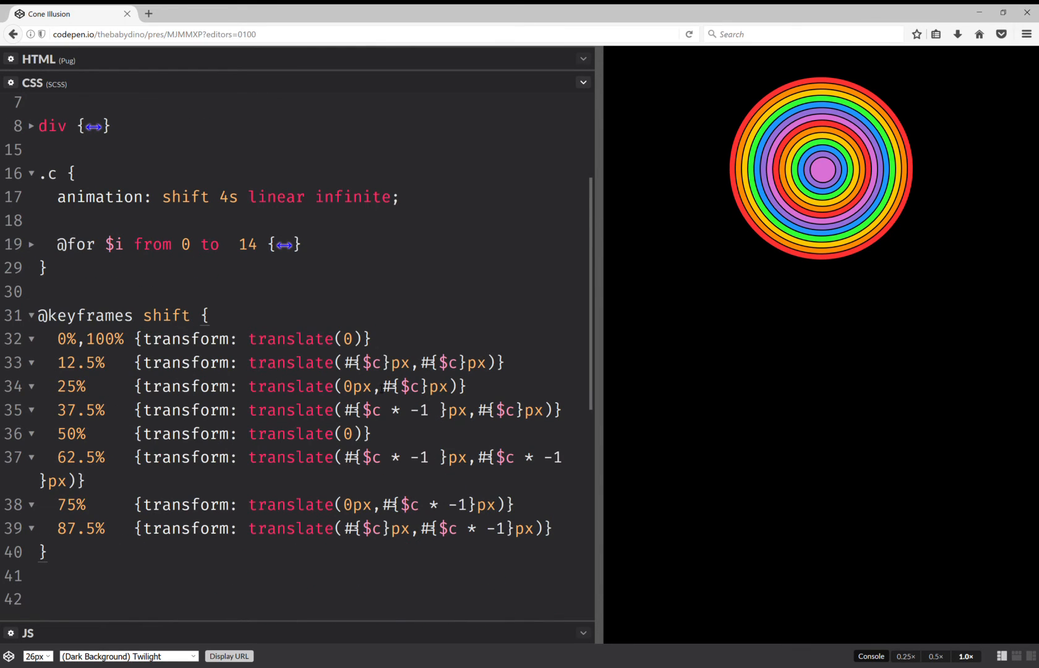
pyautogui.click(465, 386)
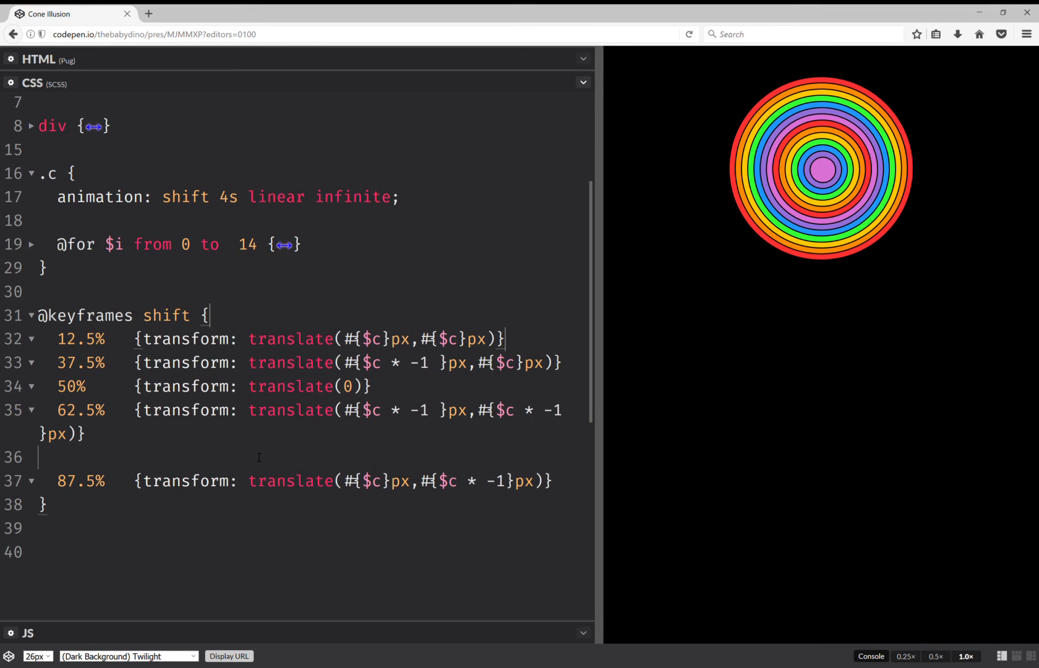
pyautogui.press('Backspace')
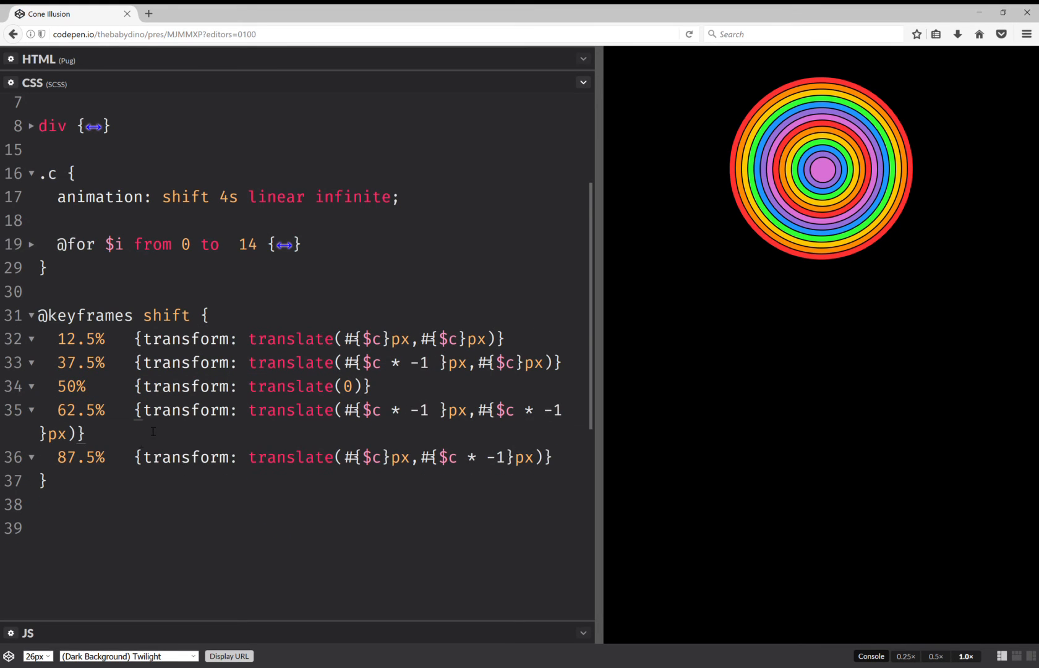
pyautogui.click(689, 34)
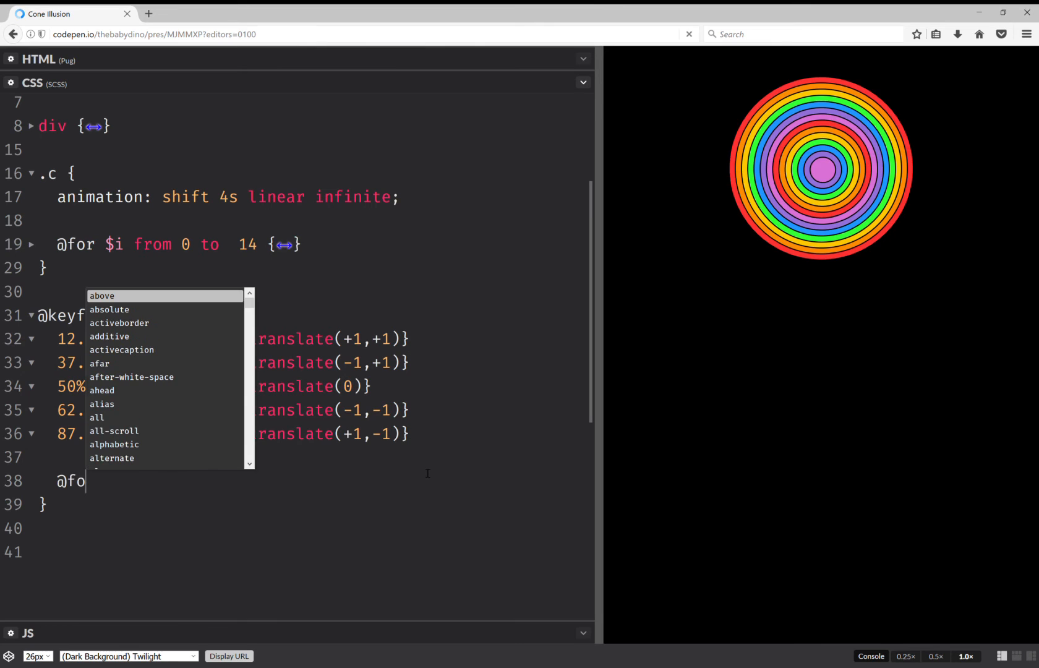
pyautogui.write('$')
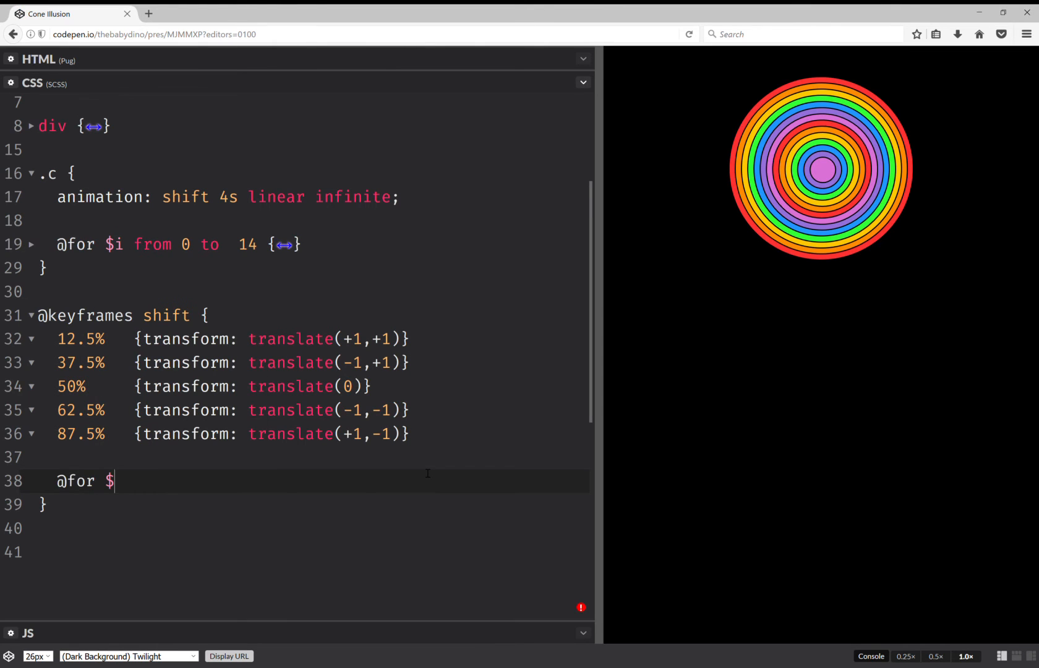
pyautogui.write('i fro')
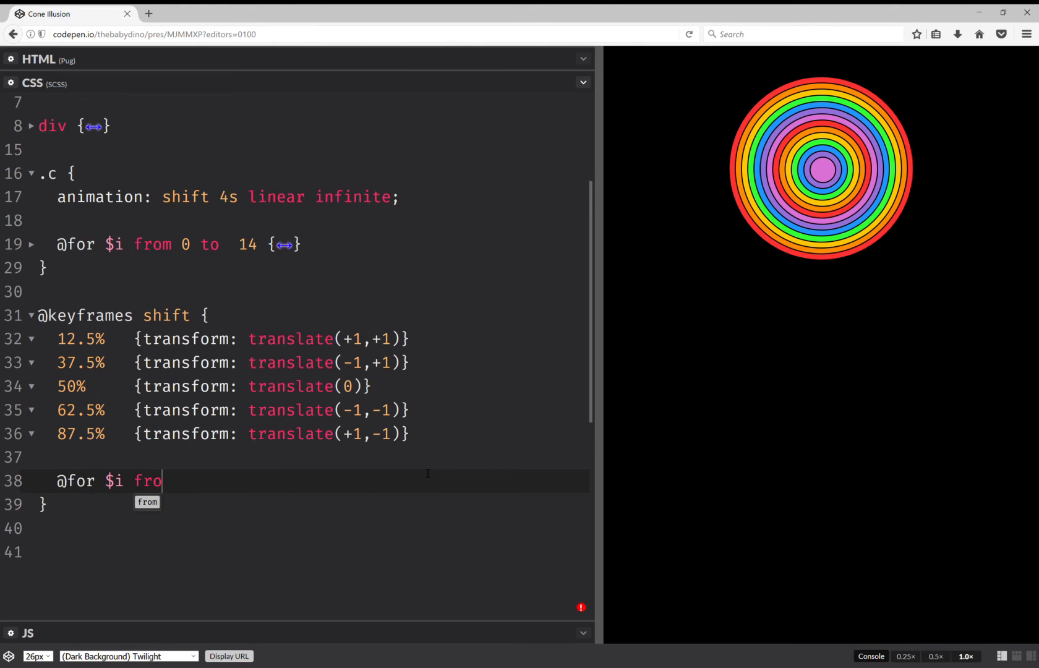
pyautogui.write('m 0 to 4 {')
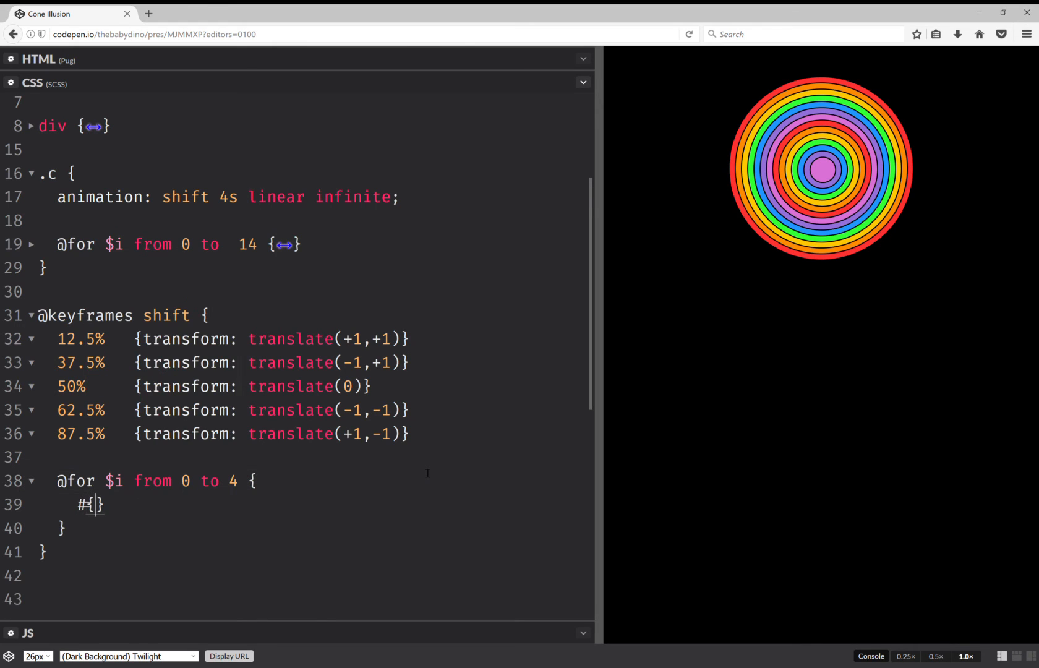
pyautogui.write('($i + .')
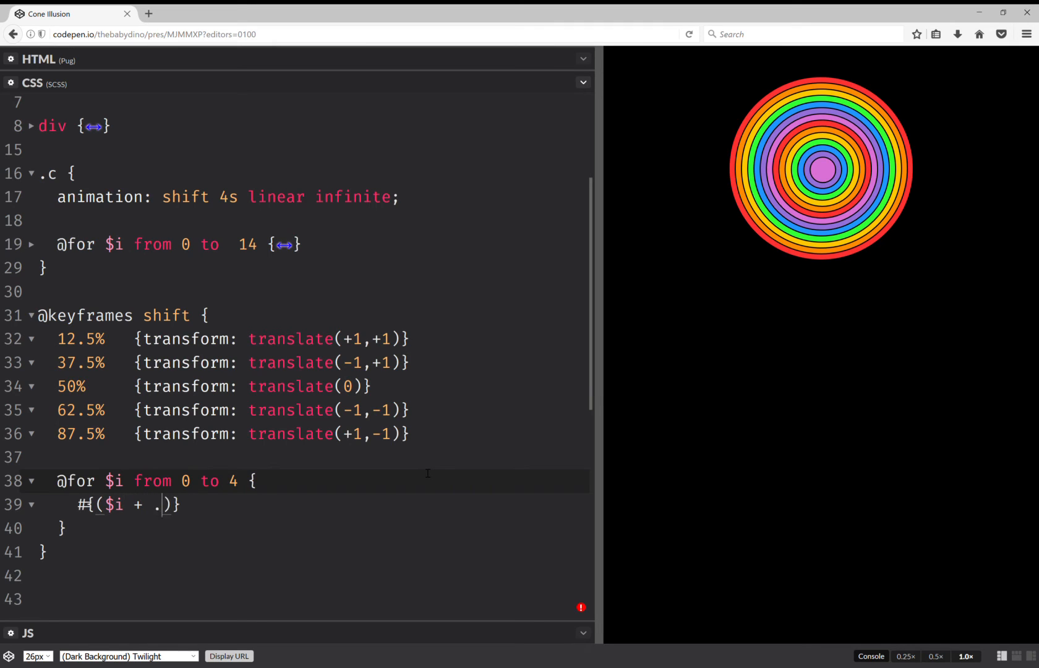
pyautogui.write('5)*')
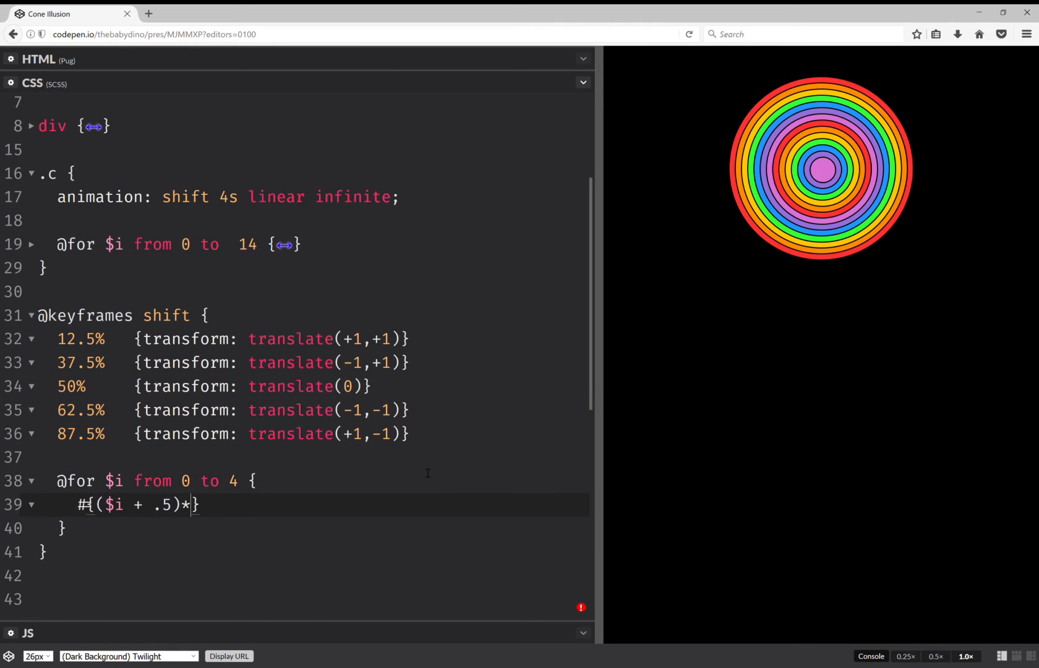
pyautogui.write('25%} {')
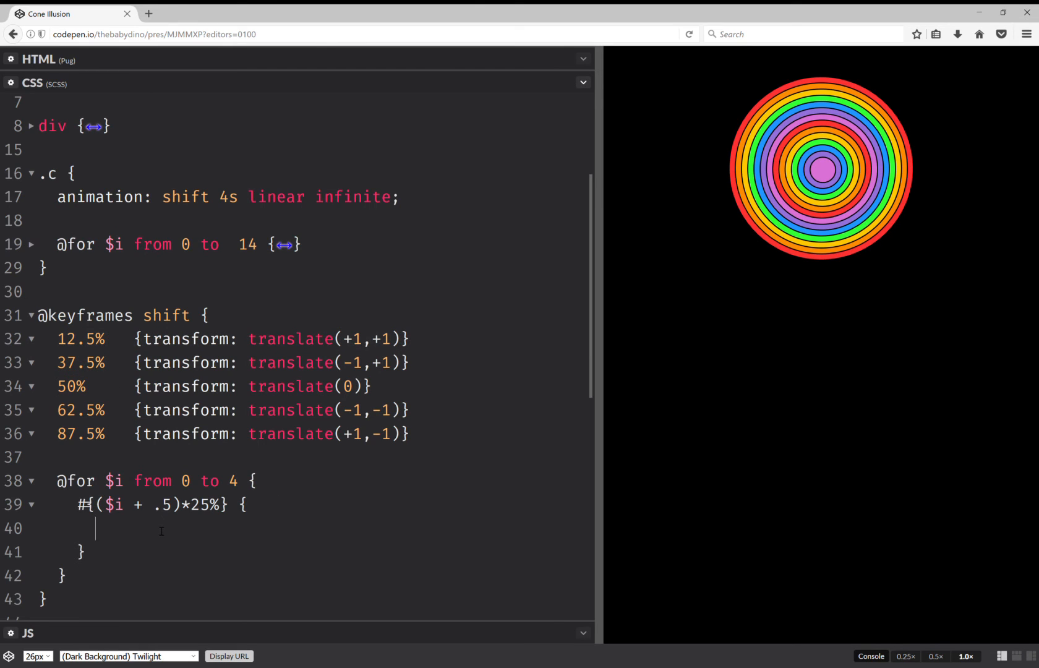
pyautogui.write('transform:')
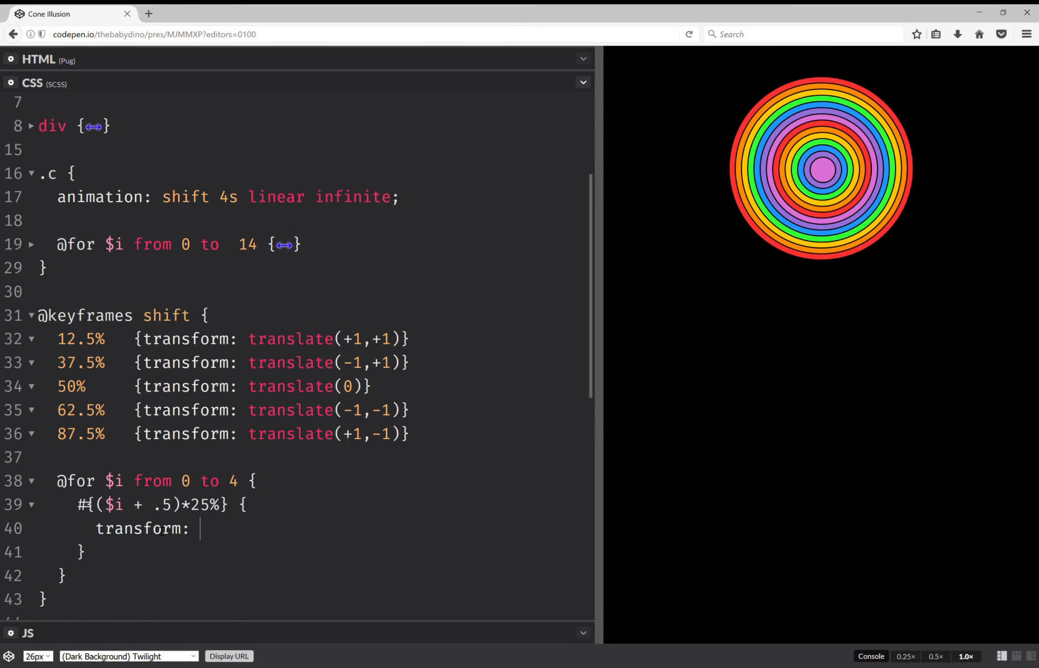
pyautogui.write('translate(')
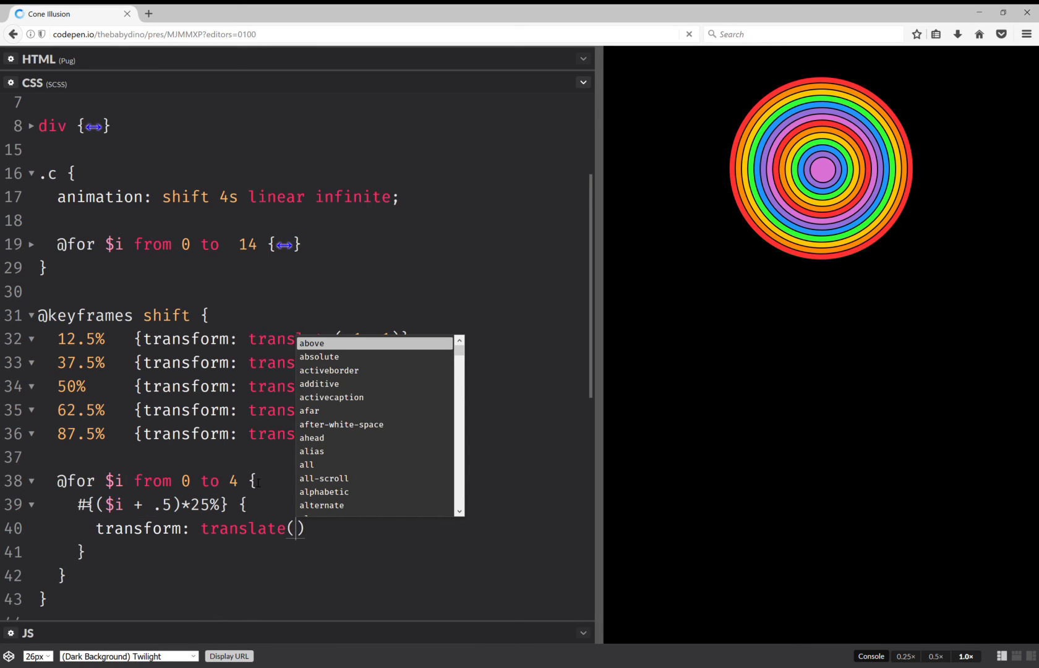
pyautogui.press('Escape')
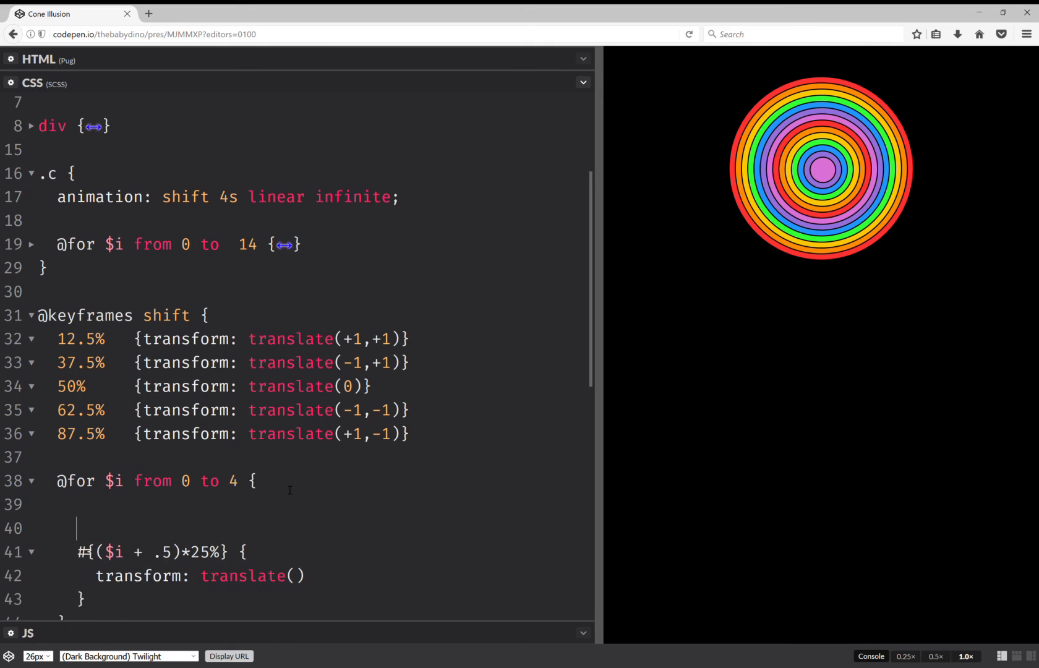
# - Define $k: floor($i/2); inside the keyframes loop
pyautogui.write('$k')
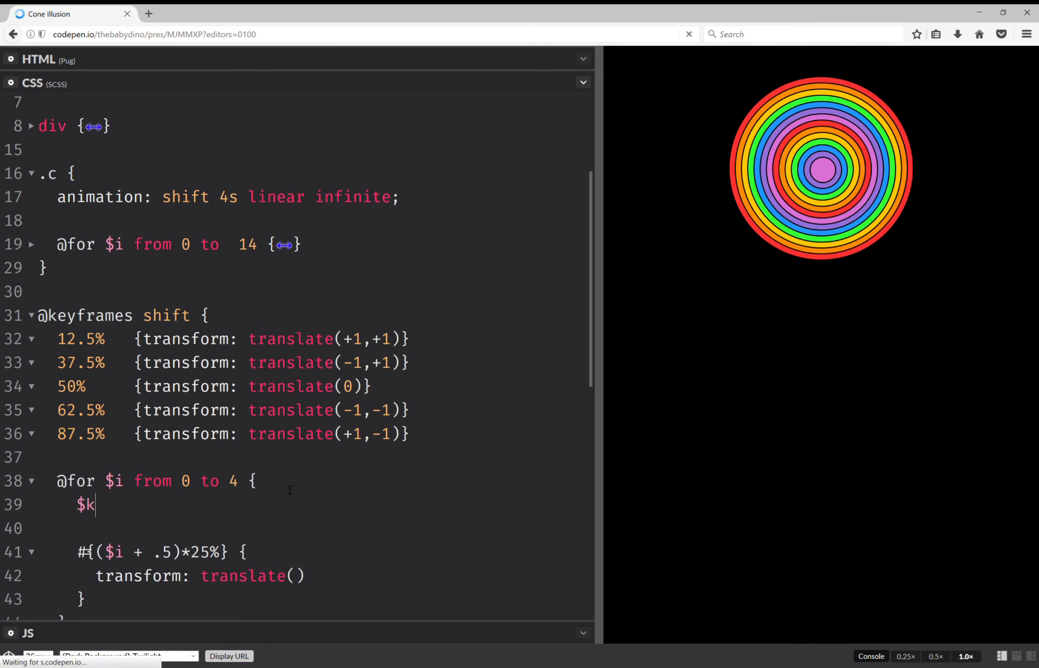
pyautogui.write(': floor')
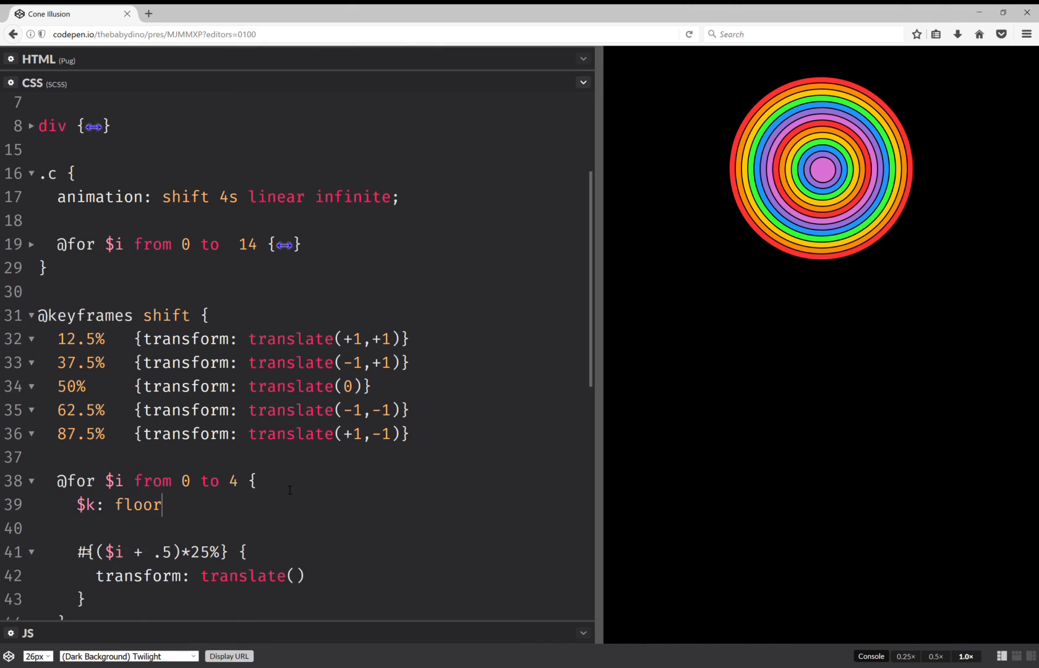
pyautogui.write('($i)')
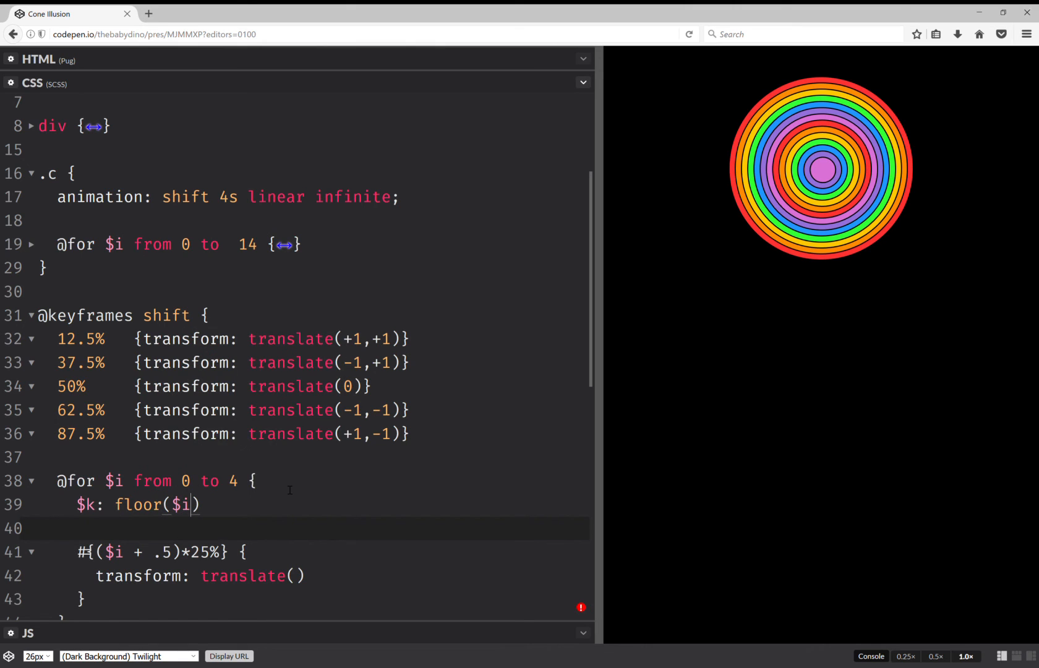
pyautogui.write('/2);')
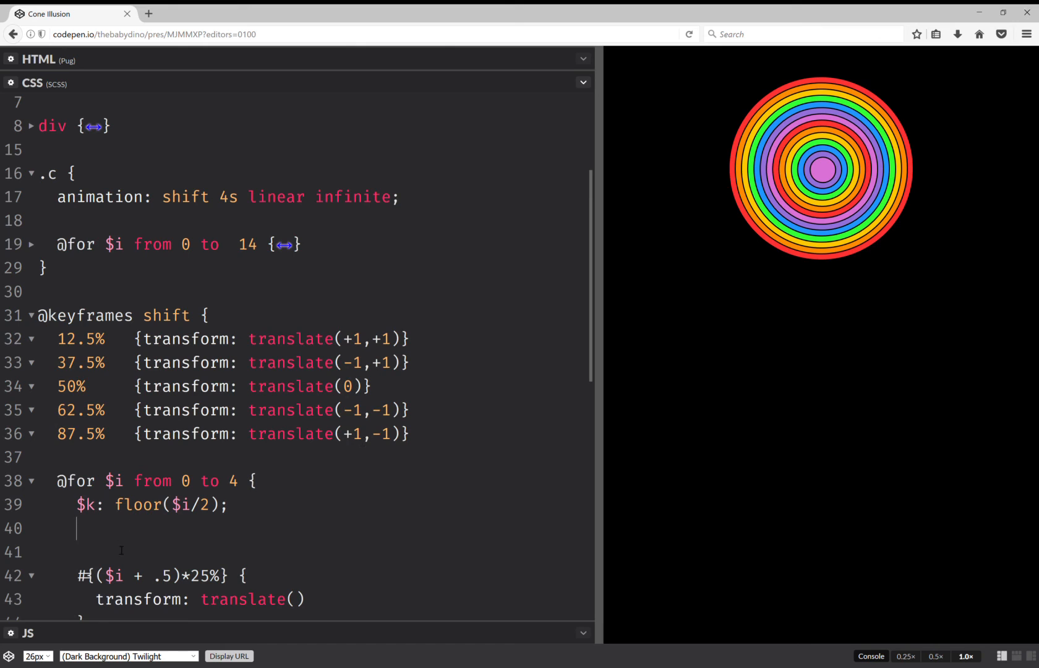
# - Define $j: ($i%2 + $k)%2; on the next line
pyautogui.write('$j')
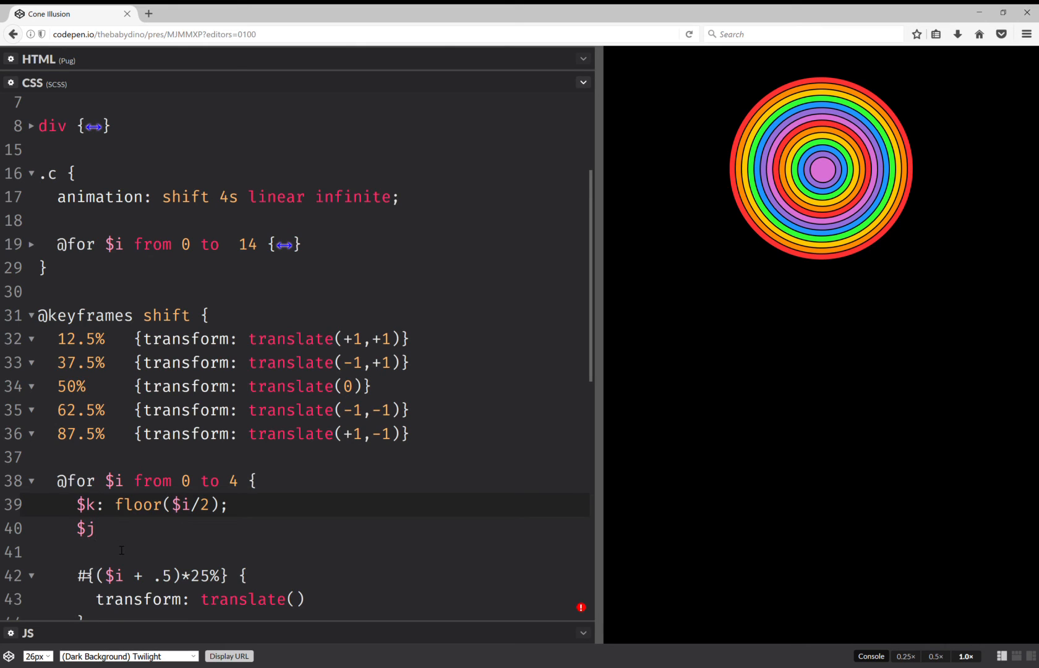
pyautogui.write(':')
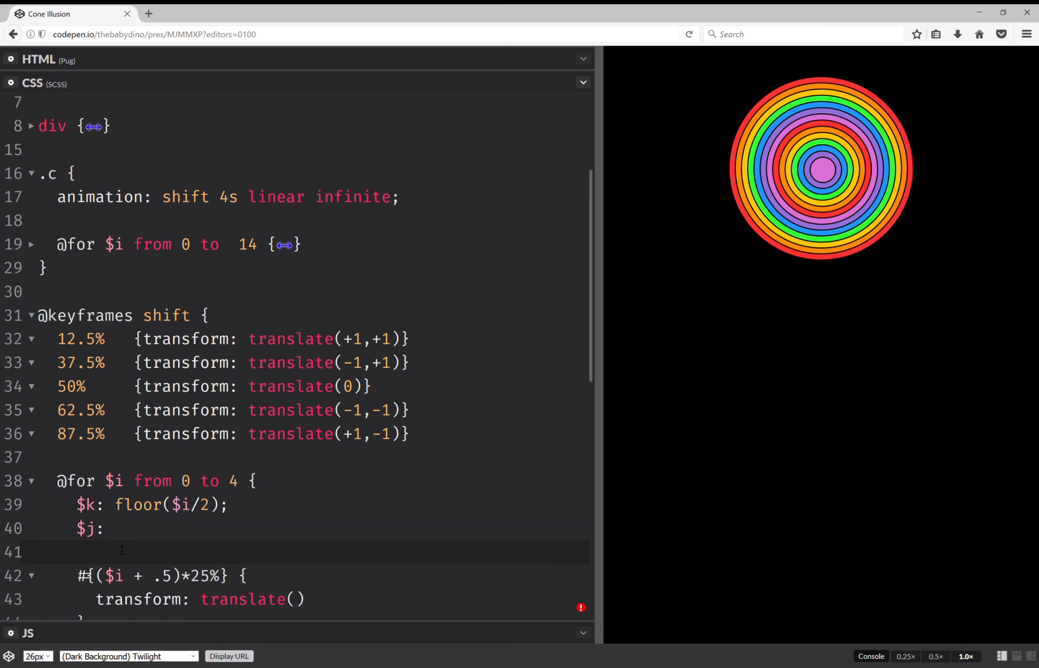
pyautogui.write('$i')
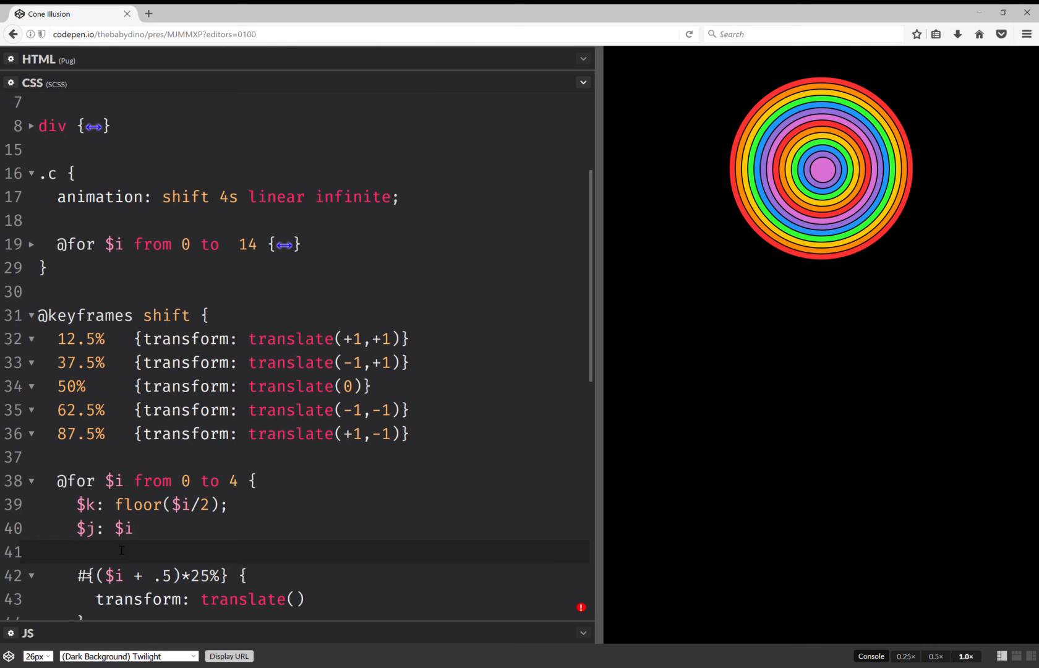
pyautogui.write('%2 +')
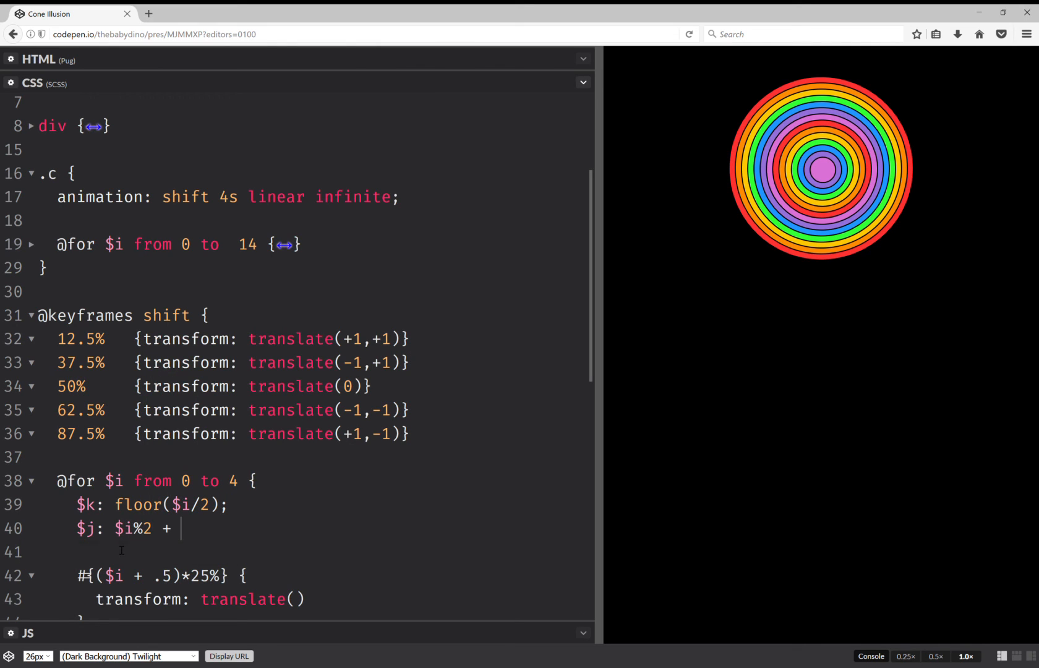
pyautogui.write('$k)')
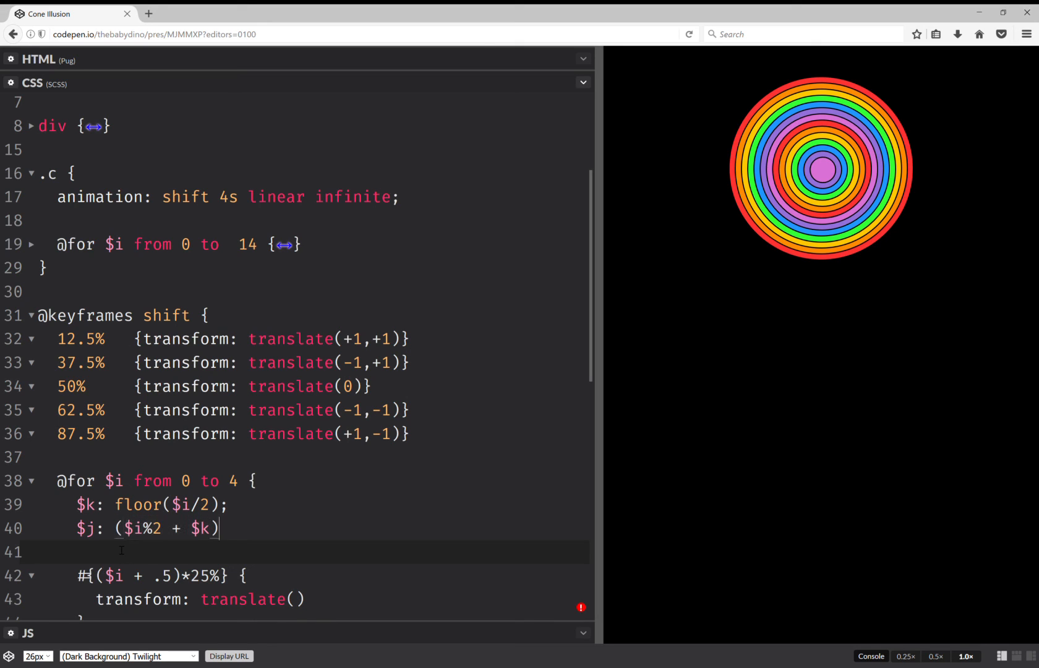
pyautogui.write('%2;')
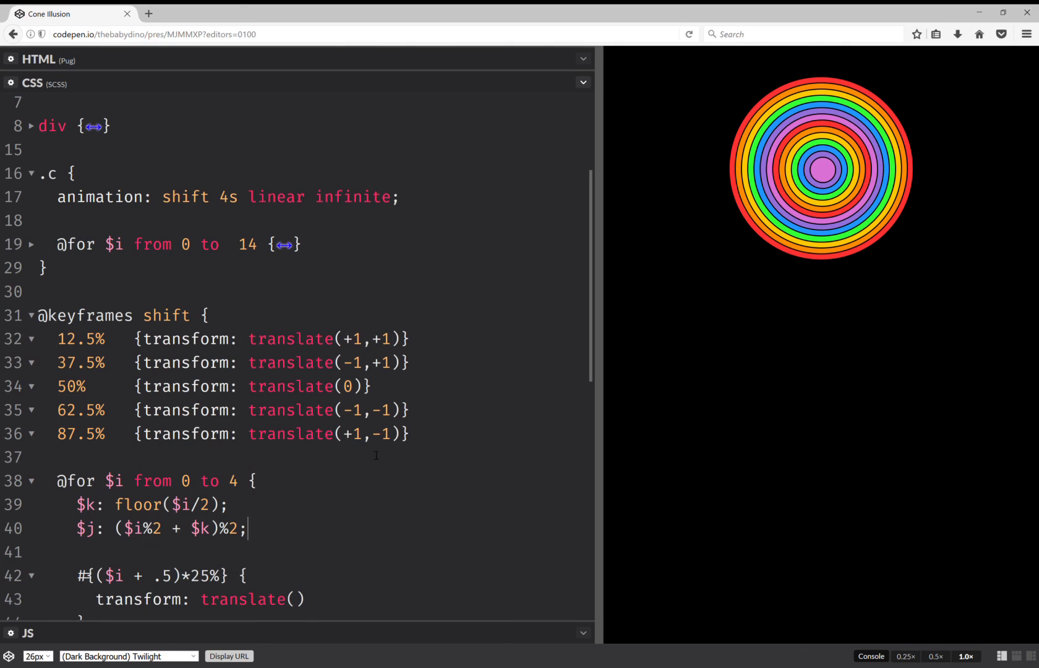
pyautogui.moveTo(342, 535)
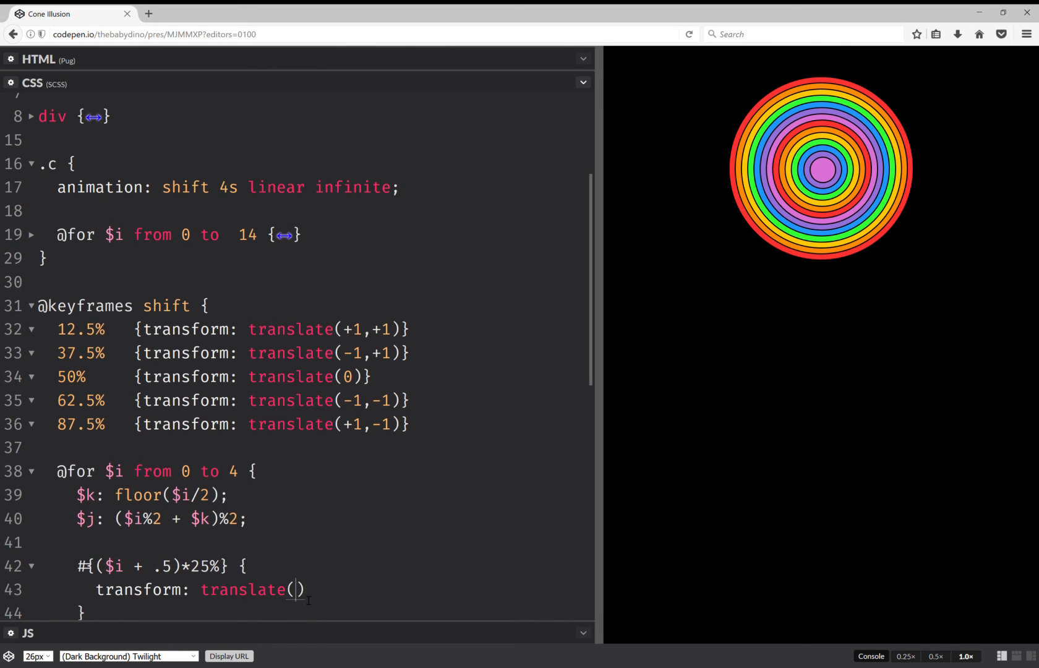
# - Fill the step's translate with pow(-1, $j)*$c and pow(-1, $k)*$c, ending with a semicolon
pyautogui.write('pow(-1, $j')
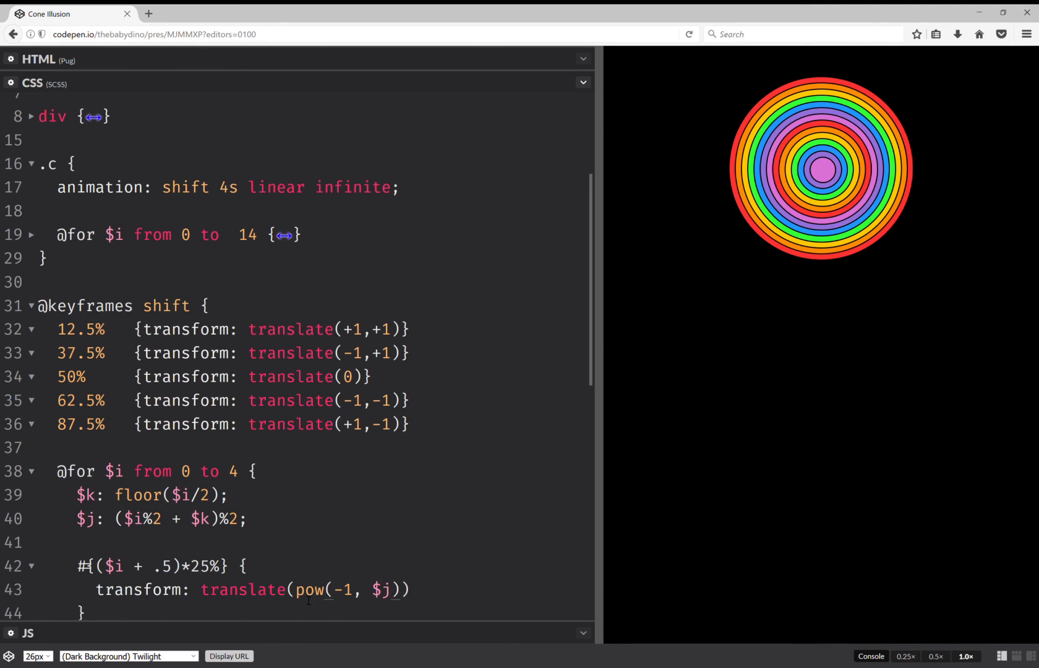
pyautogui.write('*$c')
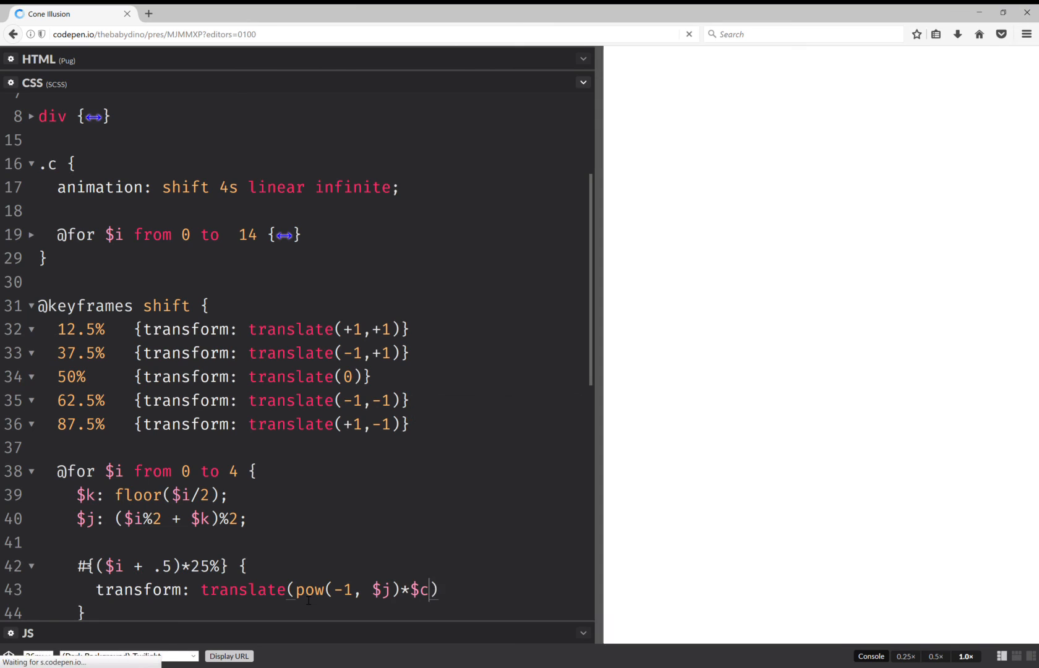
pyautogui.write(',')
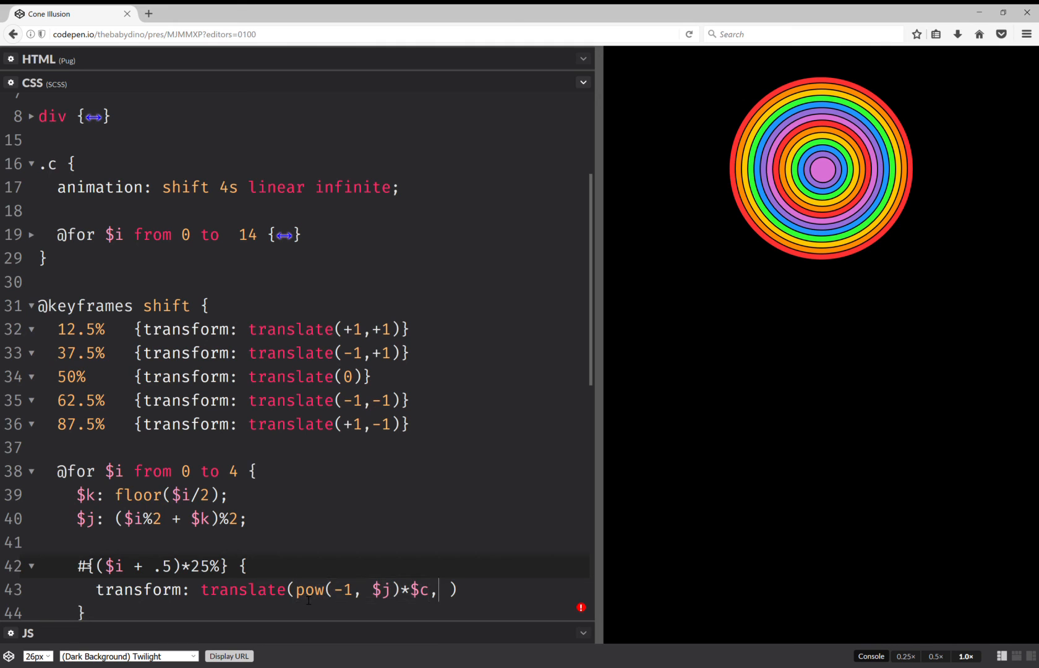
pyautogui.write('pow(-1, $j)*$c')
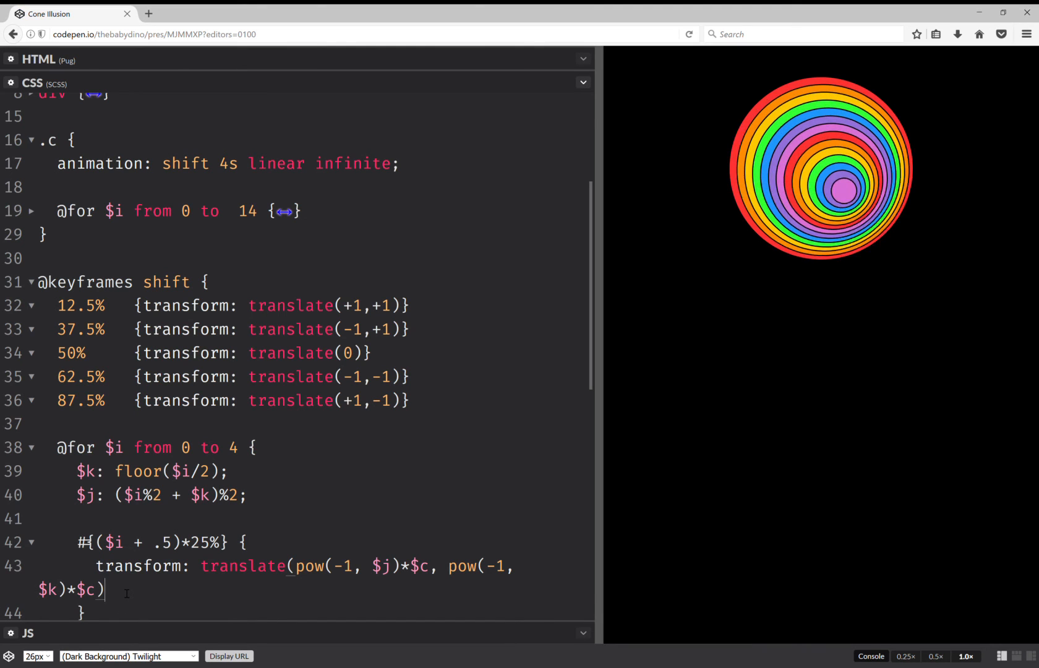
pyautogui.write(';')
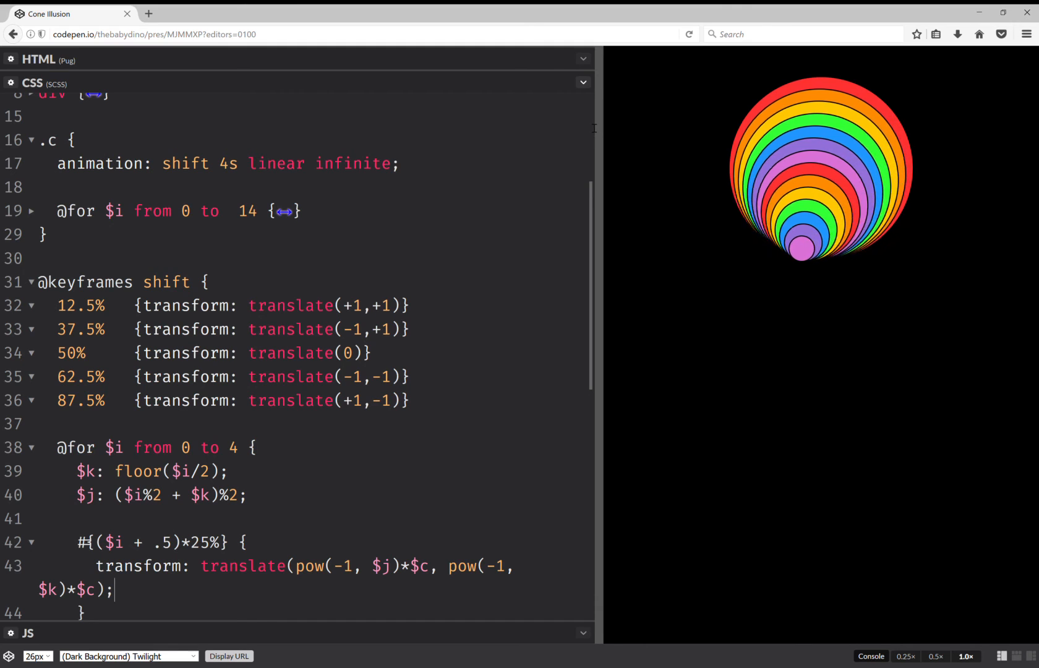
pyautogui.scroll(3)
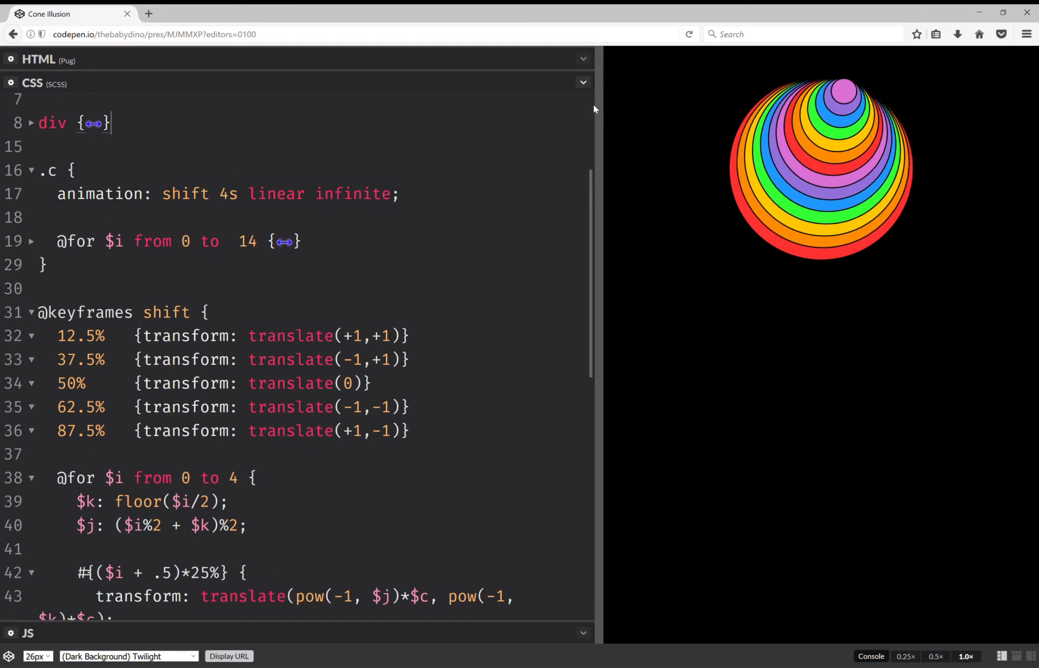
# - Change $a, $b and $c from px to 18.75em, 1.25em and .625em
pyautogui.scroll(3)
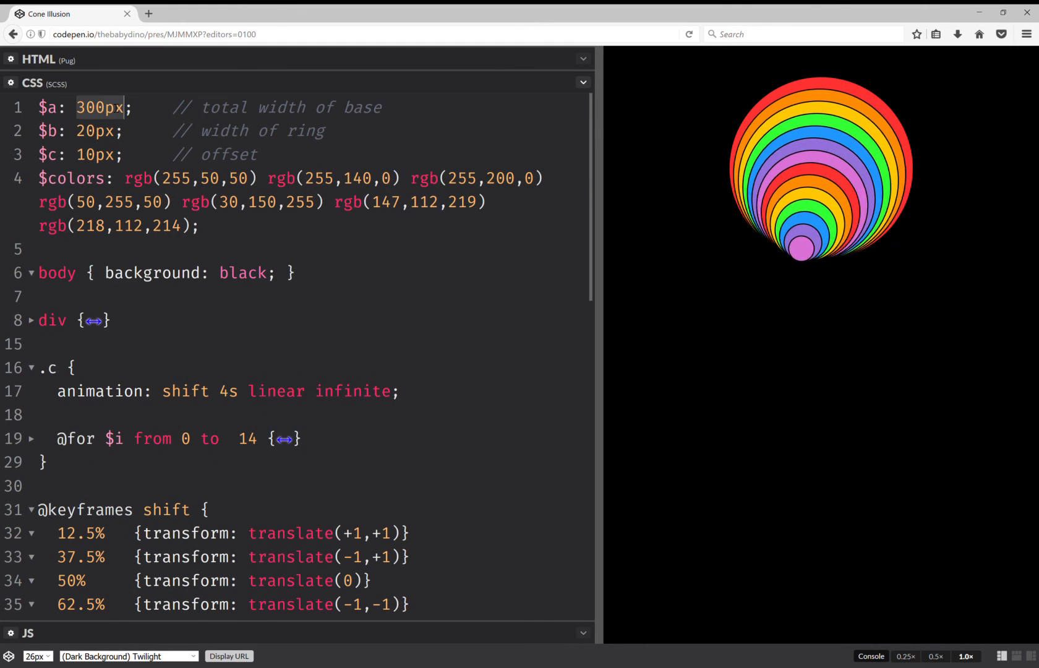
pyautogui.write('18.7')
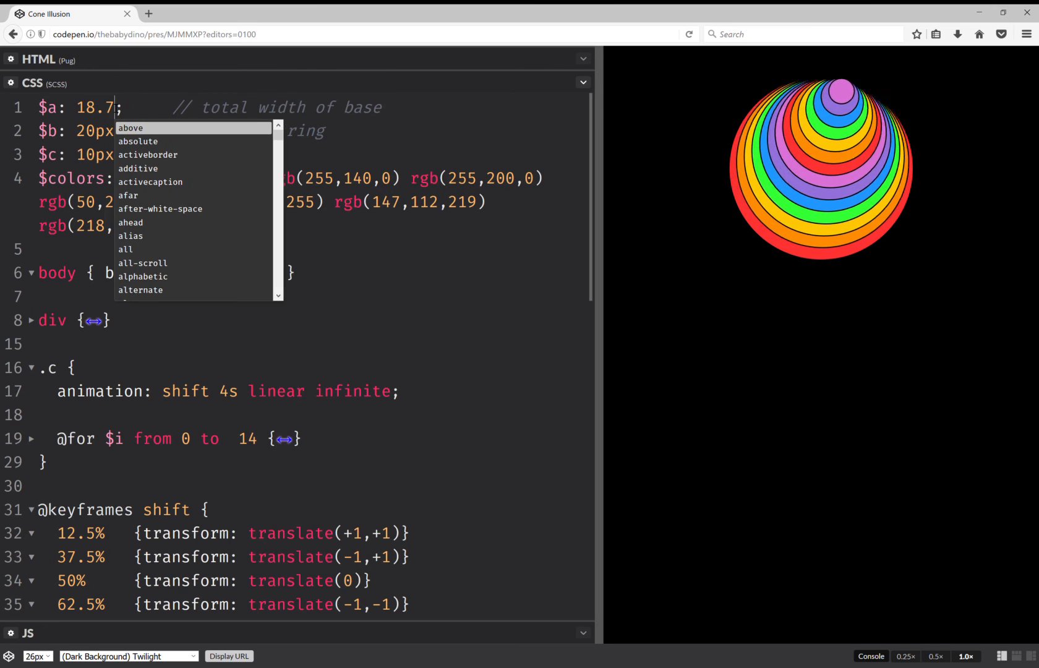
pyautogui.write('5em')
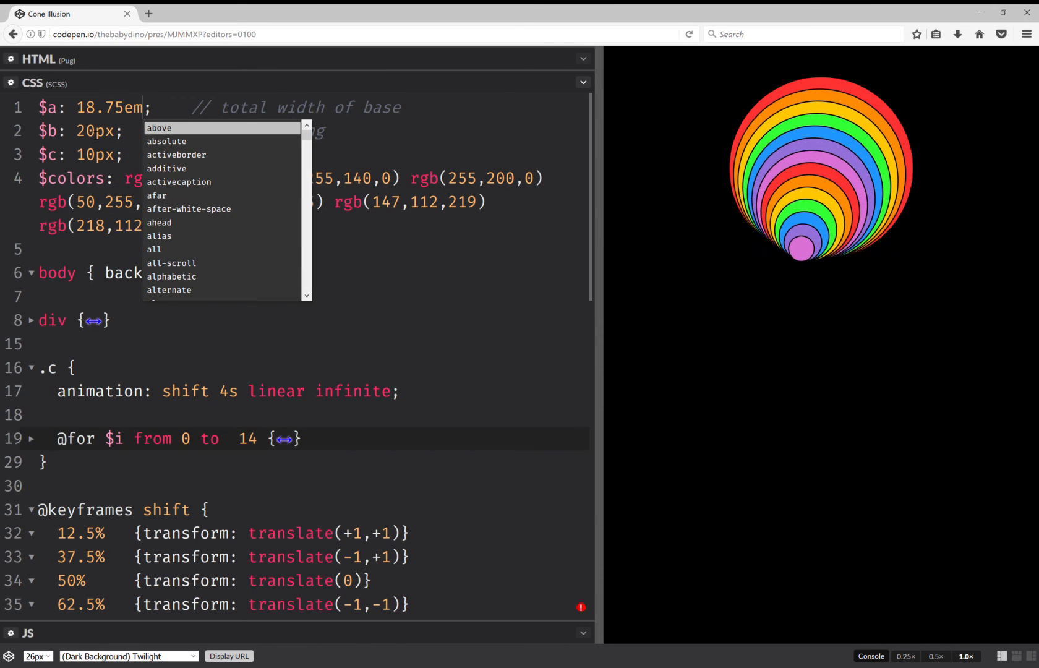
pyautogui.write('1.')
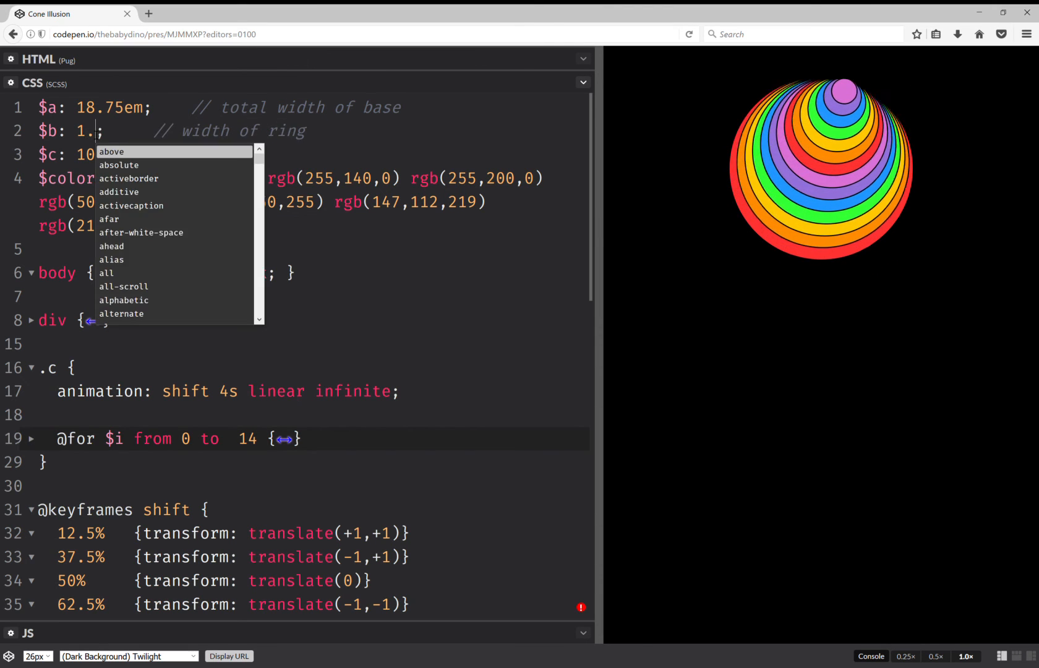
pyautogui.write('25em')
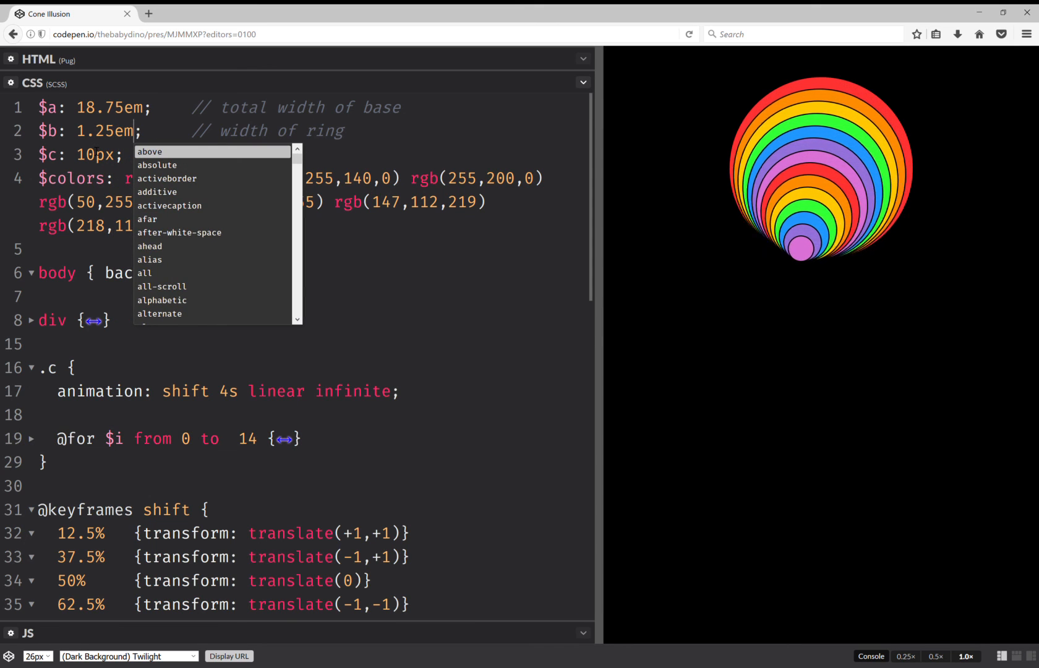
pyautogui.write('.6')
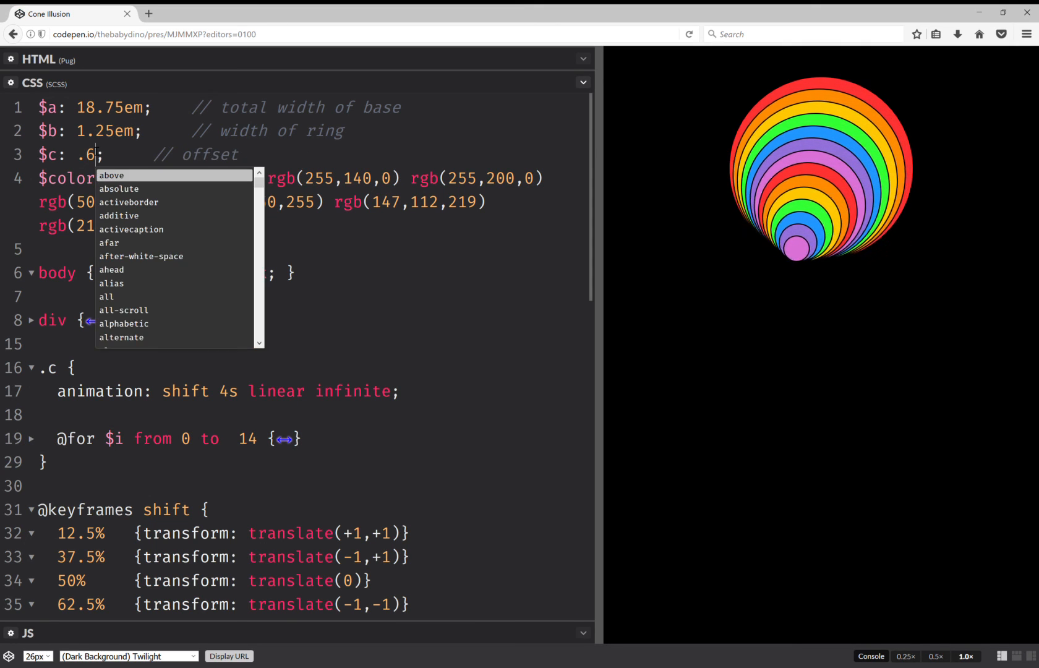
pyautogui.write('25em')
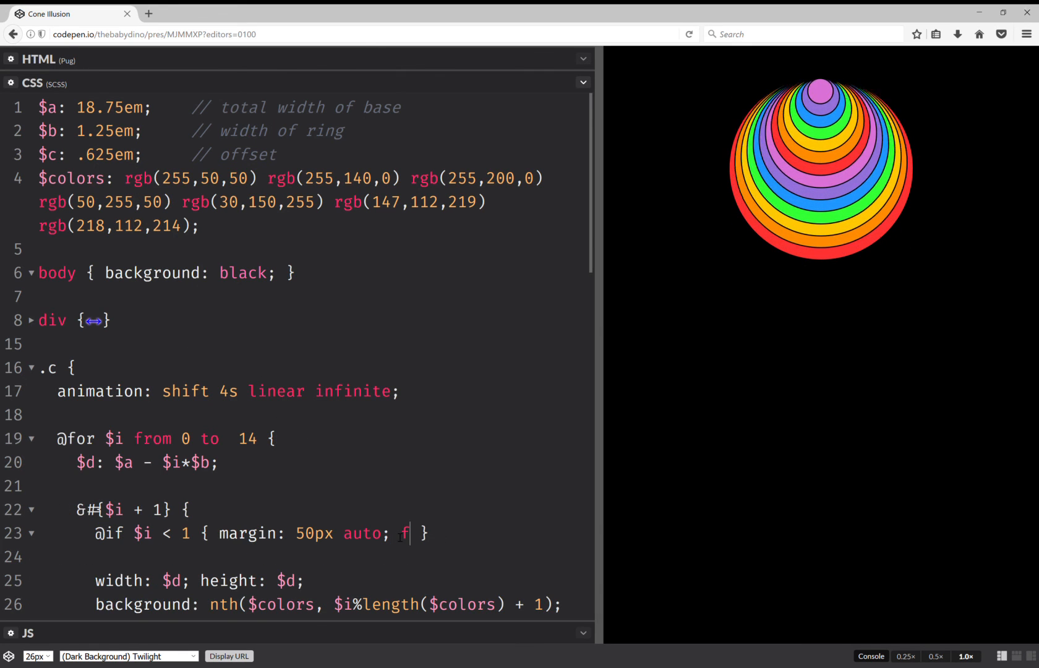
pyautogui.write('ont-s')
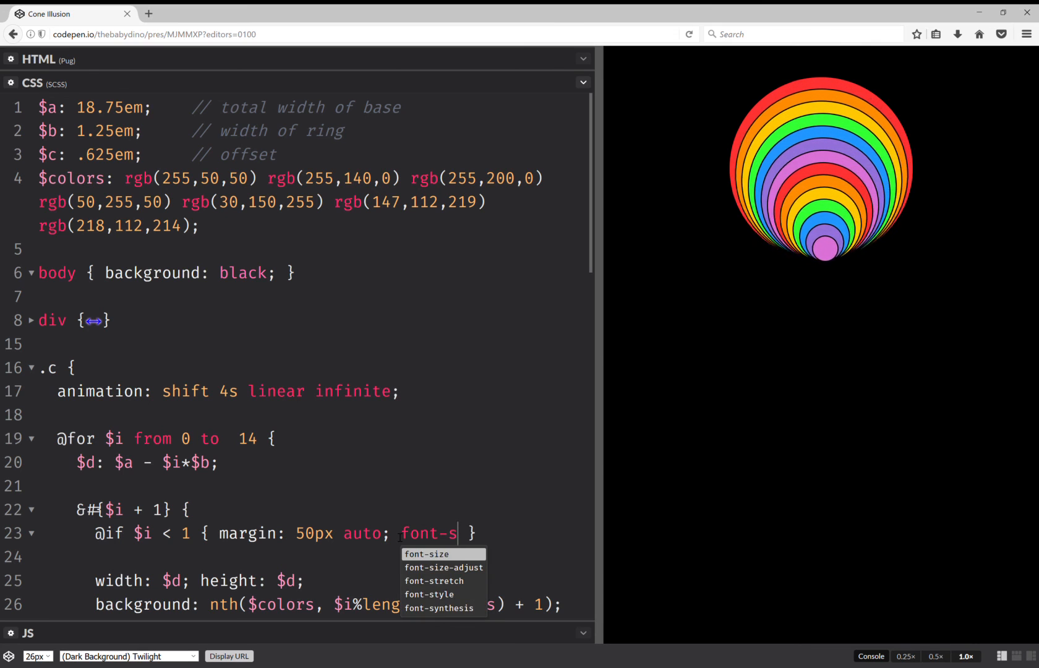
pyautogui.click(425, 553)
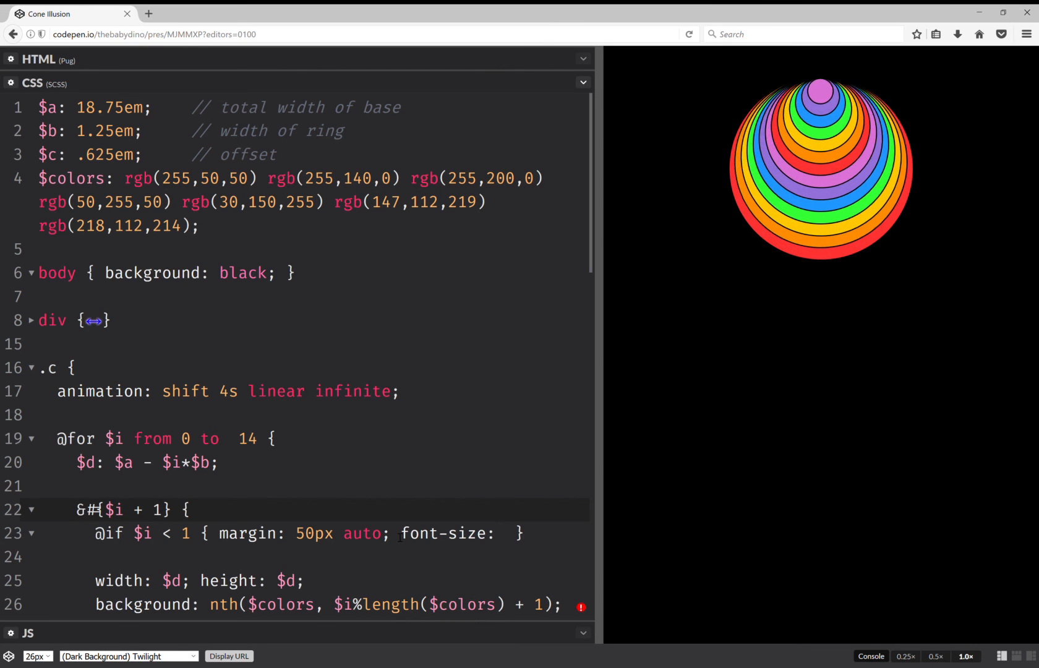
pyautogui.write('1.5em')
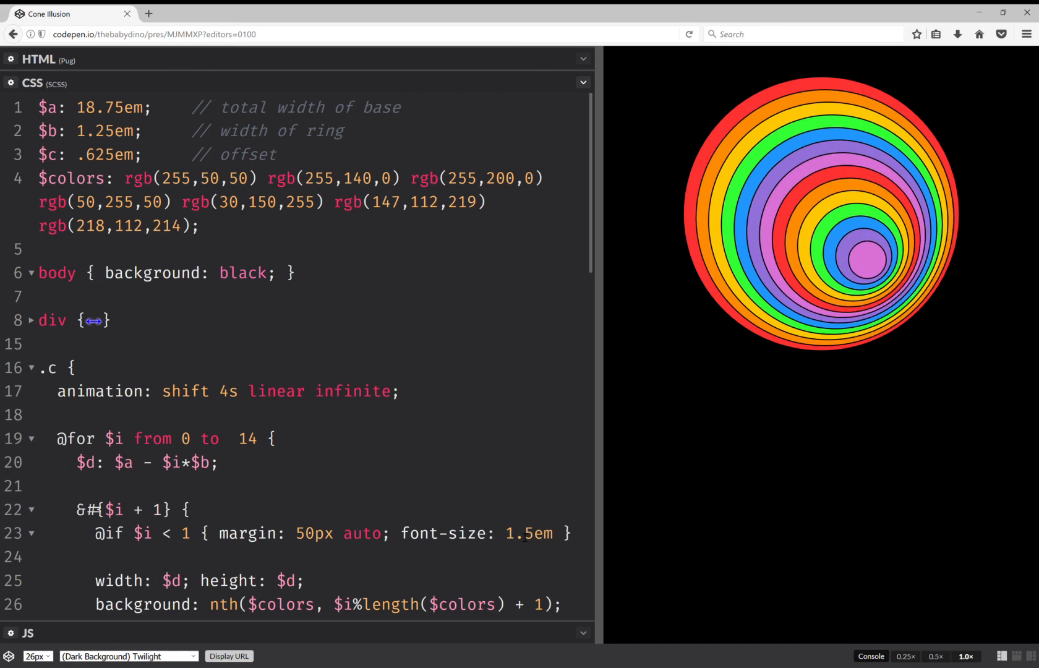
pyautogui.click(517, 533)
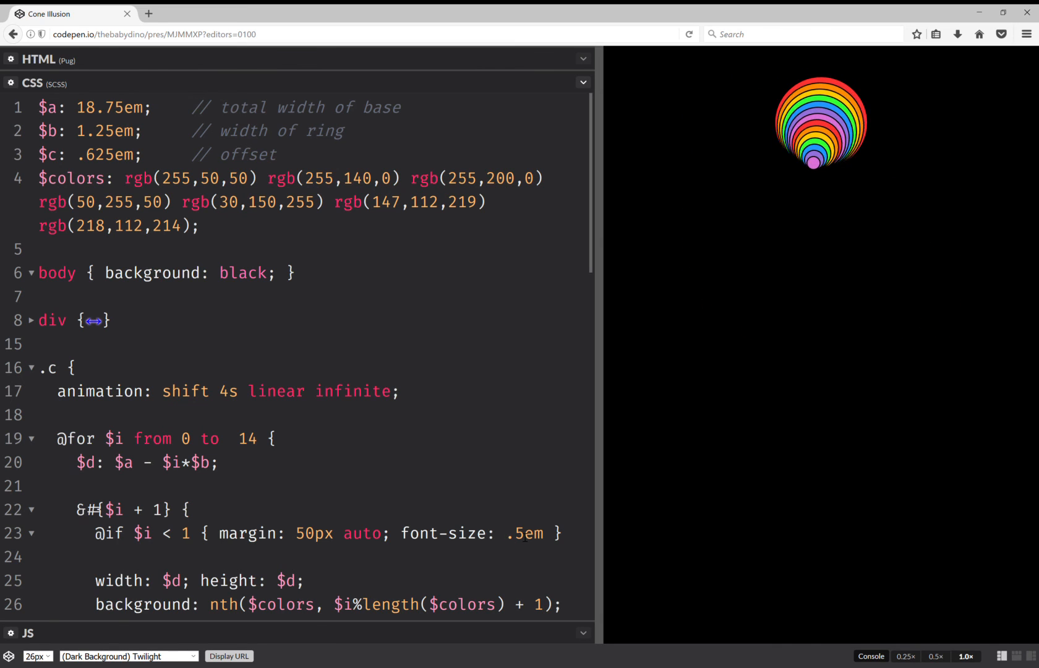
pyautogui.doubleClick(528, 532)
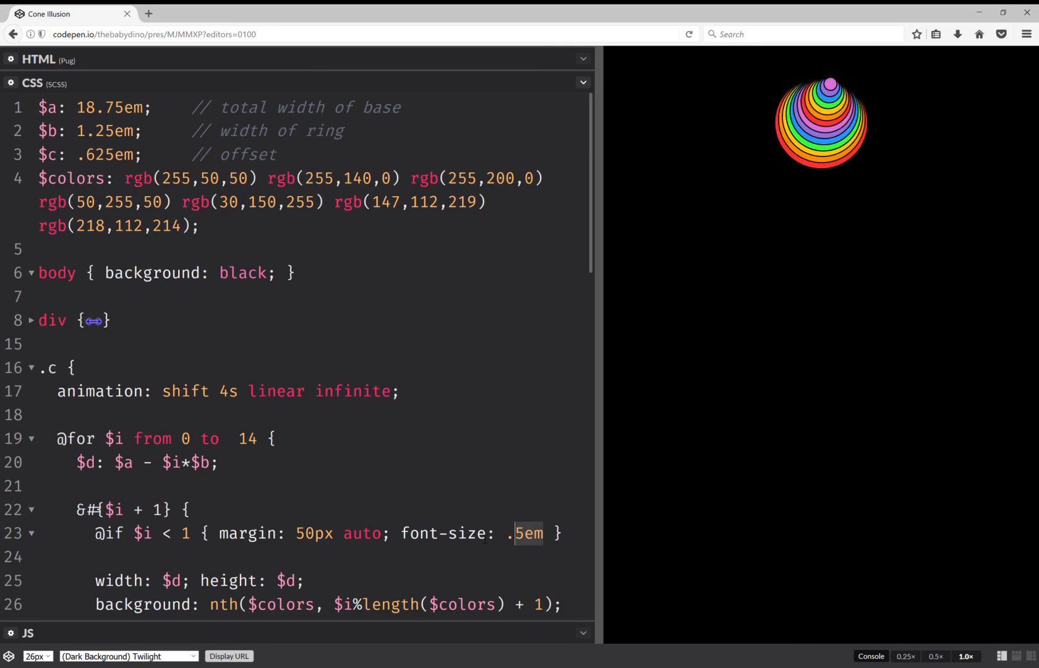